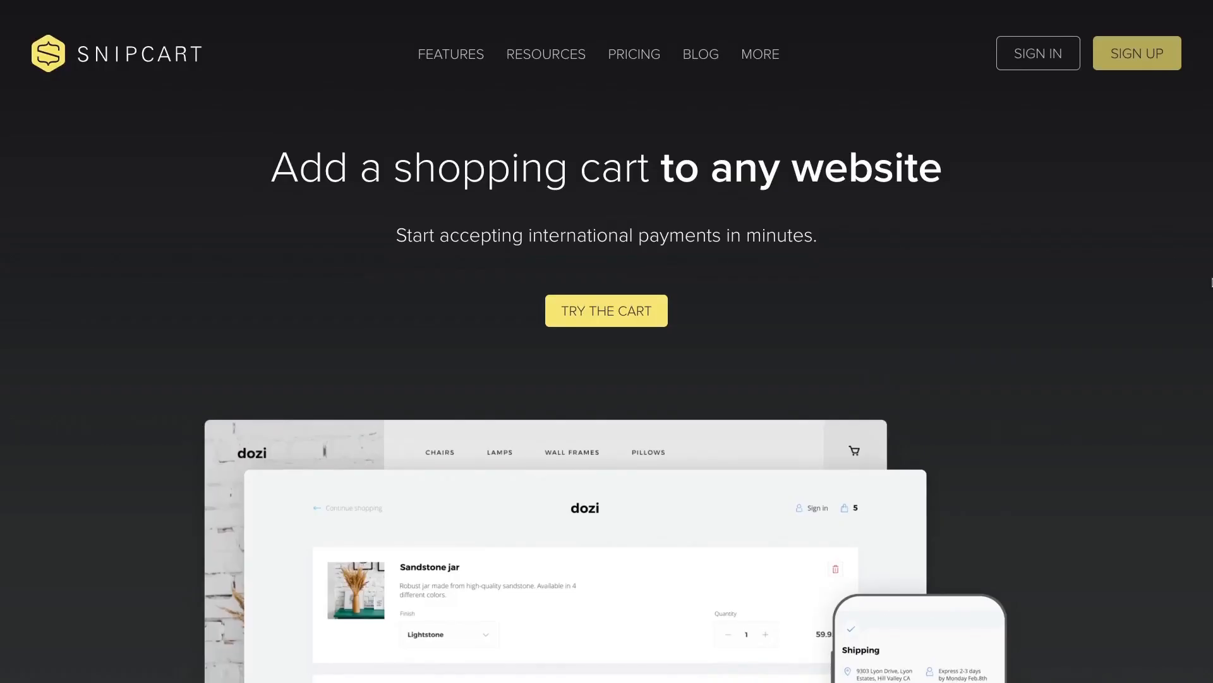
Open build/index.html and review its head markup, selecting the title element
scroll(down, 3)
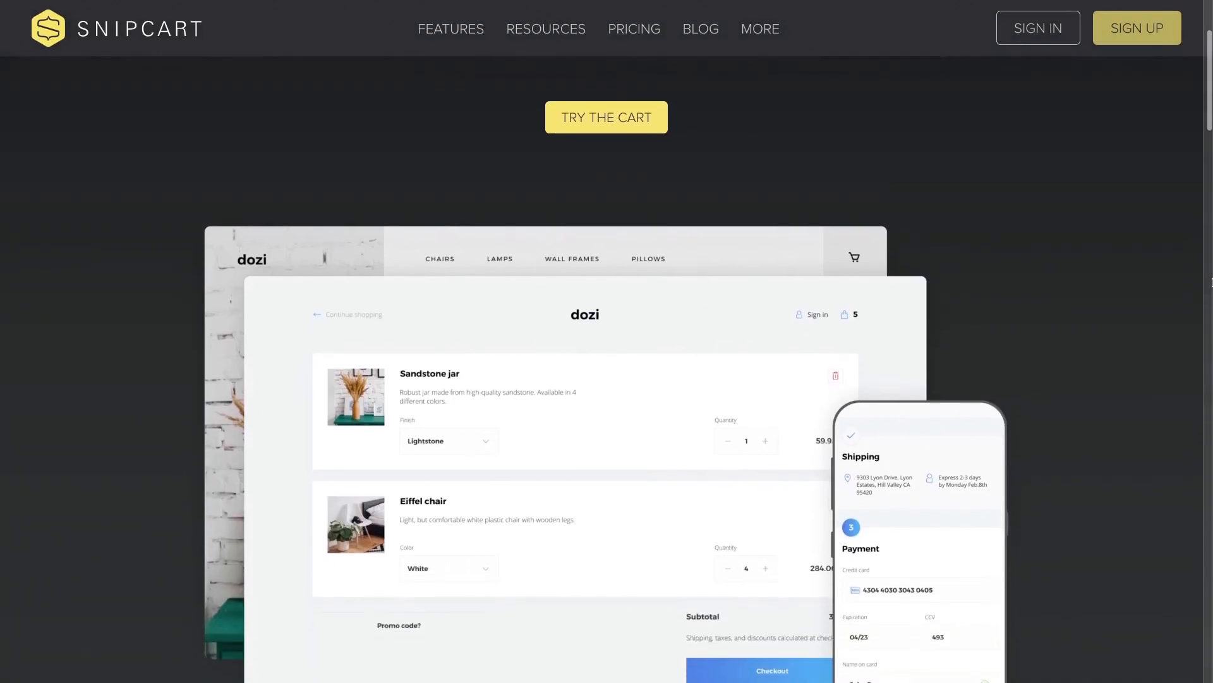
scroll(down, 3)
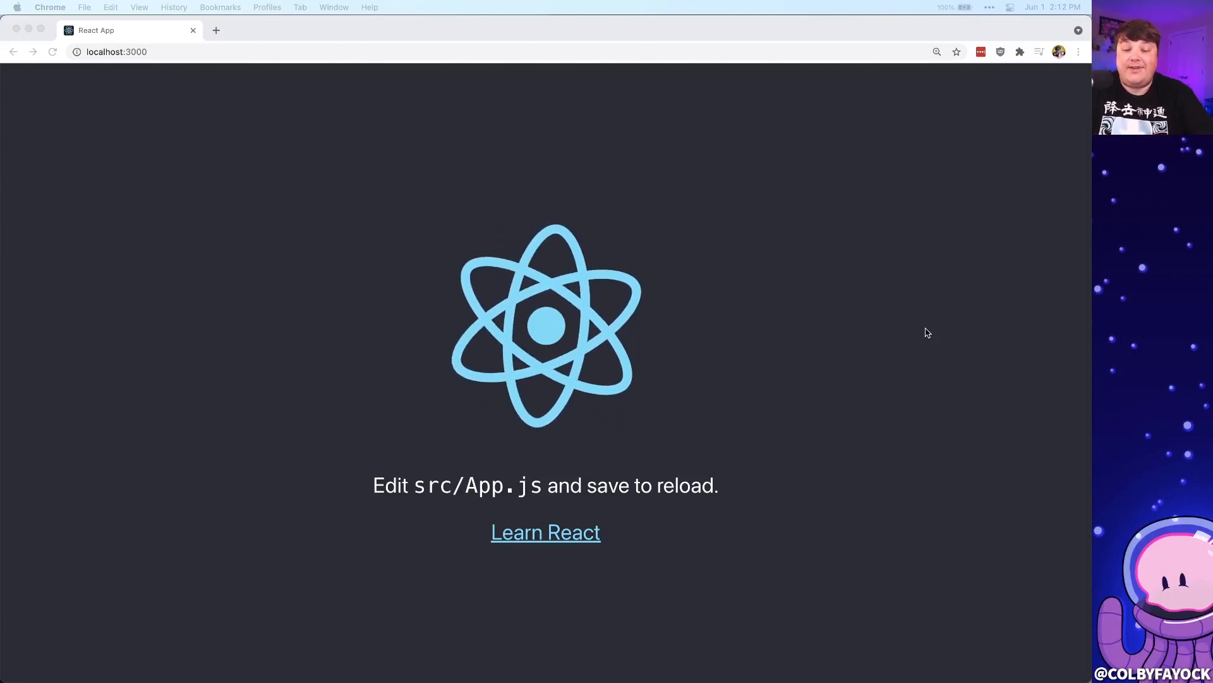
click(544, 531)
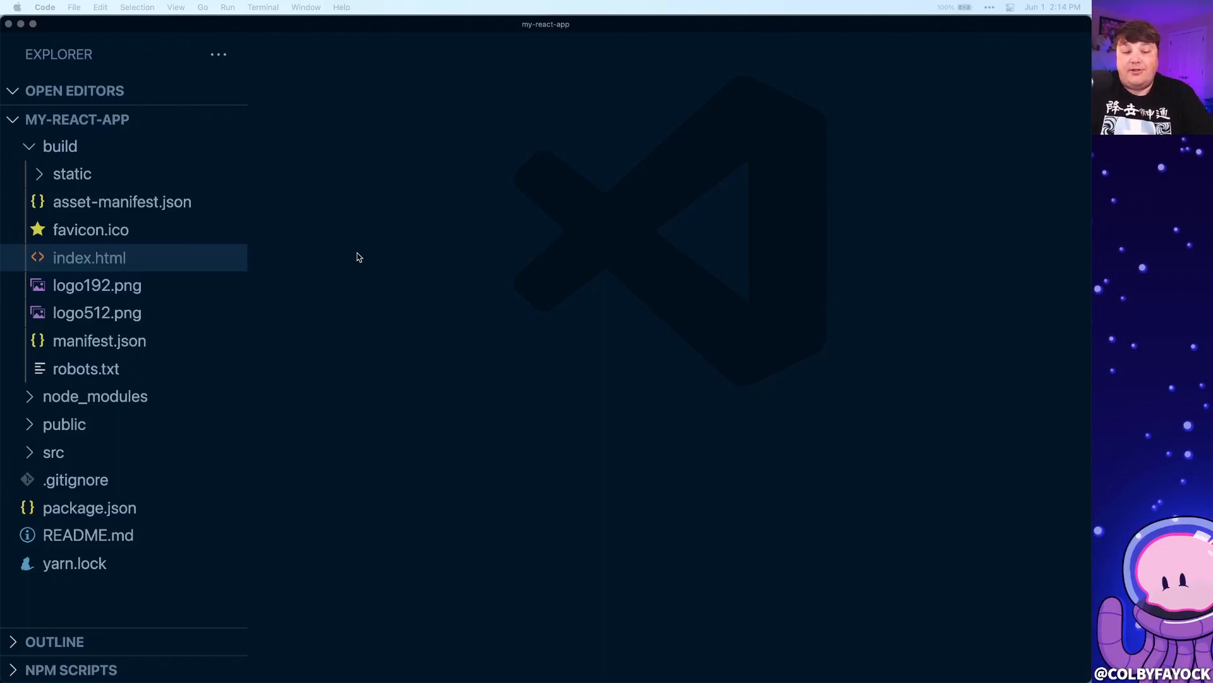
mouse_move(165, 245)
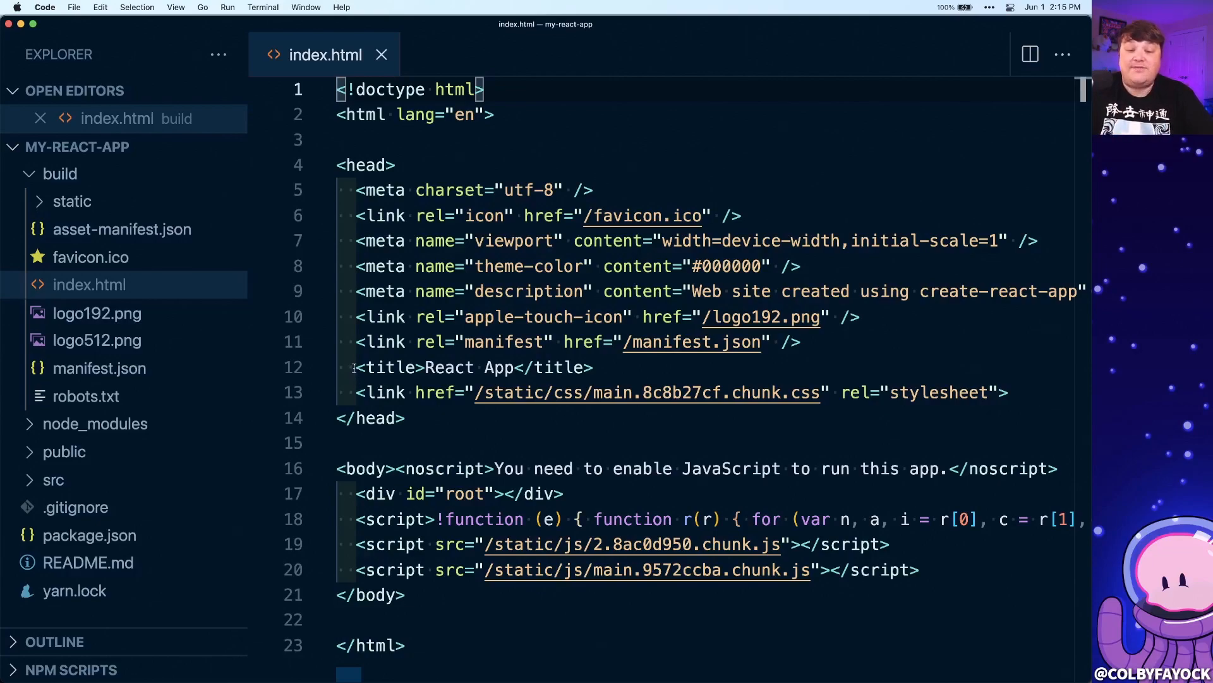
double_click(385, 367)
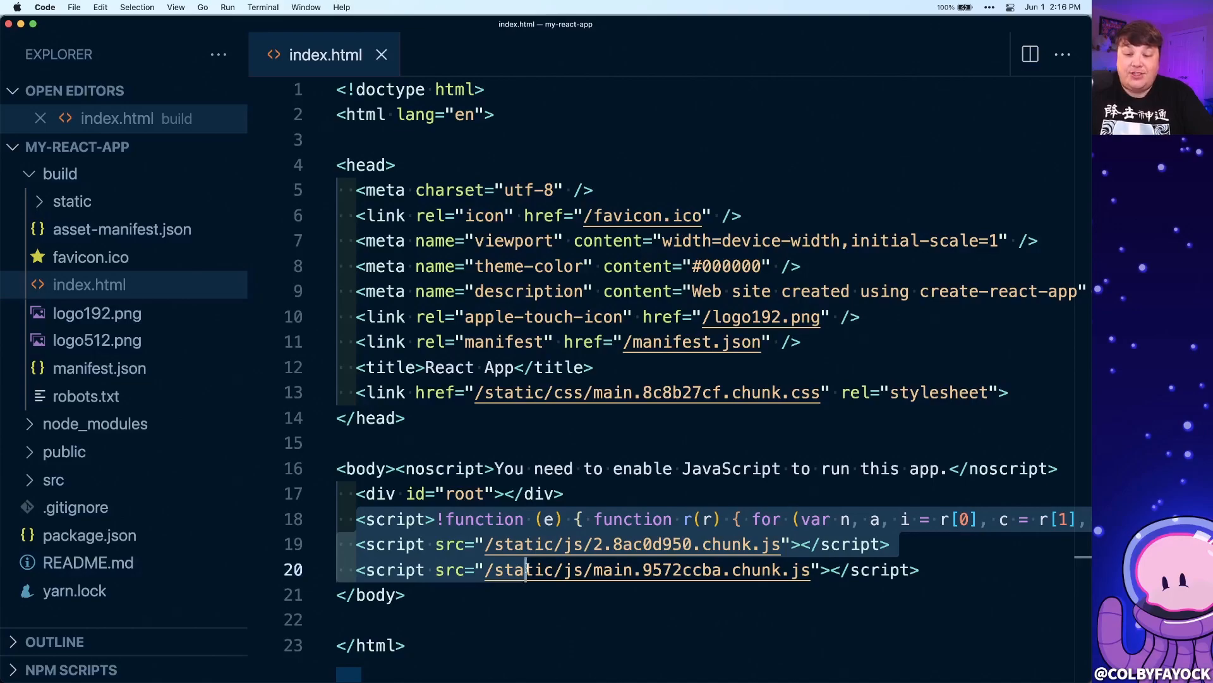
click(273, 30)
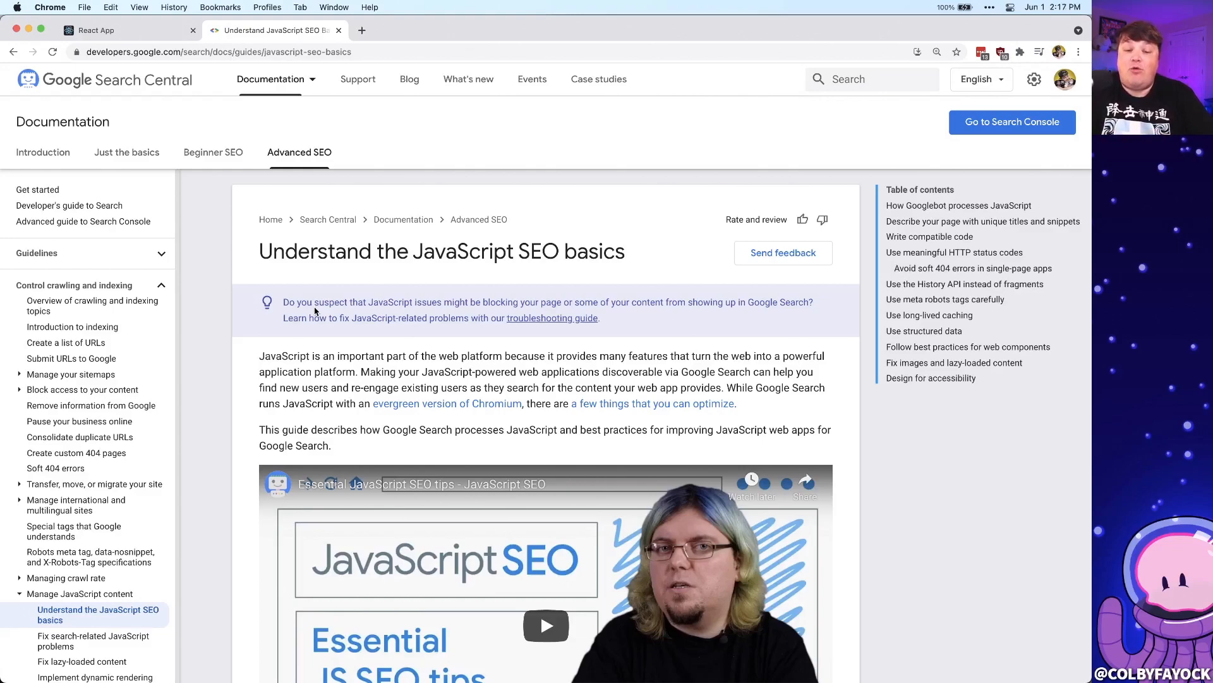
mouse_move(252, 322)
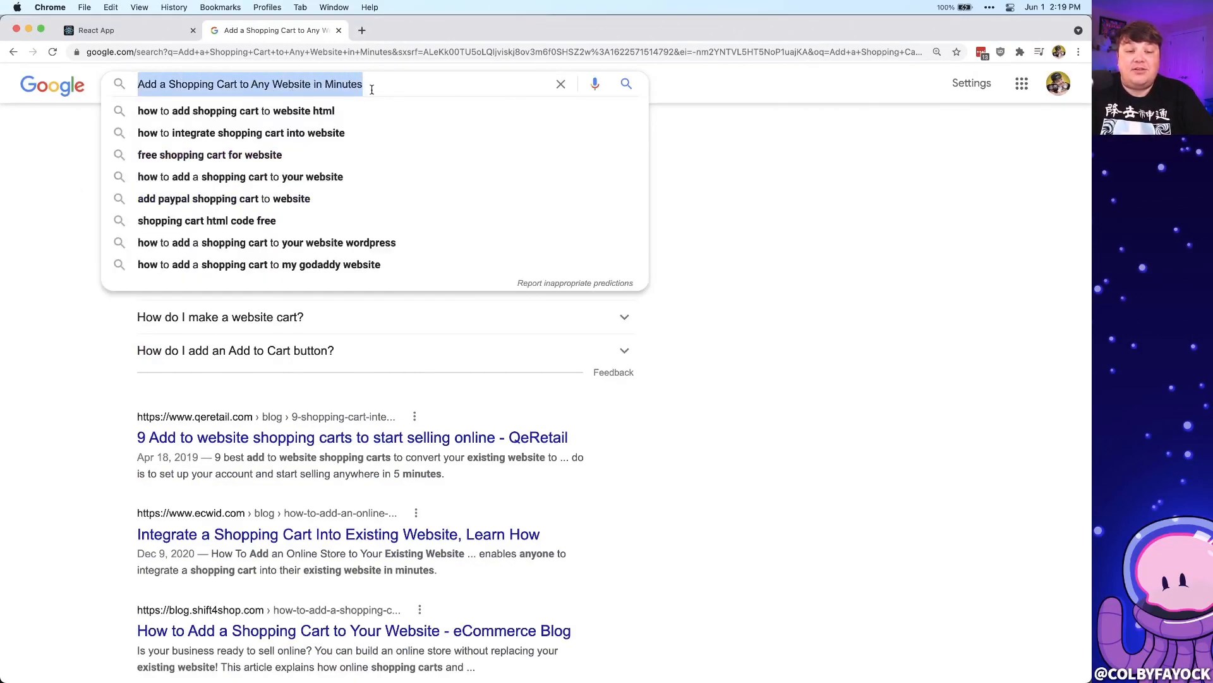
Replace the Google query with 'snipcart documentation' and search
click(65, 147)
text(snipcart documentation)
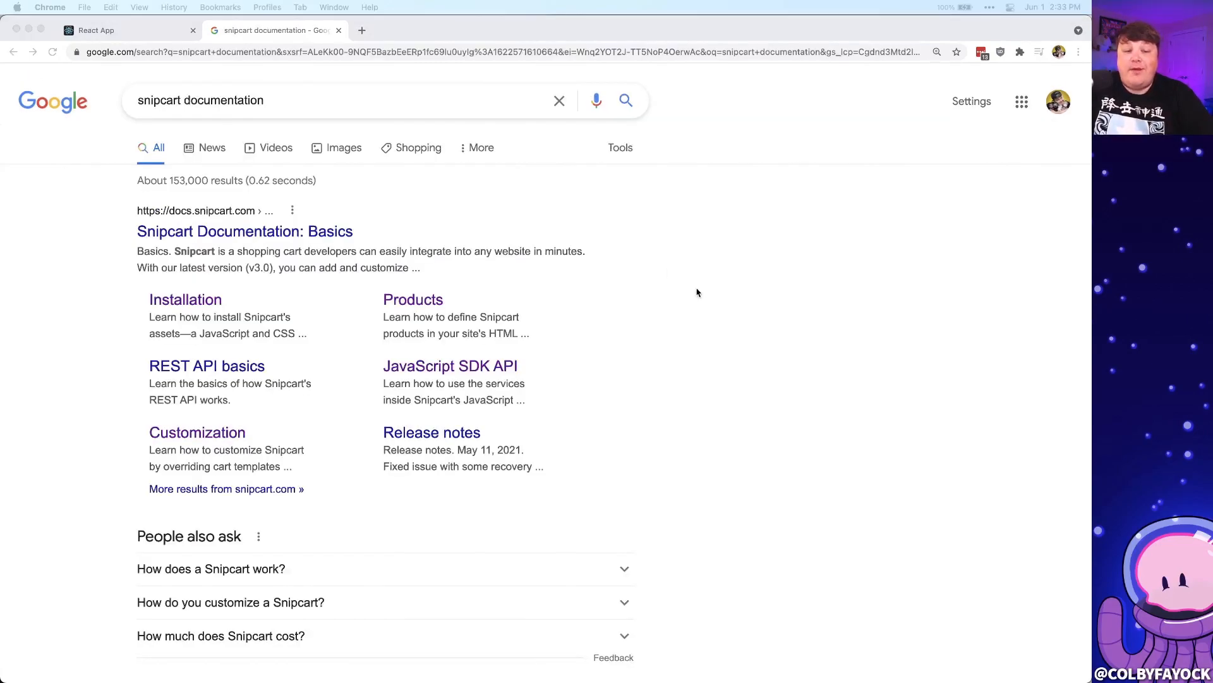
mouse_move(137, 191)
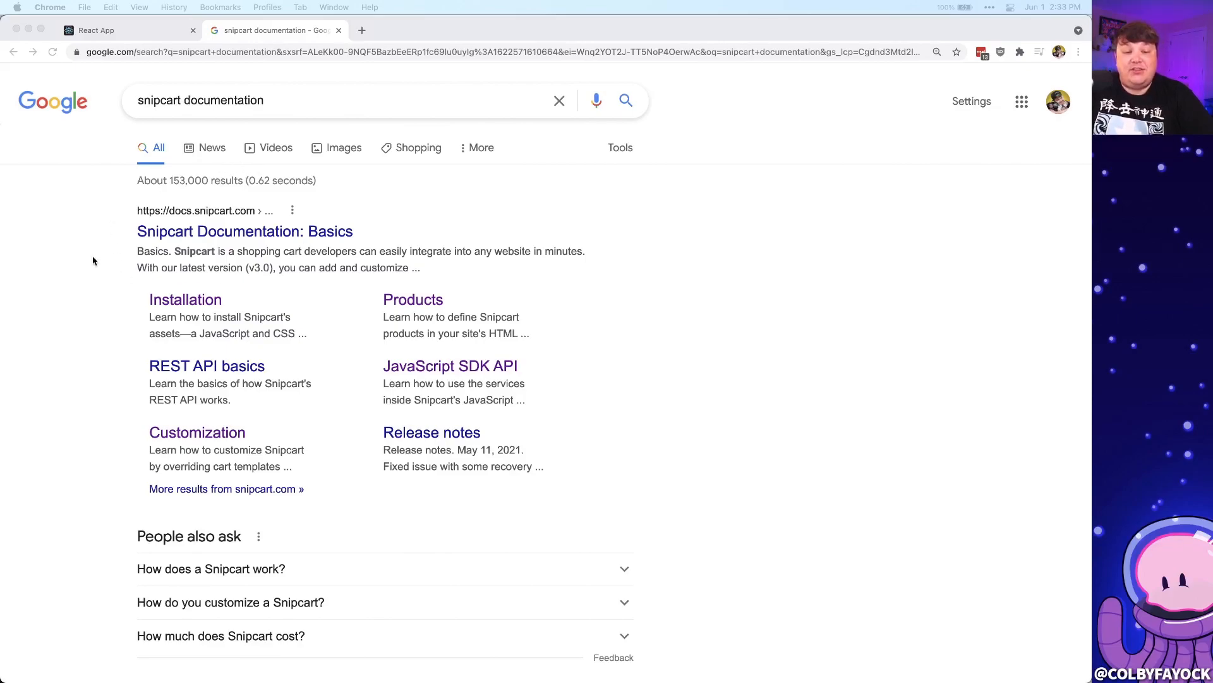
mouse_move(213, 288)
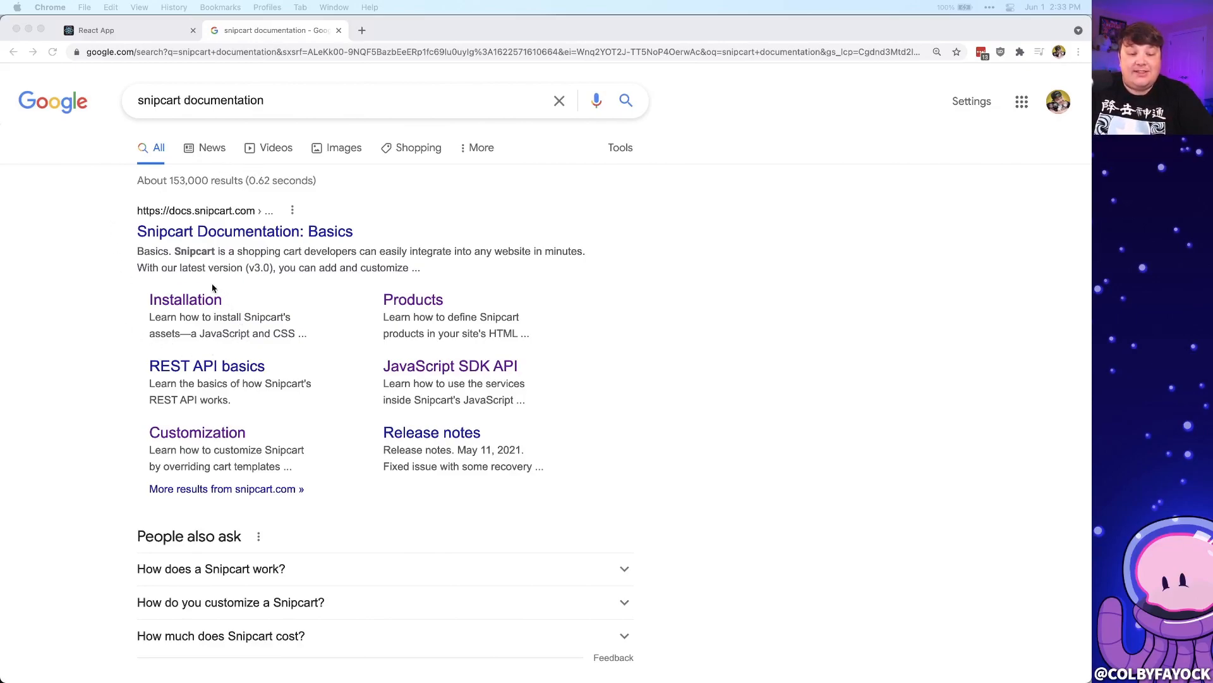
mouse_move(261, 345)
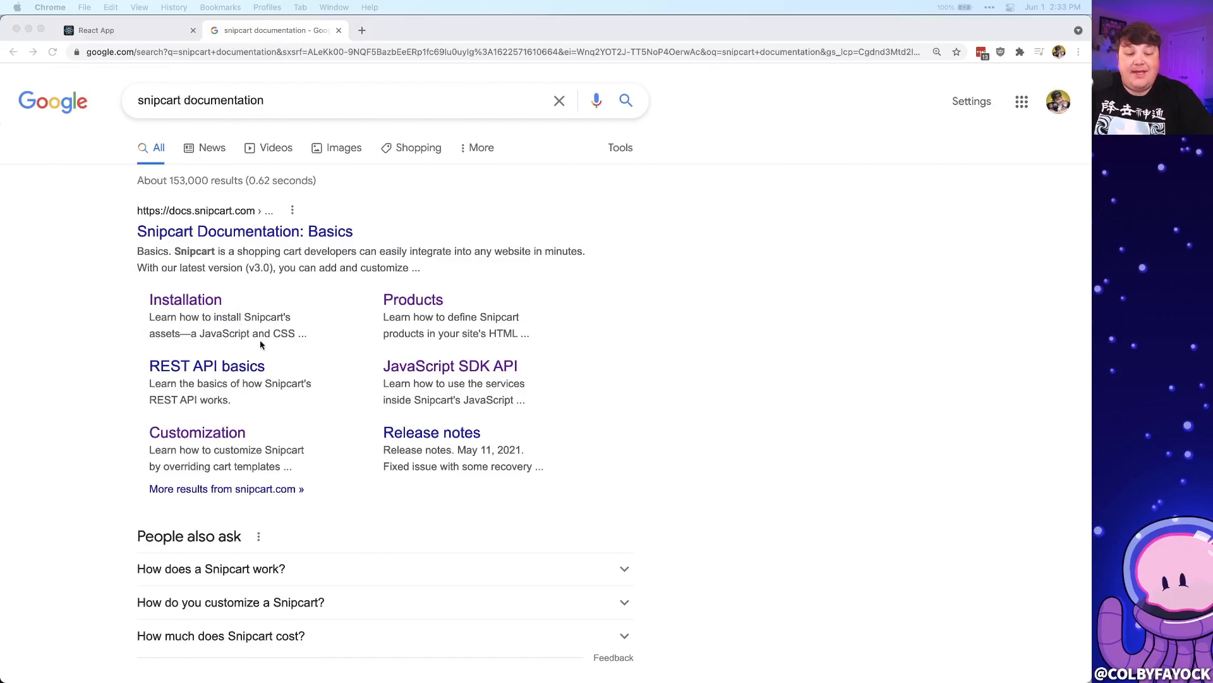
mouse_move(252, 456)
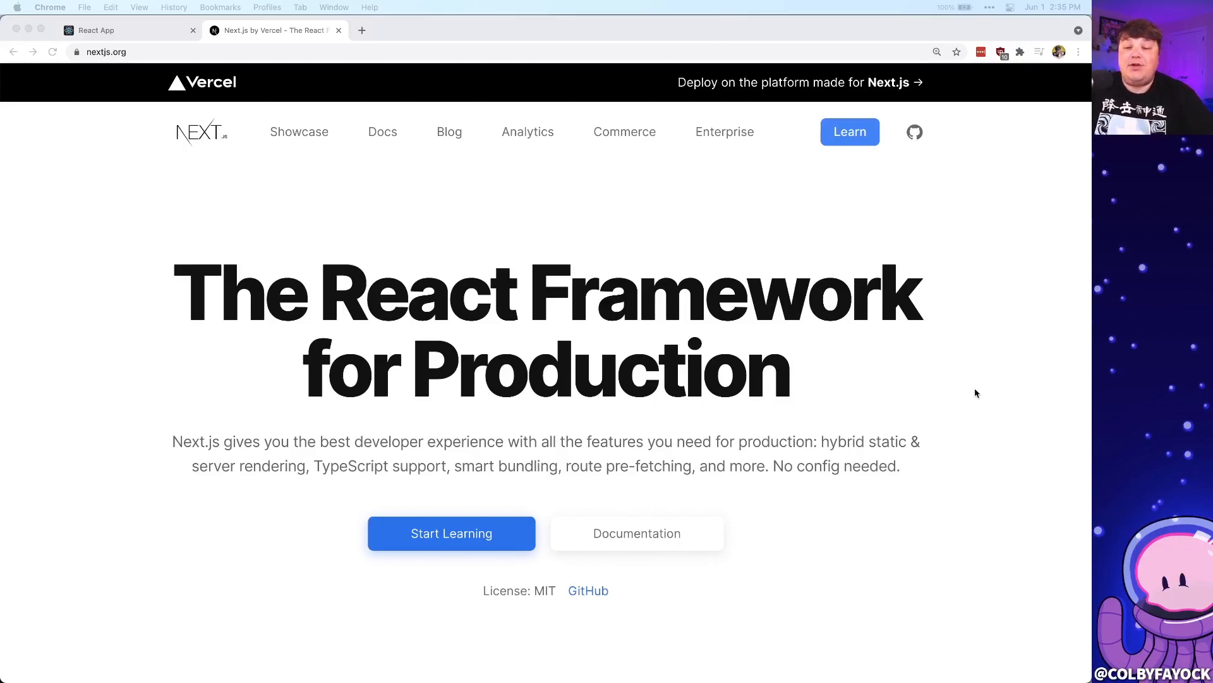
Scroll down the nextjs.org homepage toward the Docs API Reference links
scroll(down, 3)
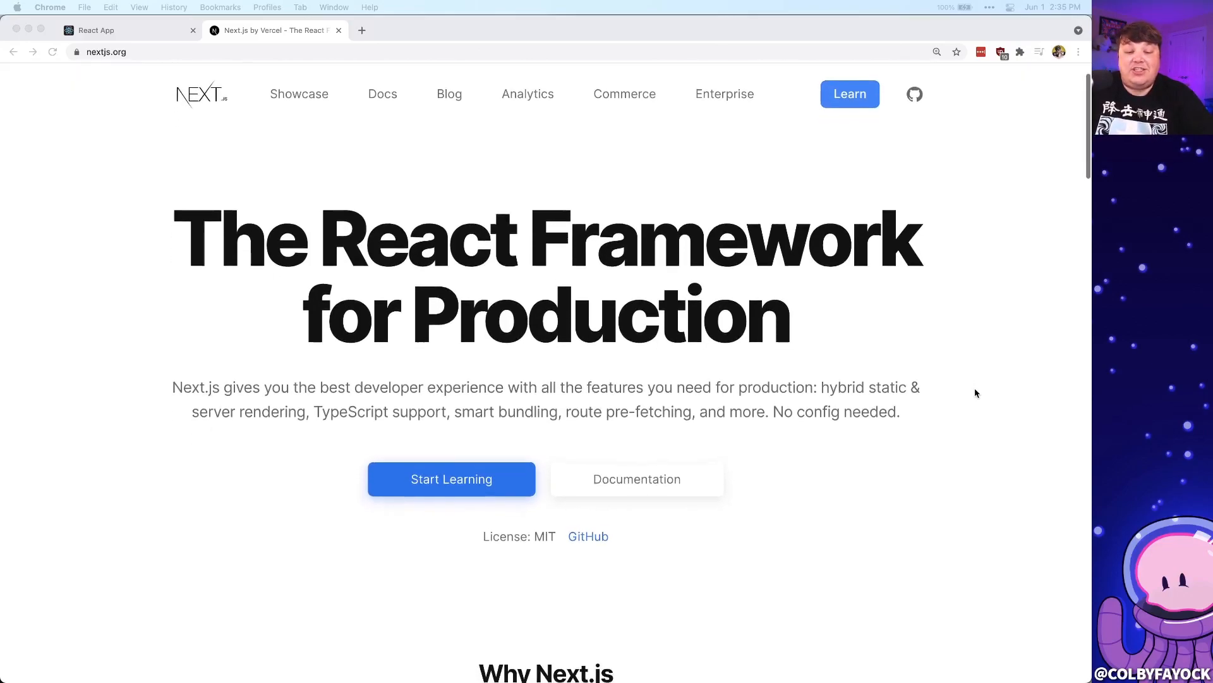
scroll(down, 3)
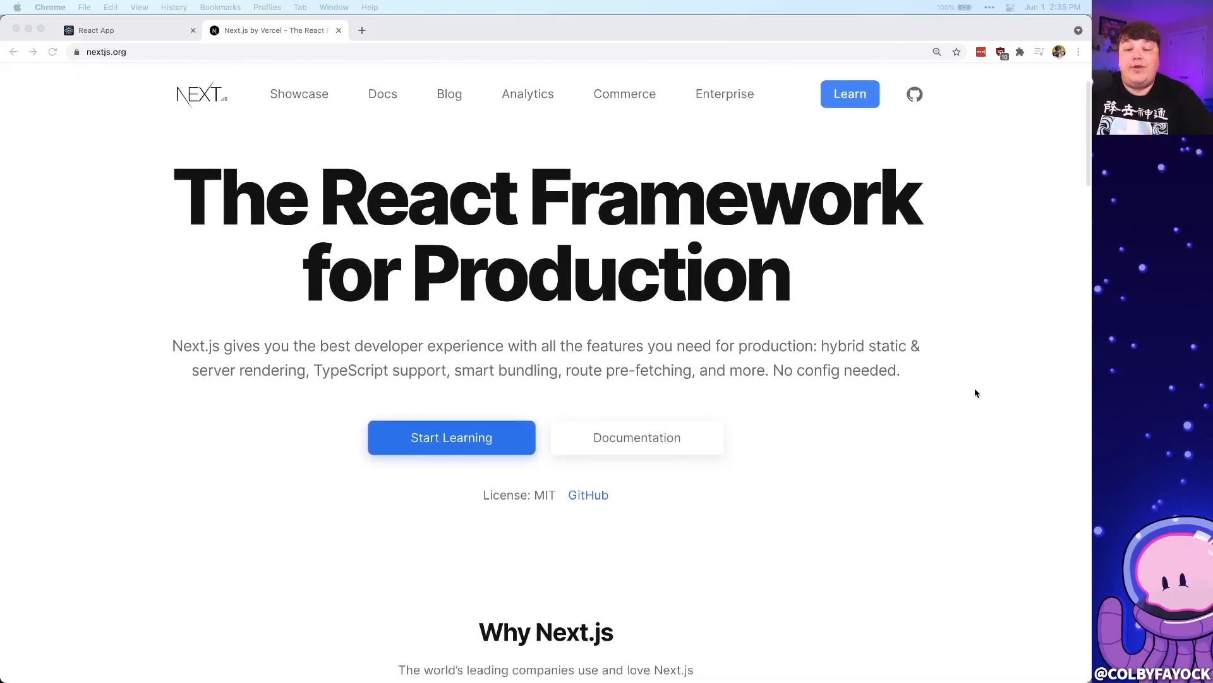
scroll(down, 3)
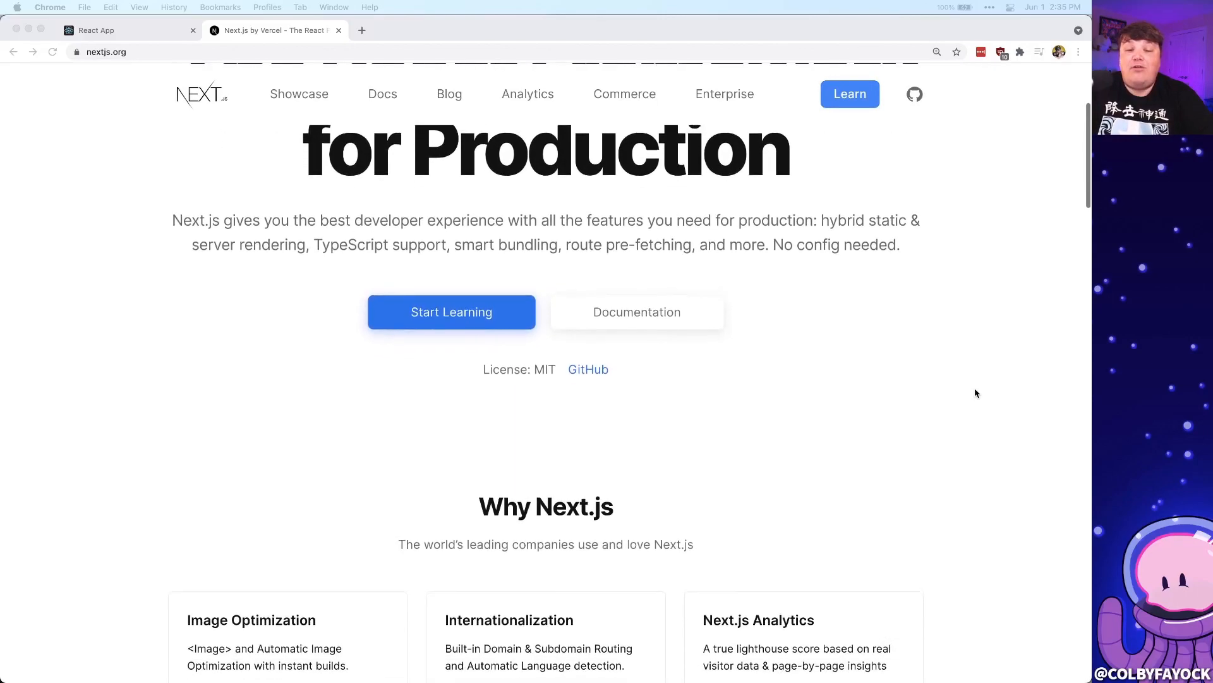
scroll(down, 3)
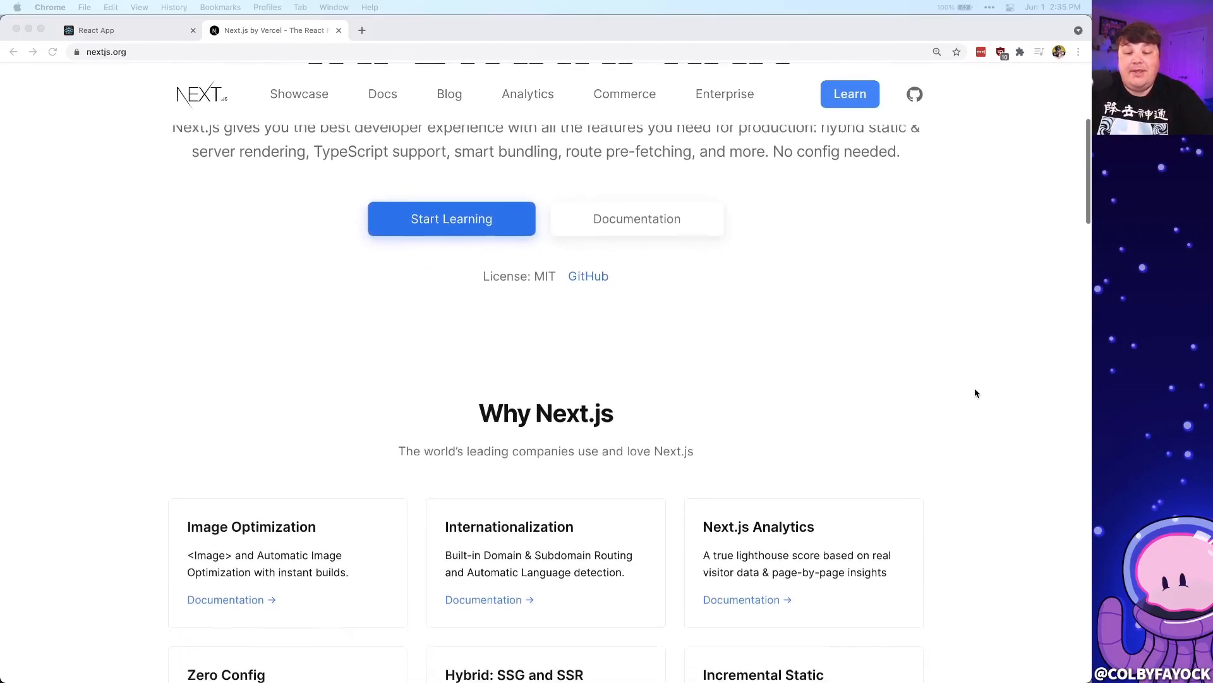
scroll(down, 3)
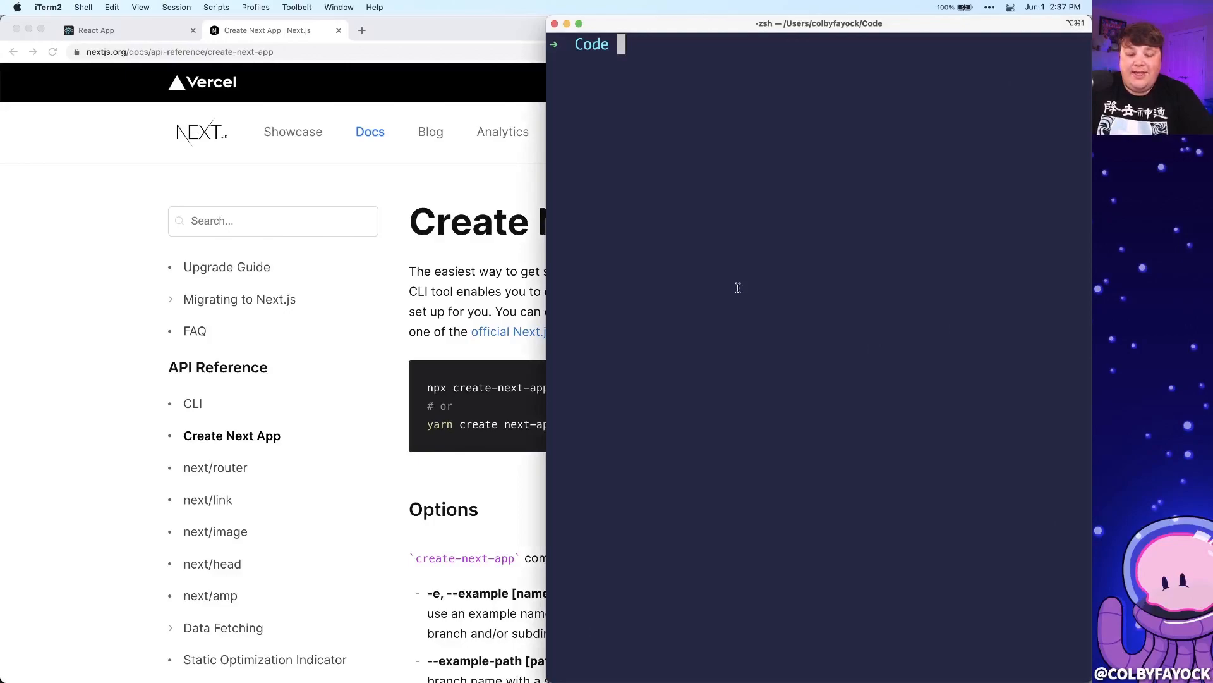
Create my-seo-app with yarn create next-app, run yarn dev, and open localhost:3000
text(yarn create ne)
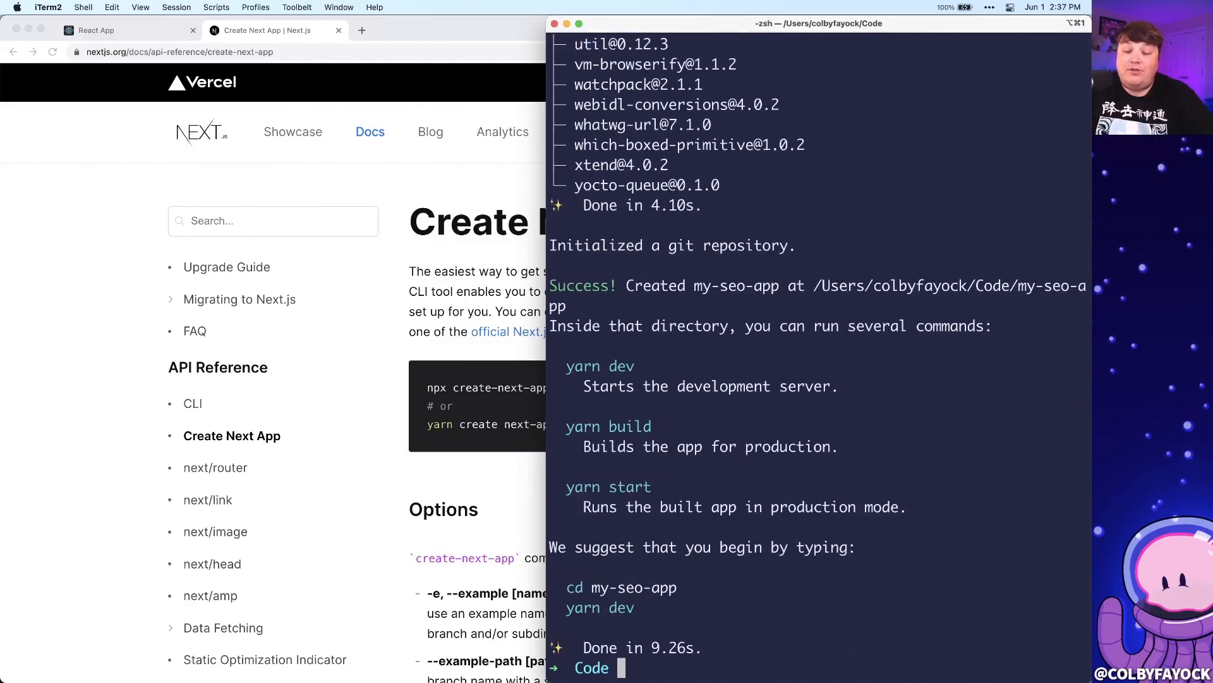
text(cd my-seo-app)
text(ya)
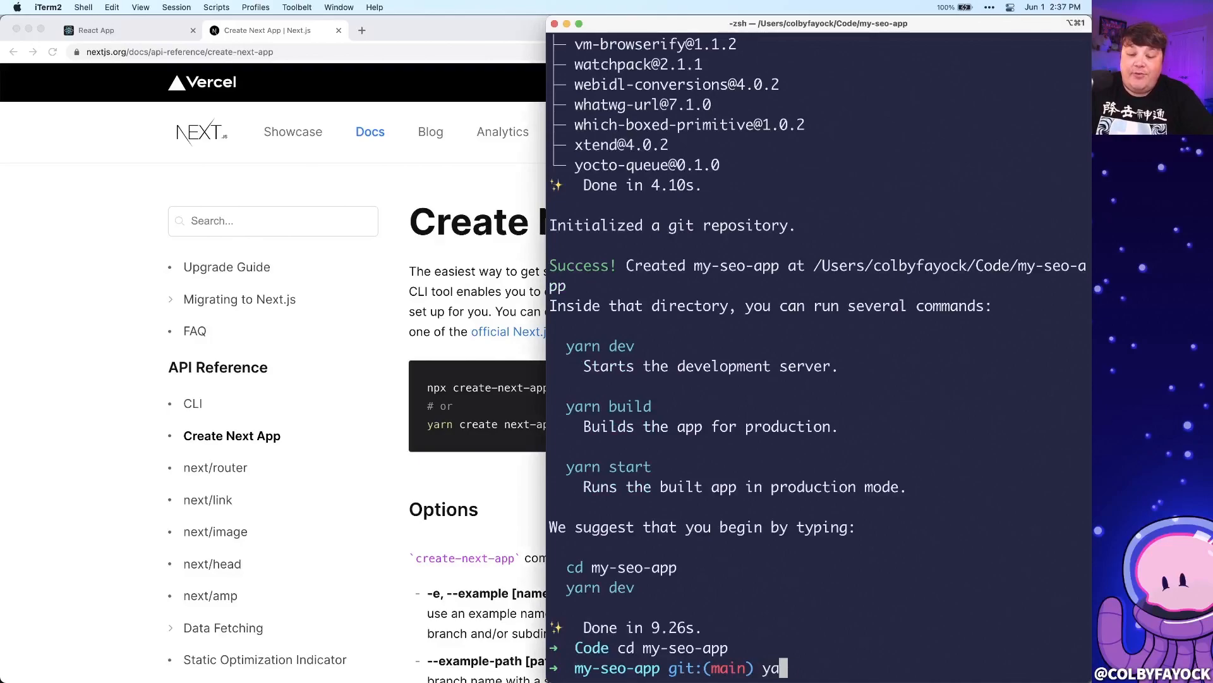
text(rn dev)
key(enter)
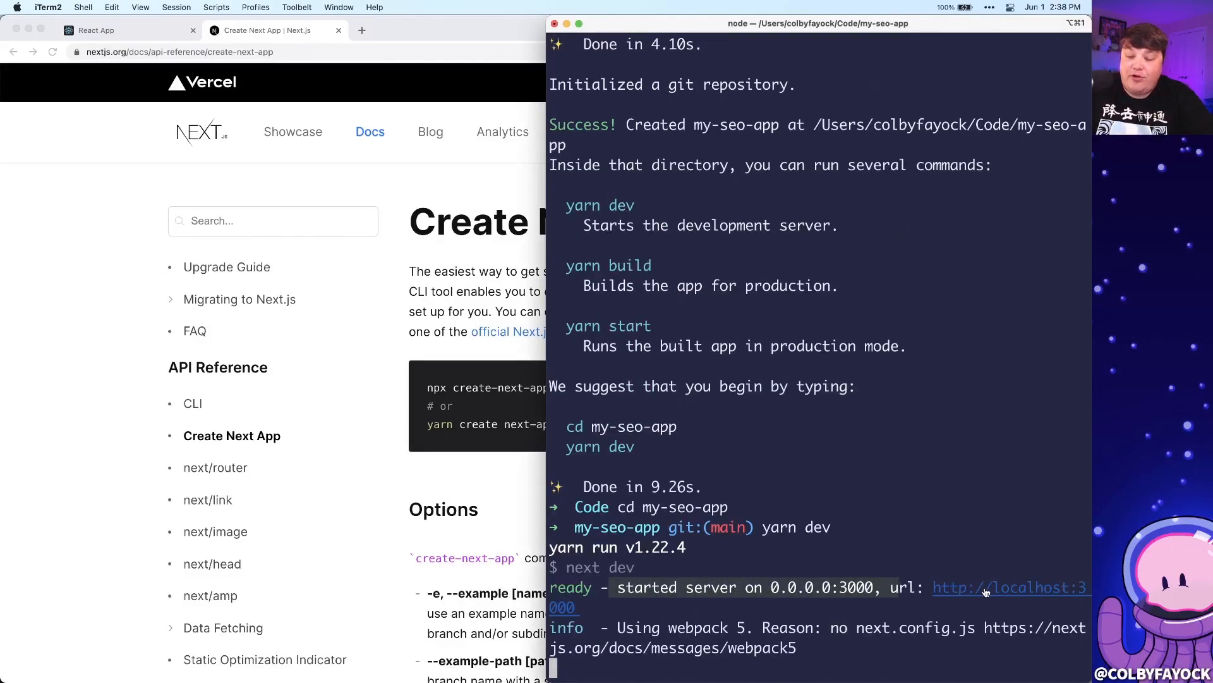
click(1009, 588)
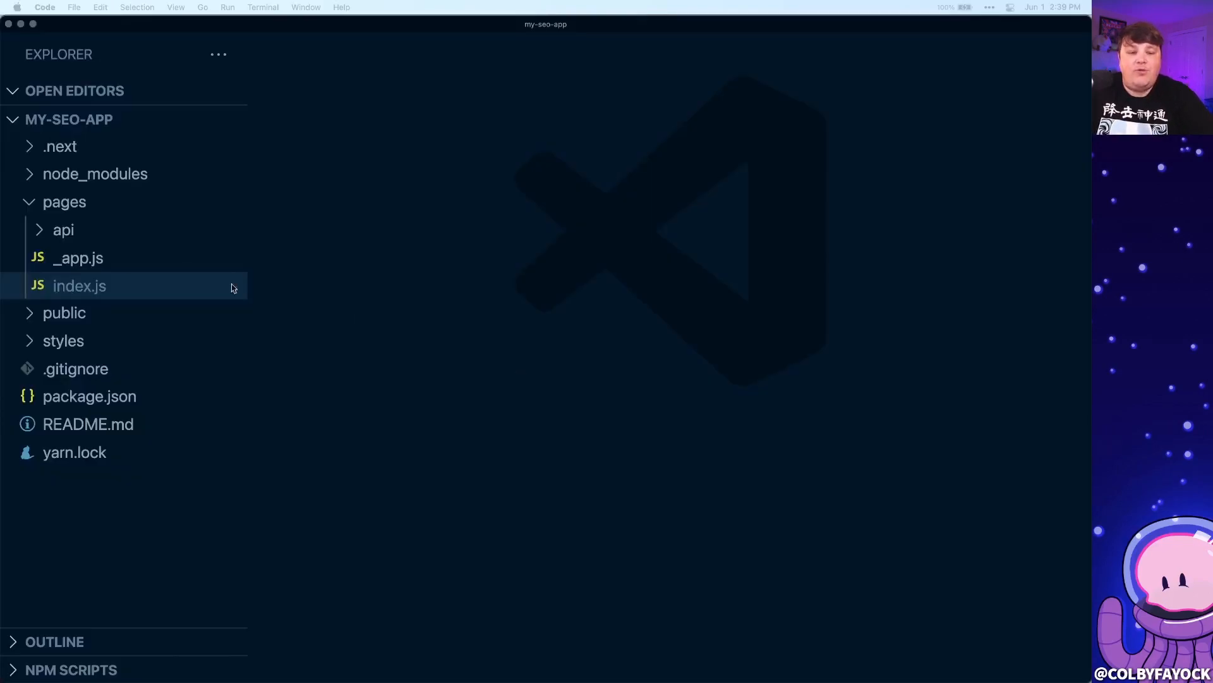
Open pages/index.js from the my-seo-app folder in the Explorer
double_click(79, 285)
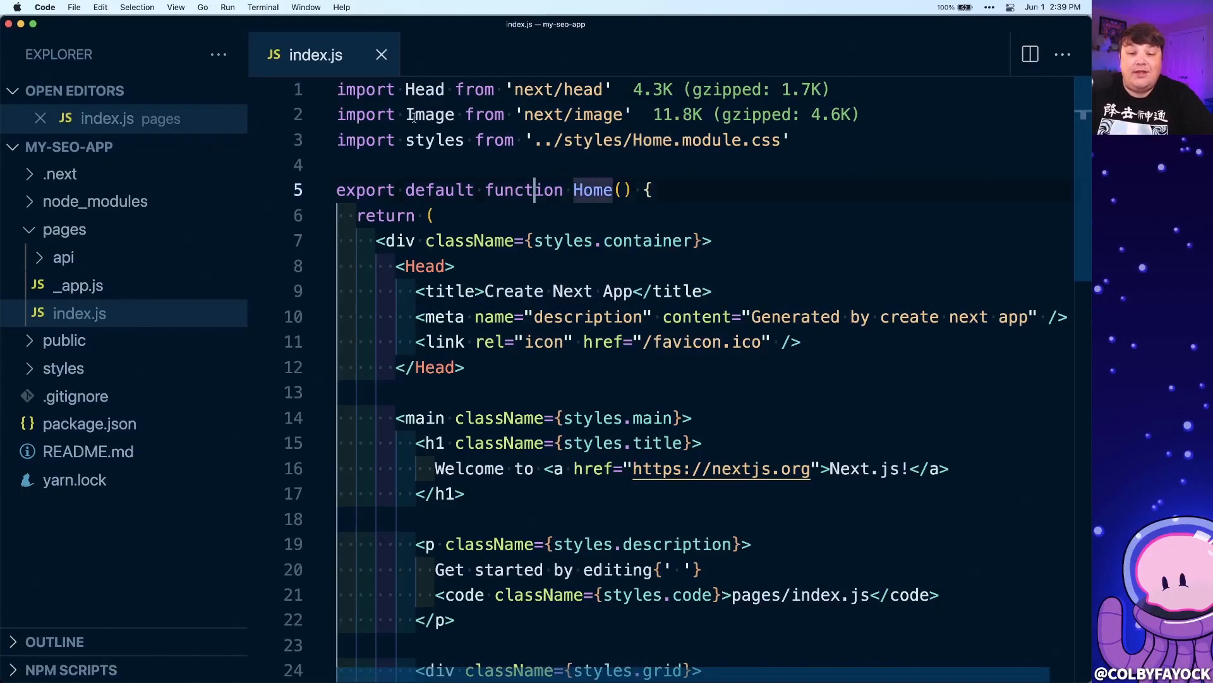
double_click(424, 89)
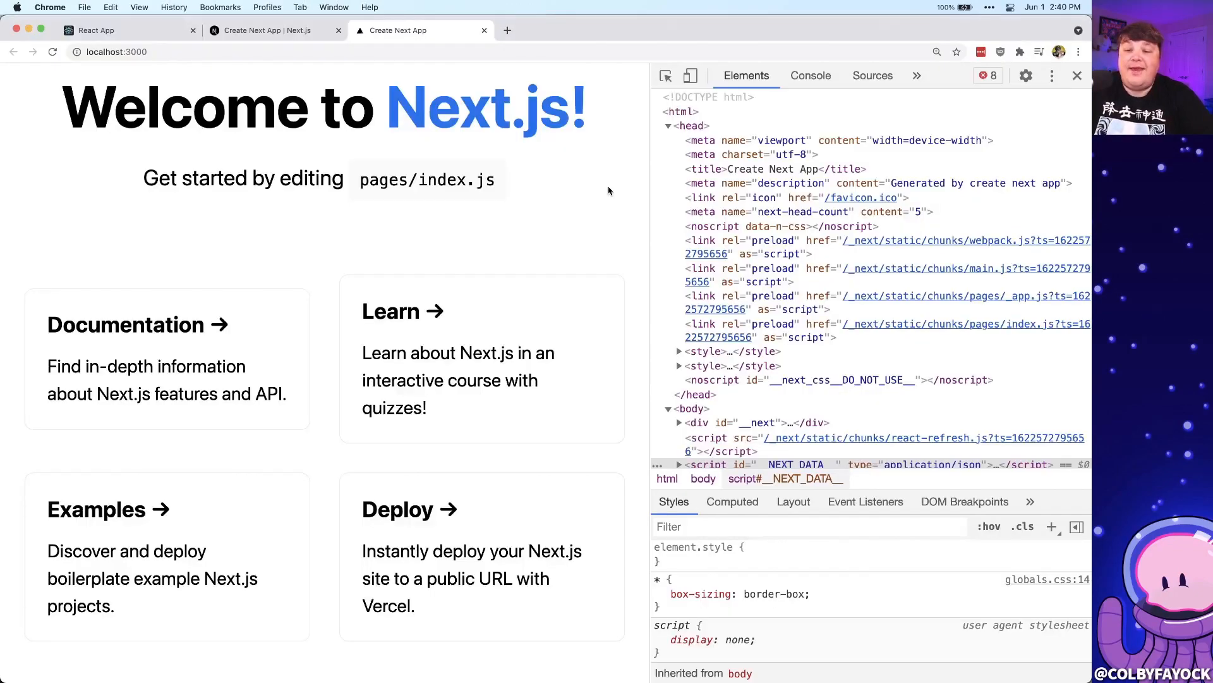
click(772, 169)
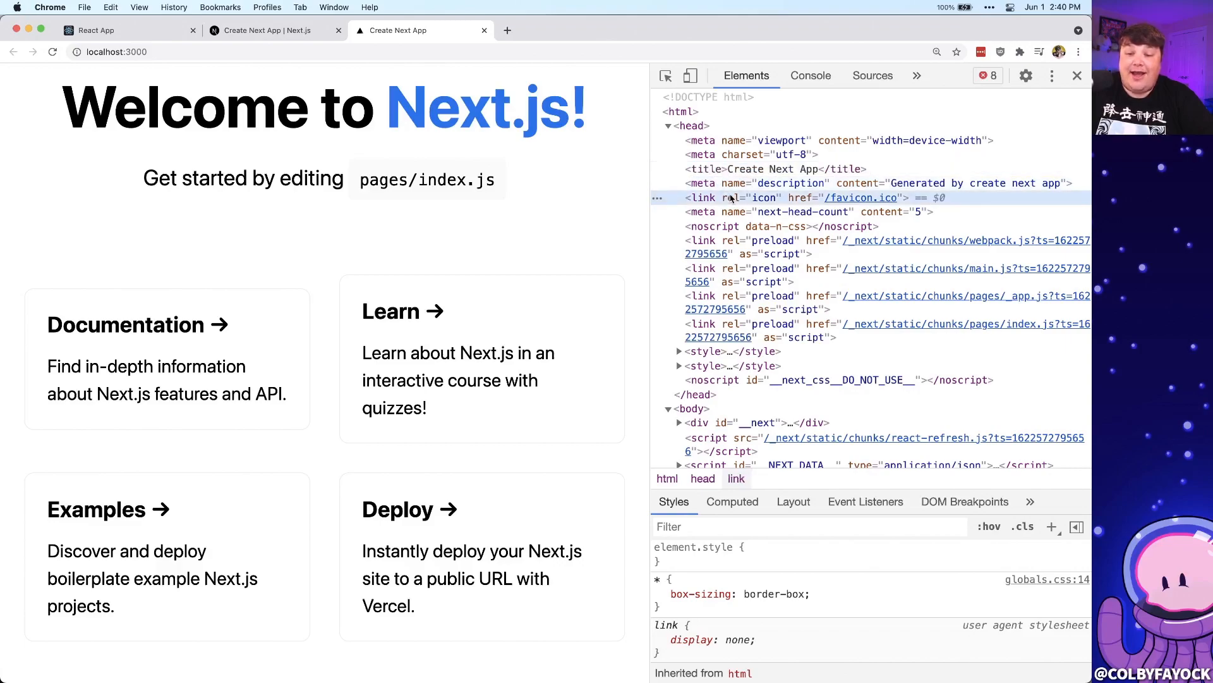
click(781, 183)
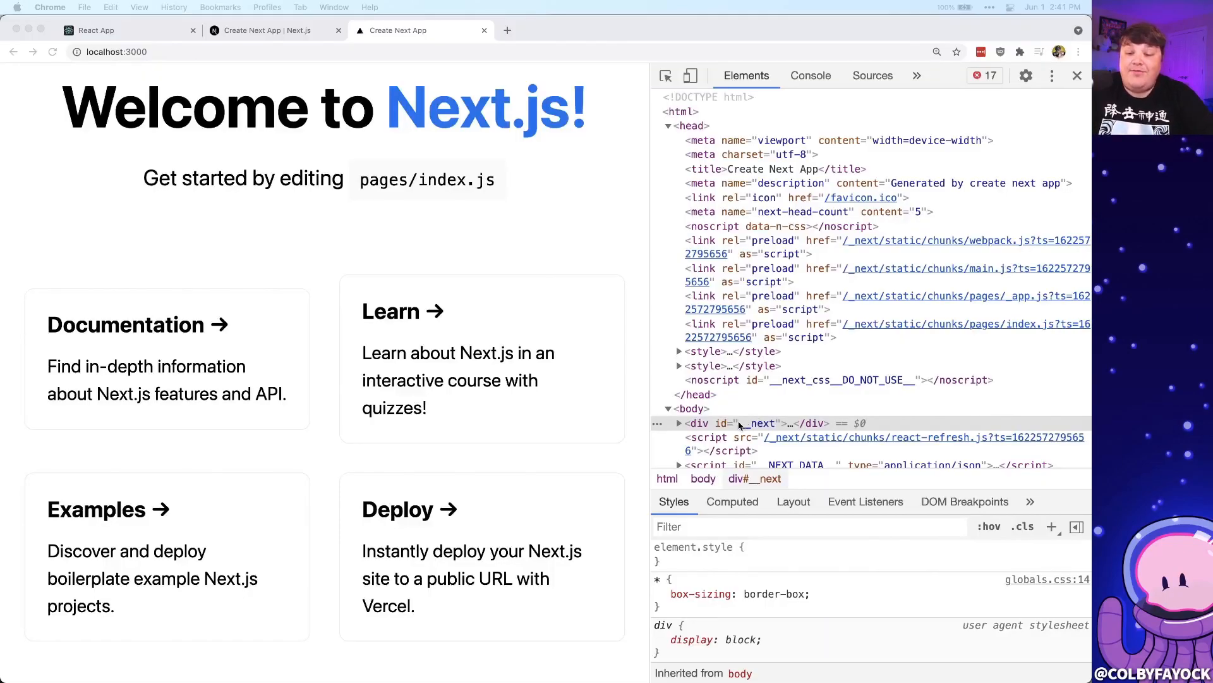
click(679, 423)
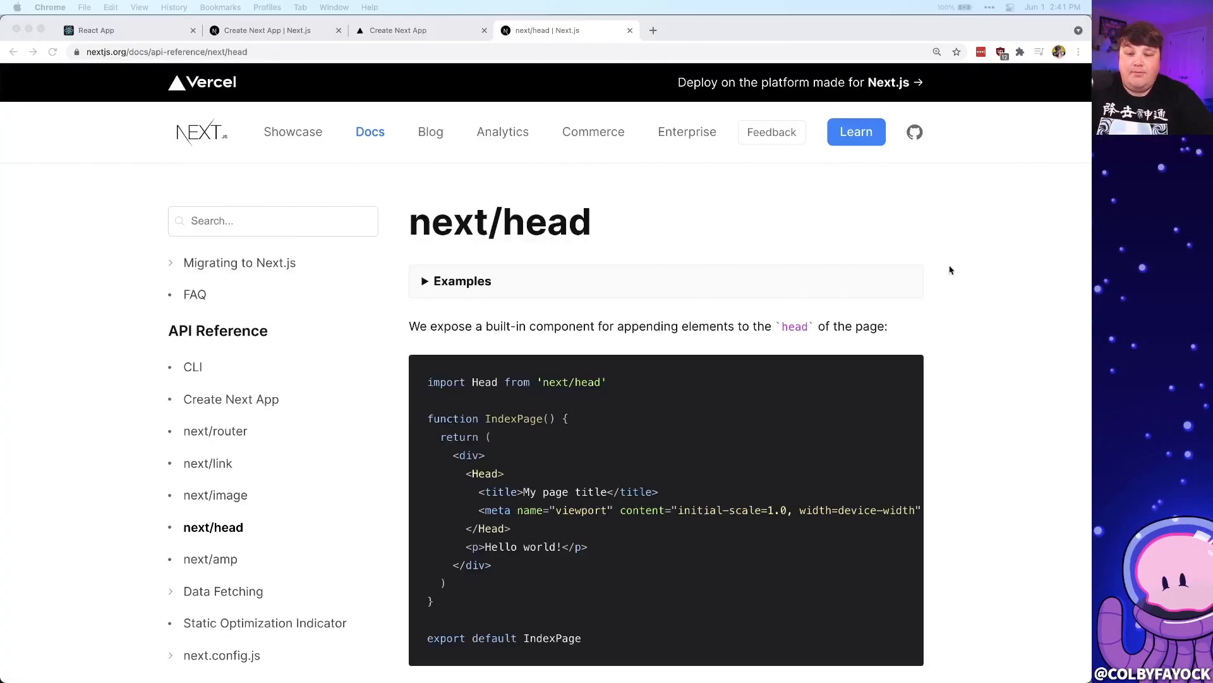
Scroll the next/head reference page to its title code example and highlight it
scroll(down, 3)
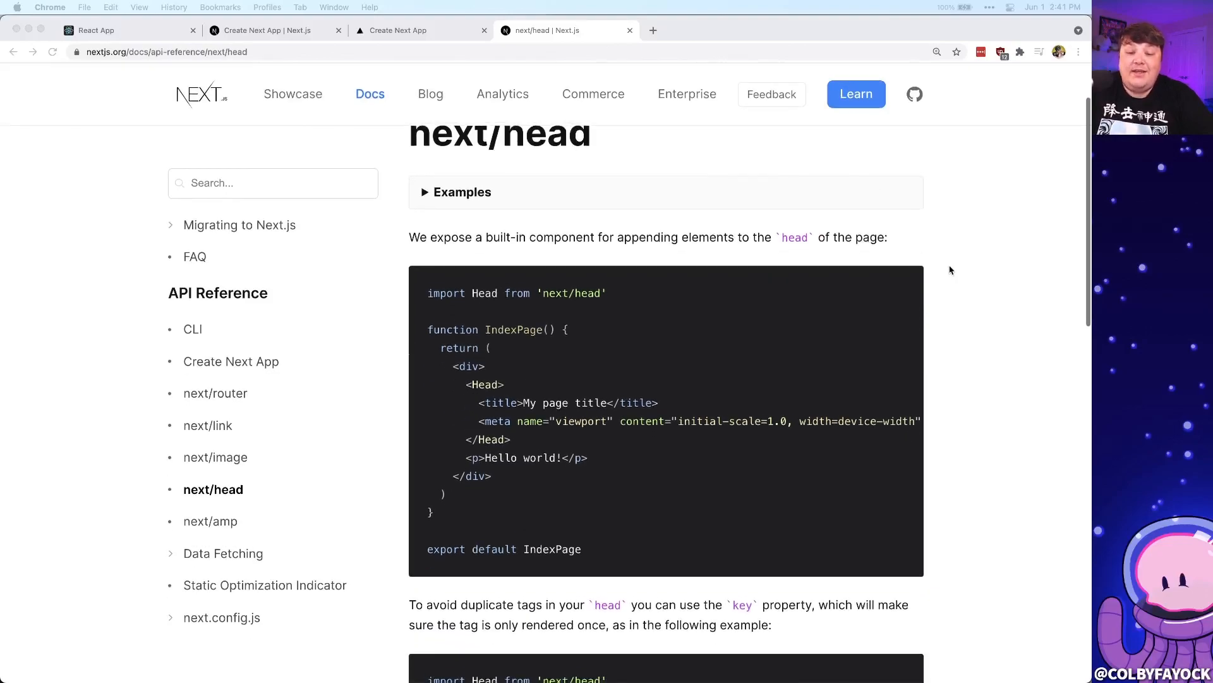
scroll(down, 3)
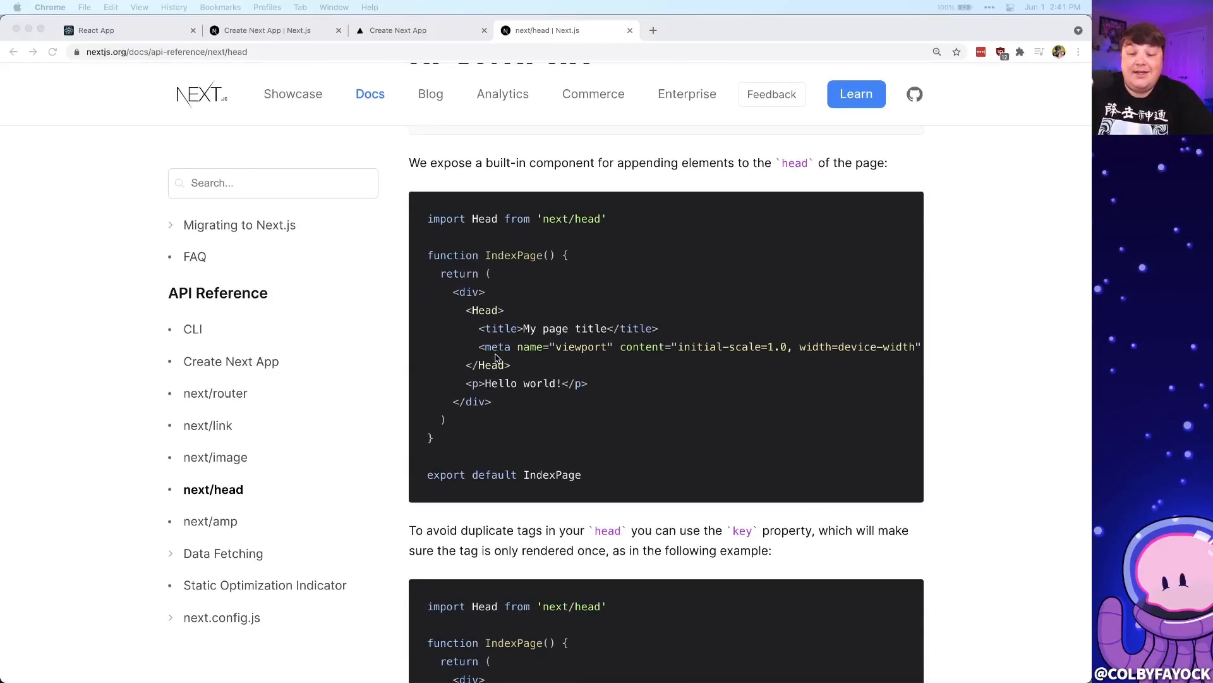
drag(483, 347, 510, 365)
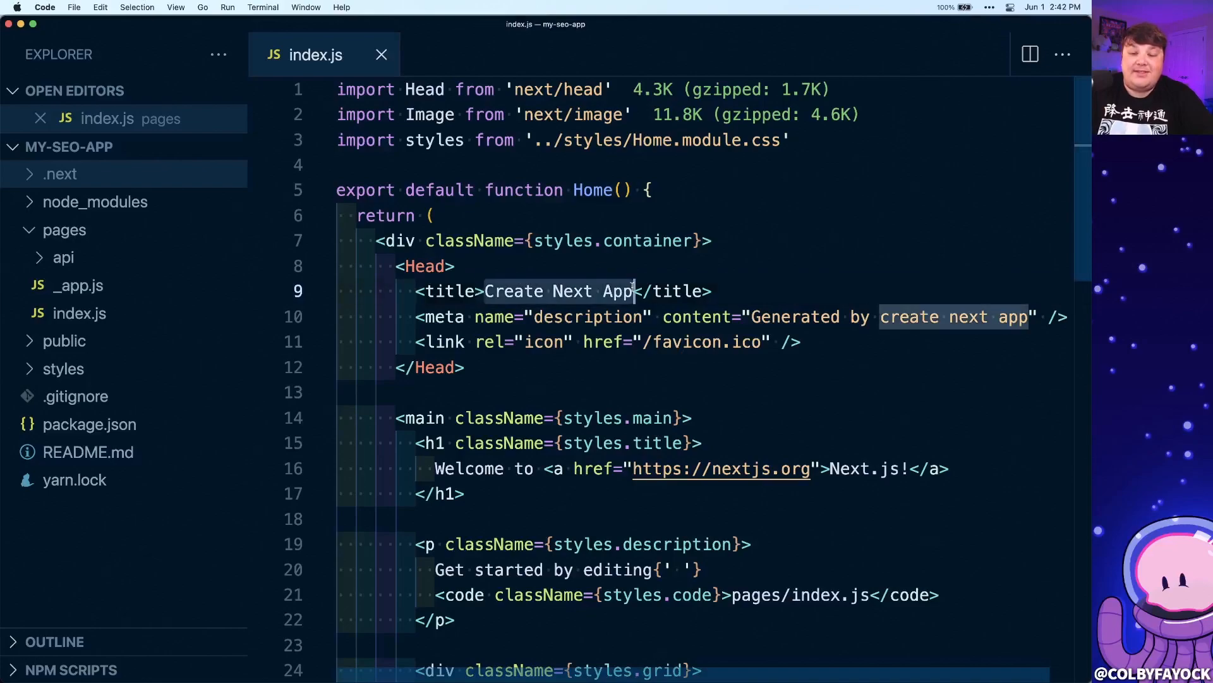
Set the title to 'My Clothing Store' and description to 'Buy things at my store!'
text(My Clothing Sto)
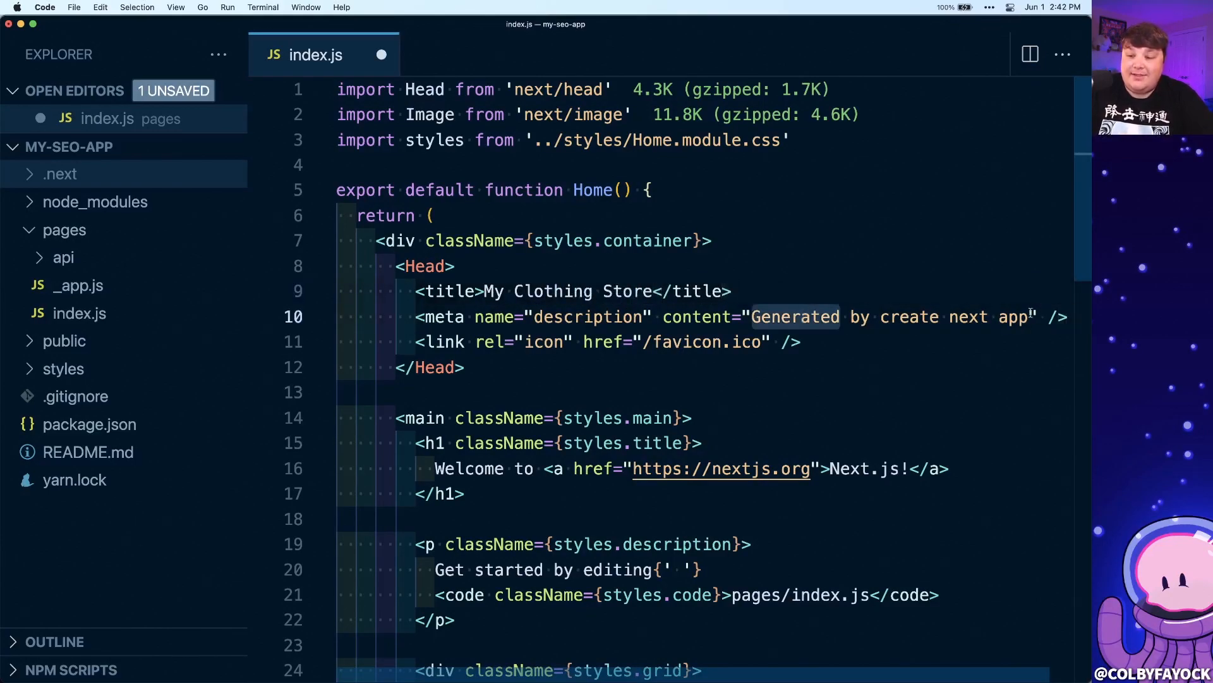
text(Buy things)
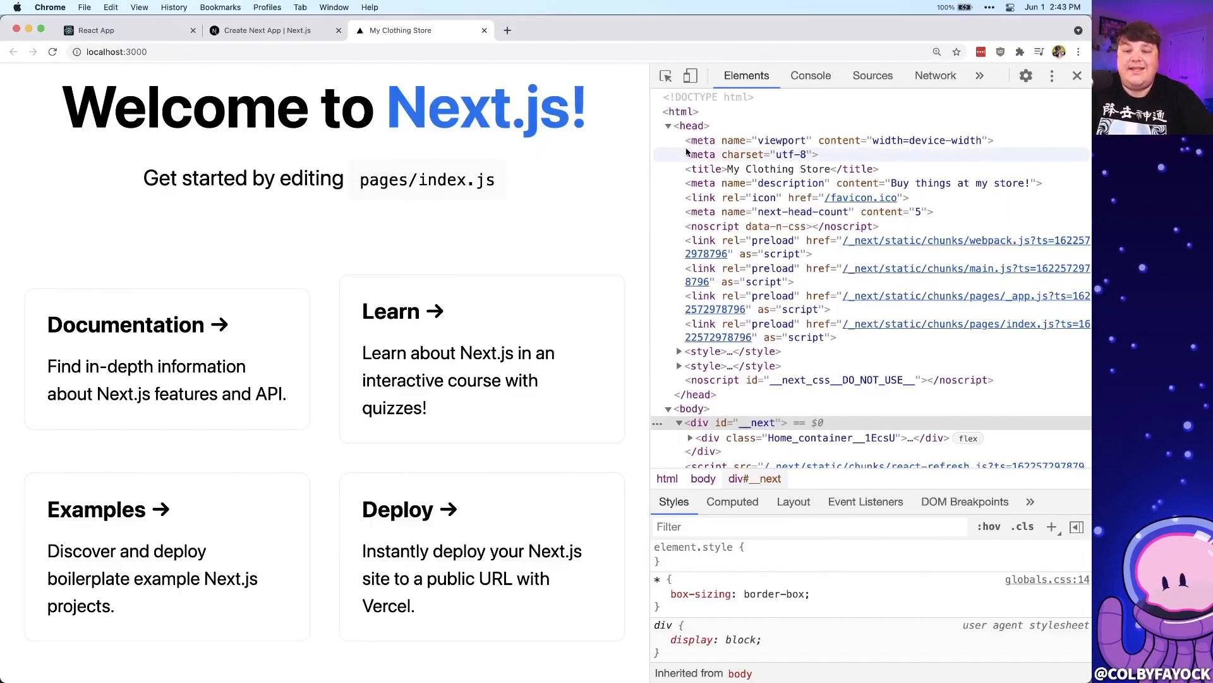
click(778, 169)
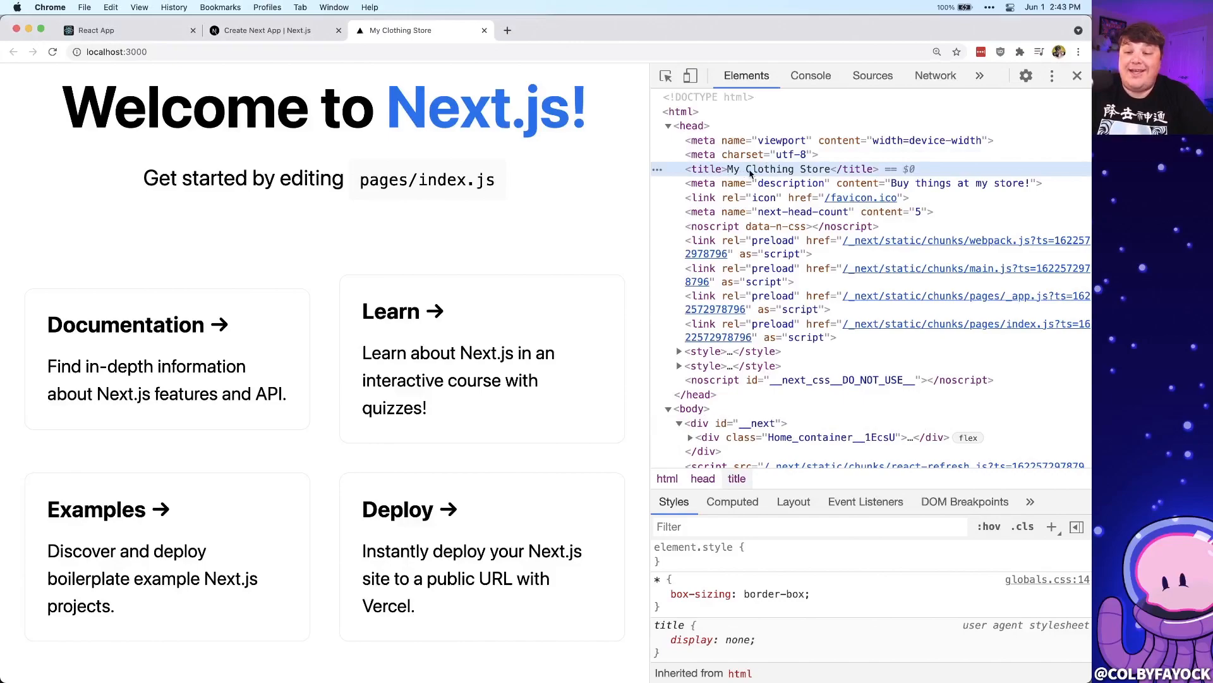
click(790, 182)
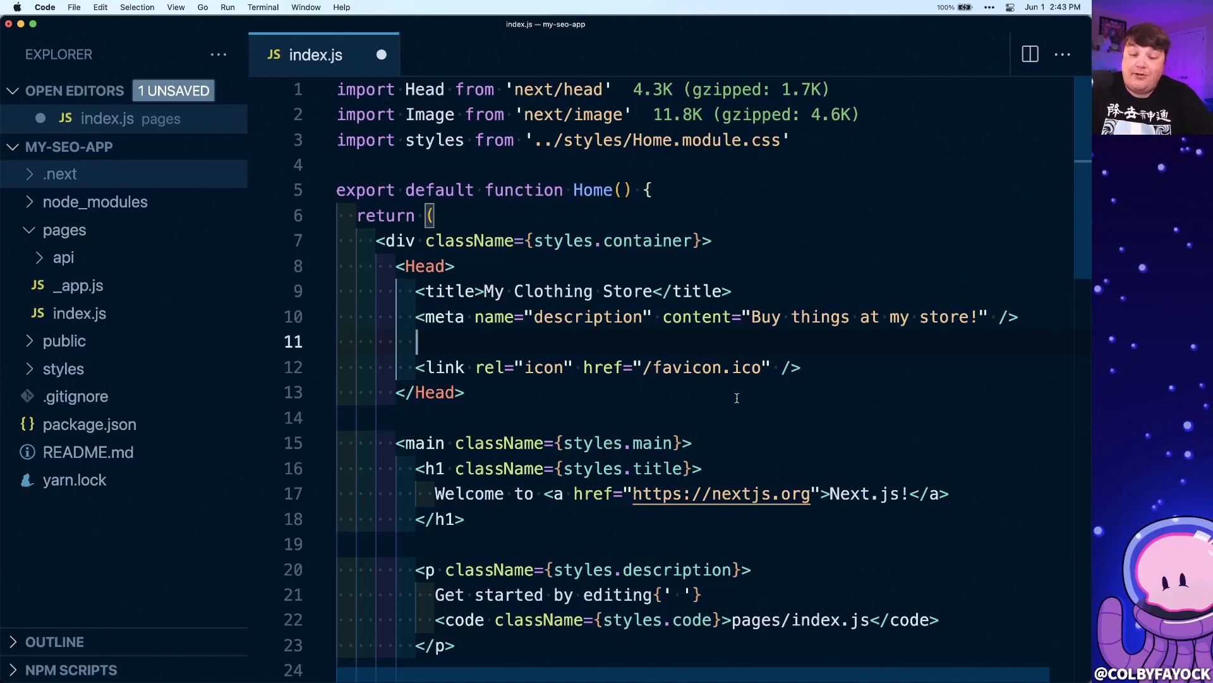
Add <meta property="og:title" content="My Clothing Store" /> below the description meta and save
text(<meta property="og:title)
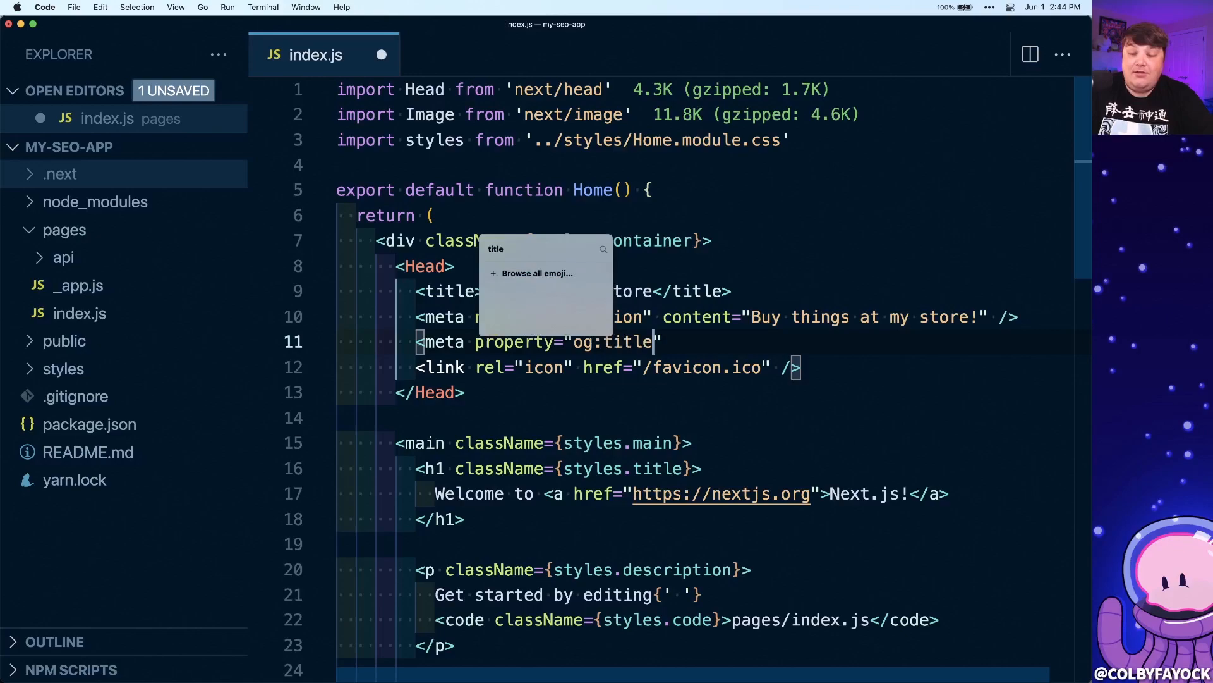
text(content=)
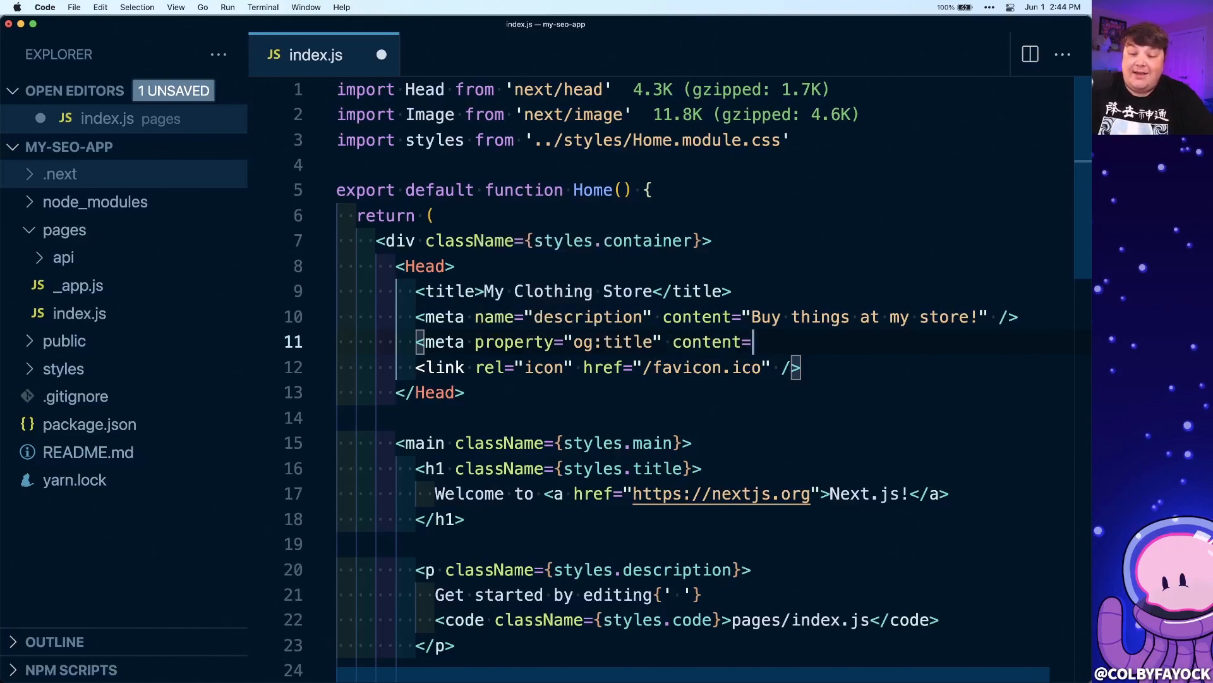
text("My Clothing Store" />)
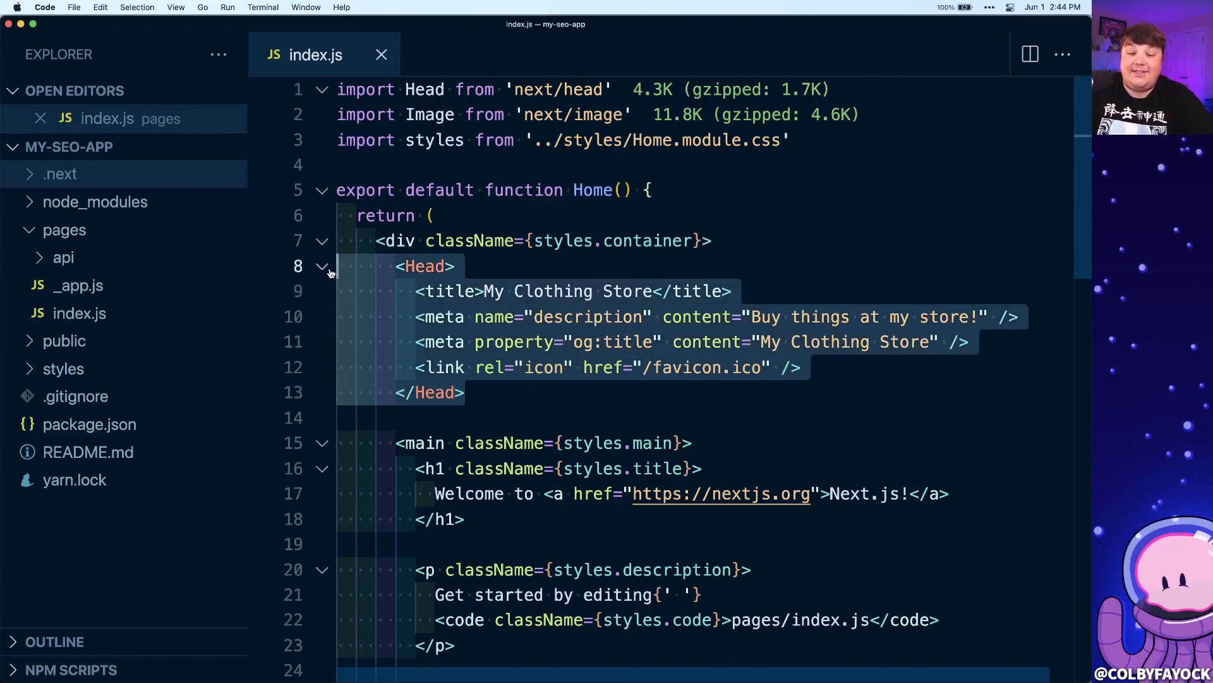
click(483, 384)
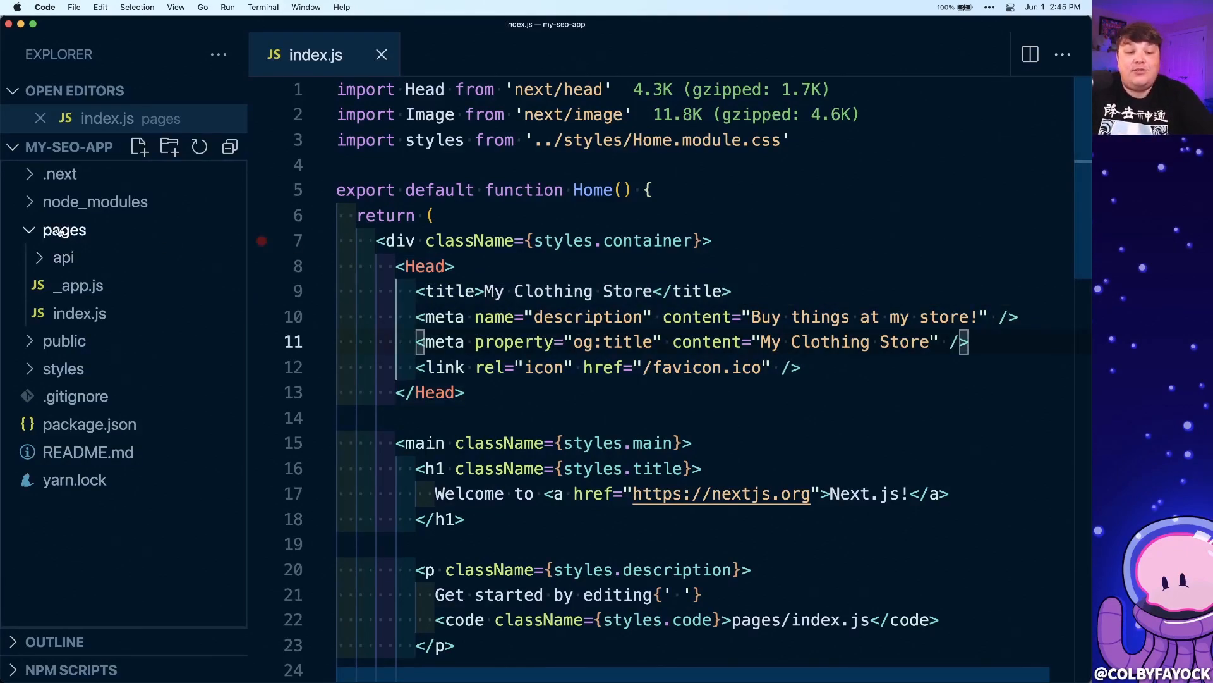
Add pages/about.js with an About component whose h1 reads 'About My Clothing Store'
click(139, 146)
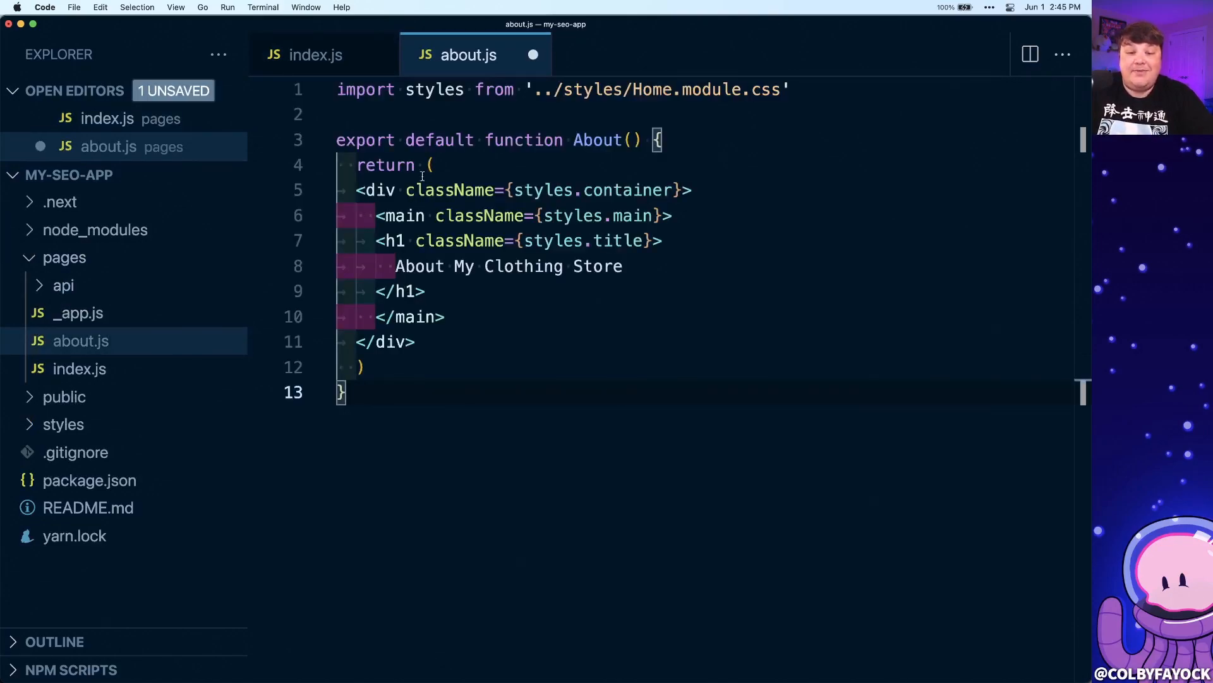
double_click(596, 140)
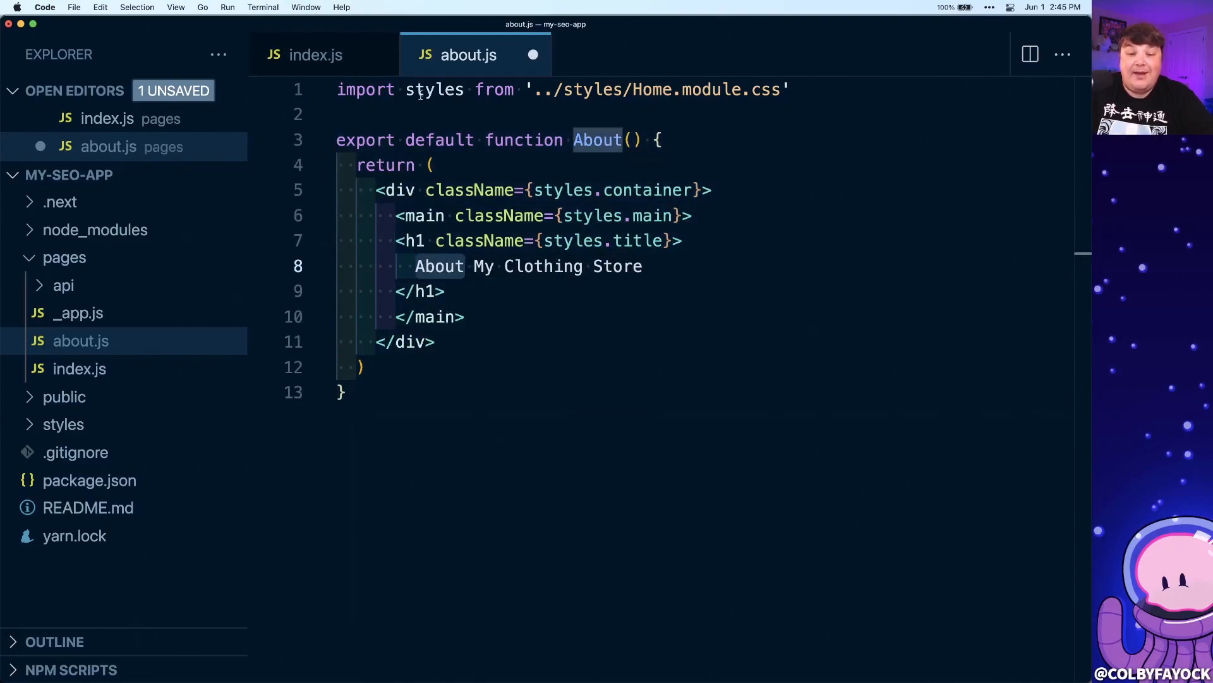
double_click(434, 89)
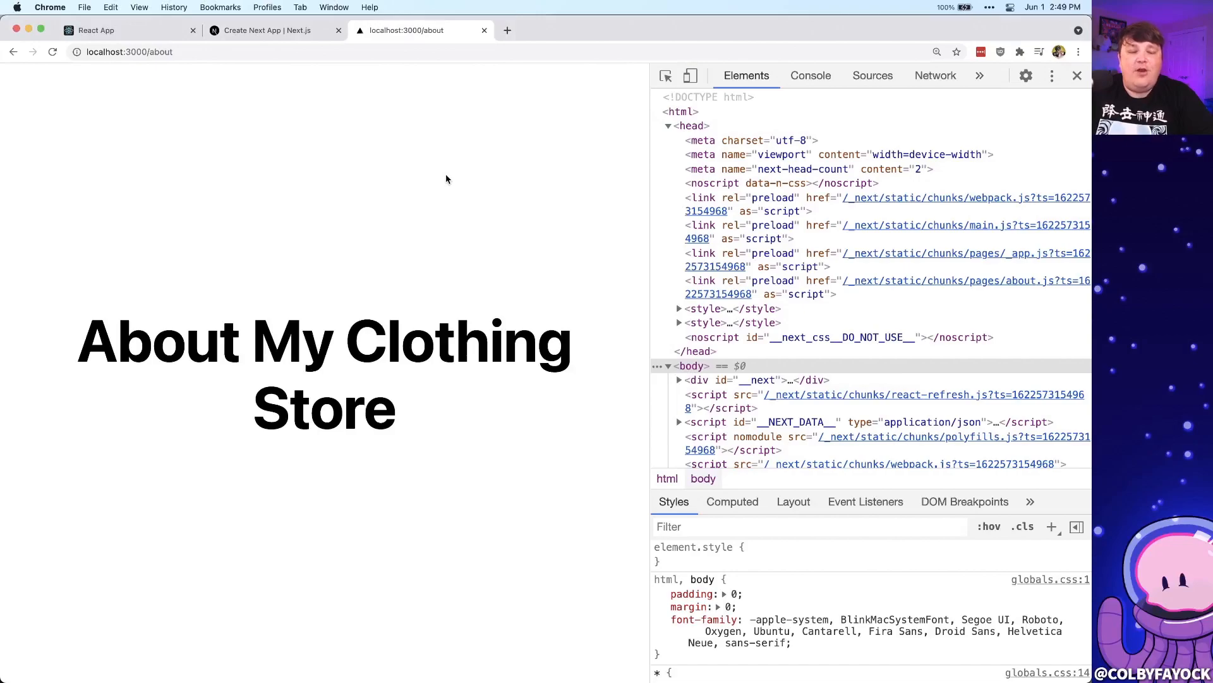
Load localhost:3000/about and highlight the 'About My Clothing Store' heading
click(129, 52)
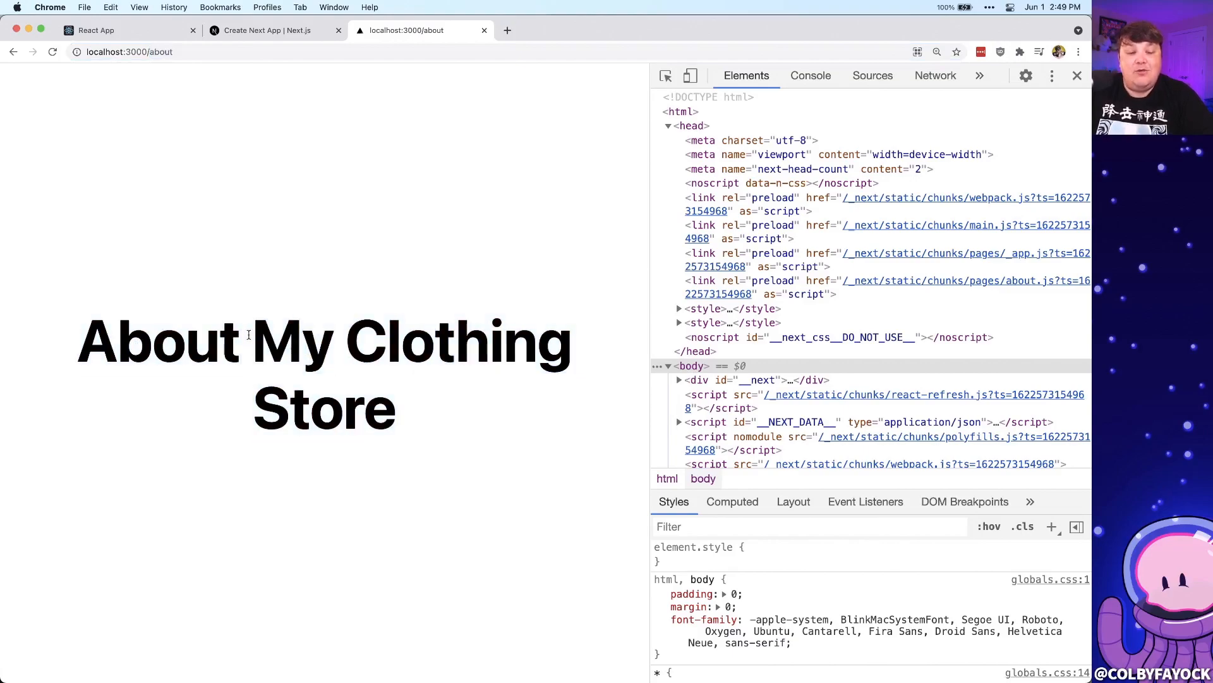
drag(246, 334, 401, 411)
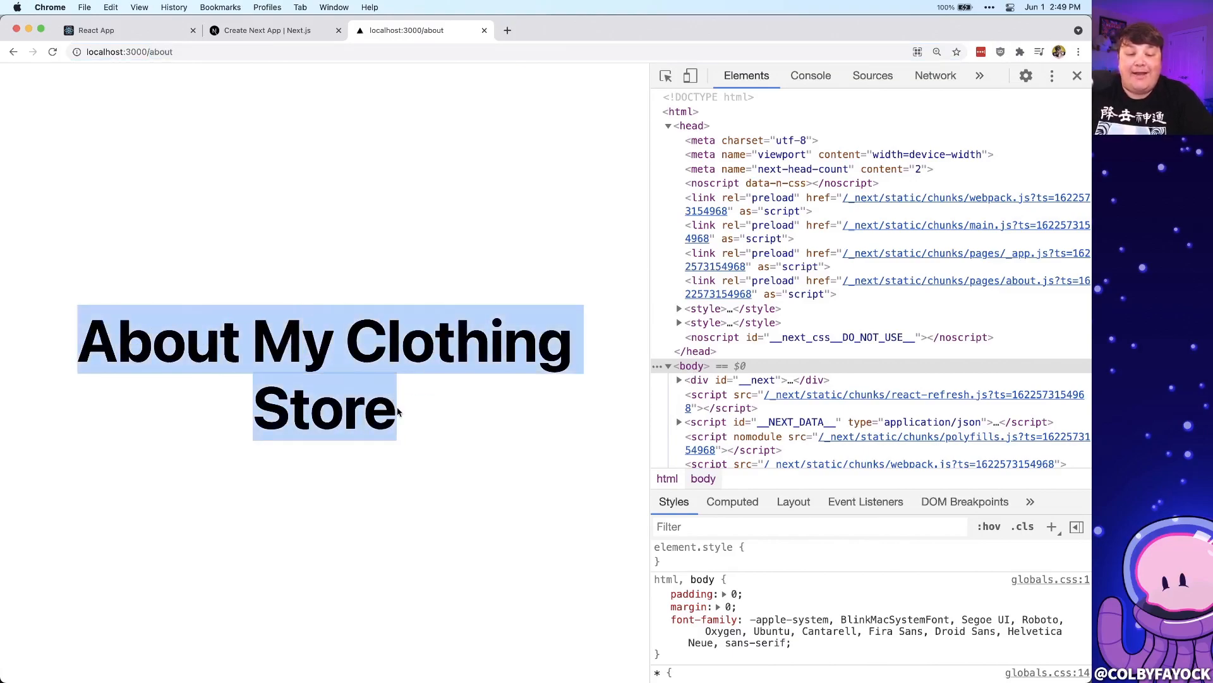
mouse_move(594, 197)
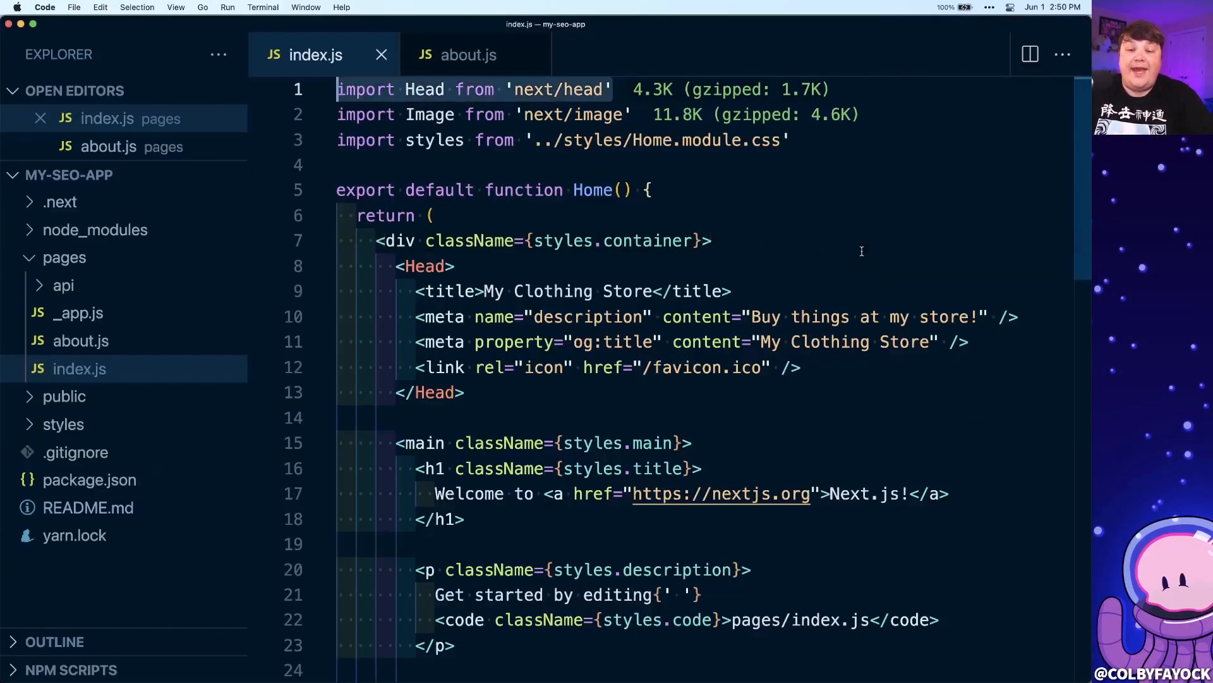
In about.js, add a Head with title and og:title 'About Us - My Clothing Store' and description 'Buy things at my store!'
click(468, 55)
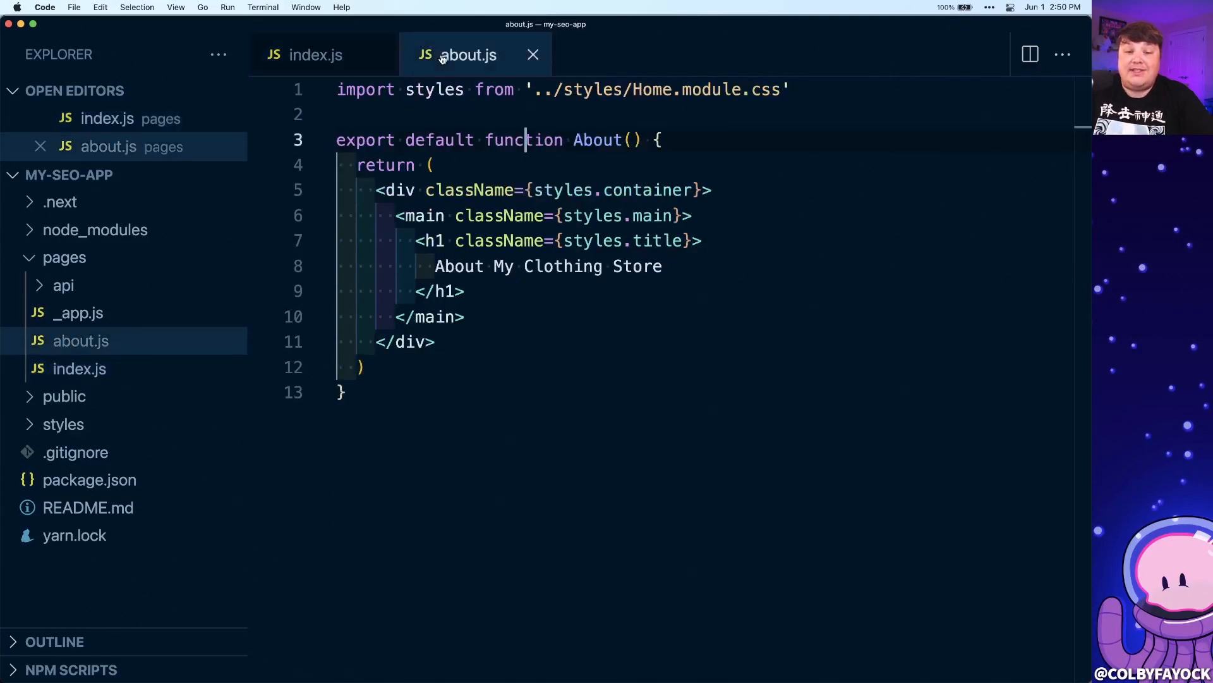
text(import Head from 'next/head')
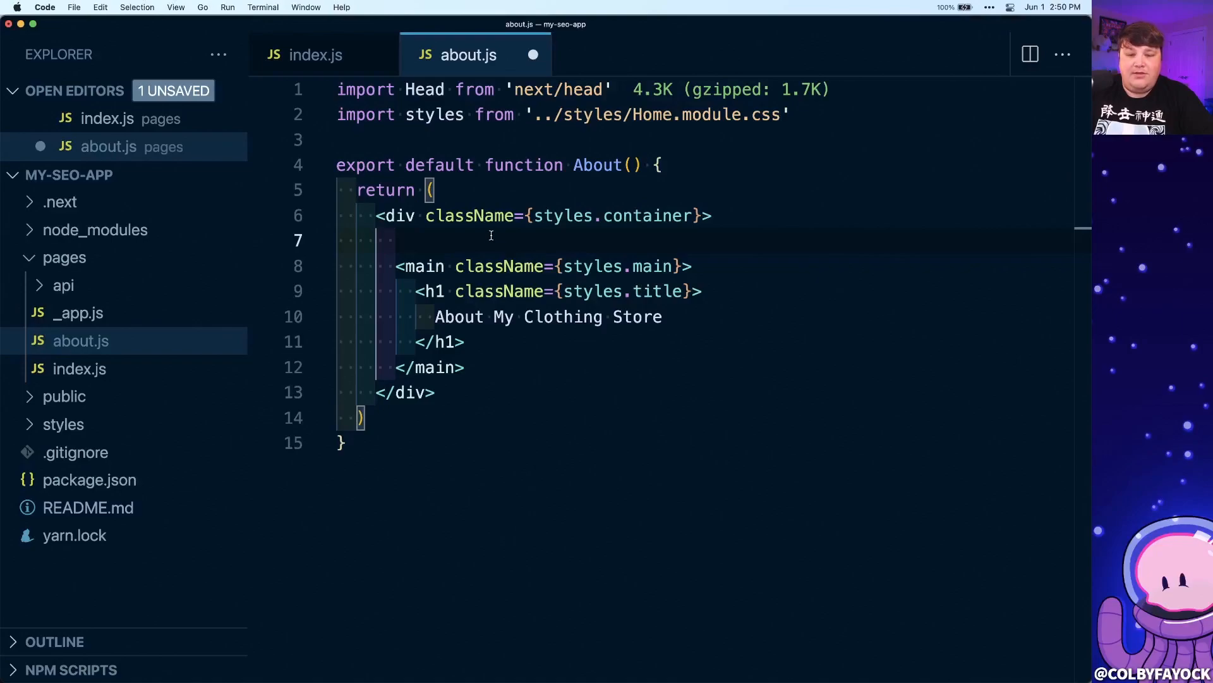
text(<H)
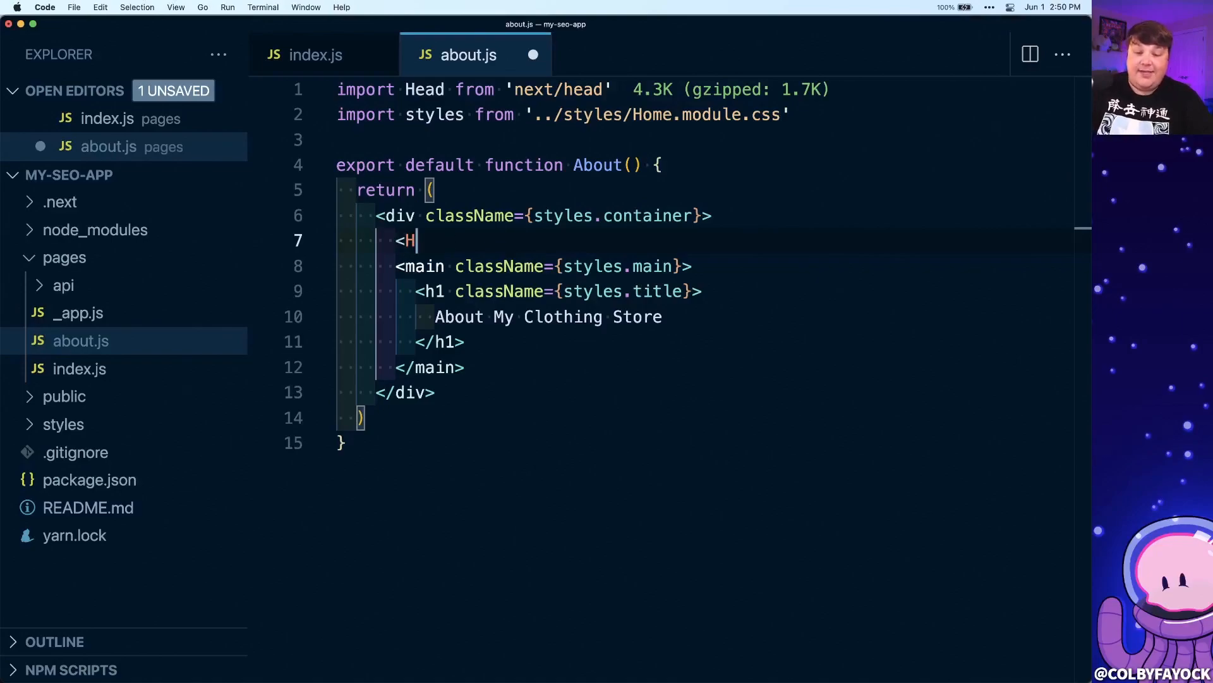
text(ead>)
text(<title></title>)
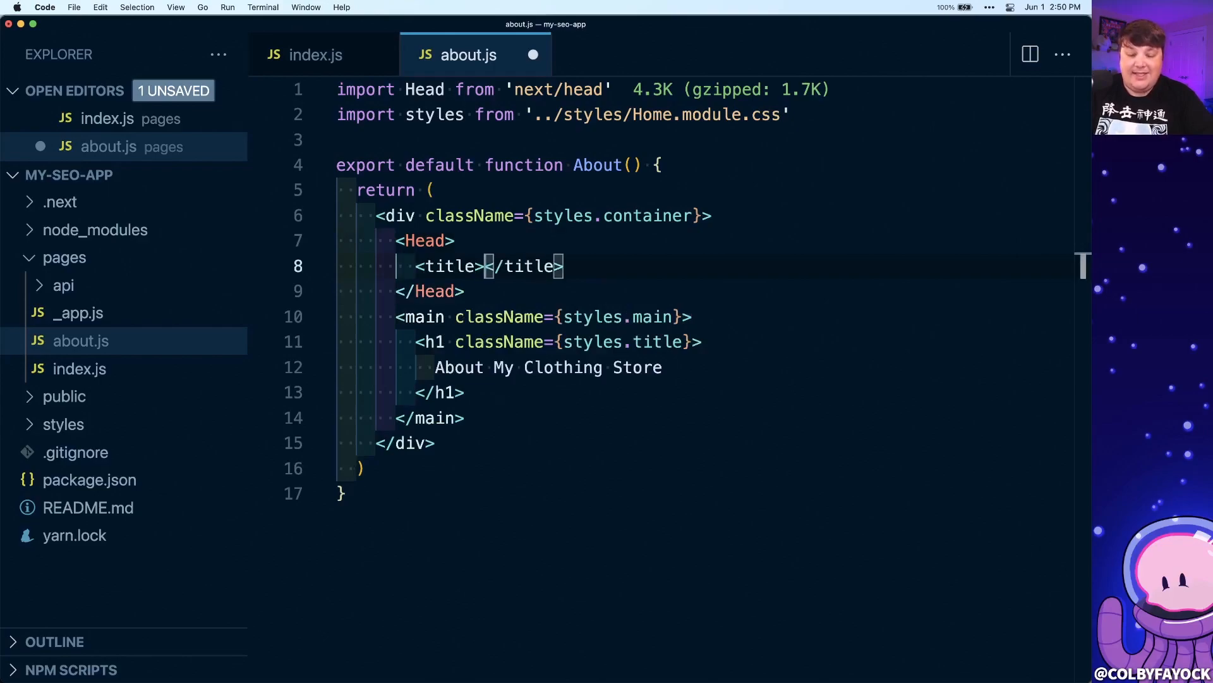
text(About Us -)
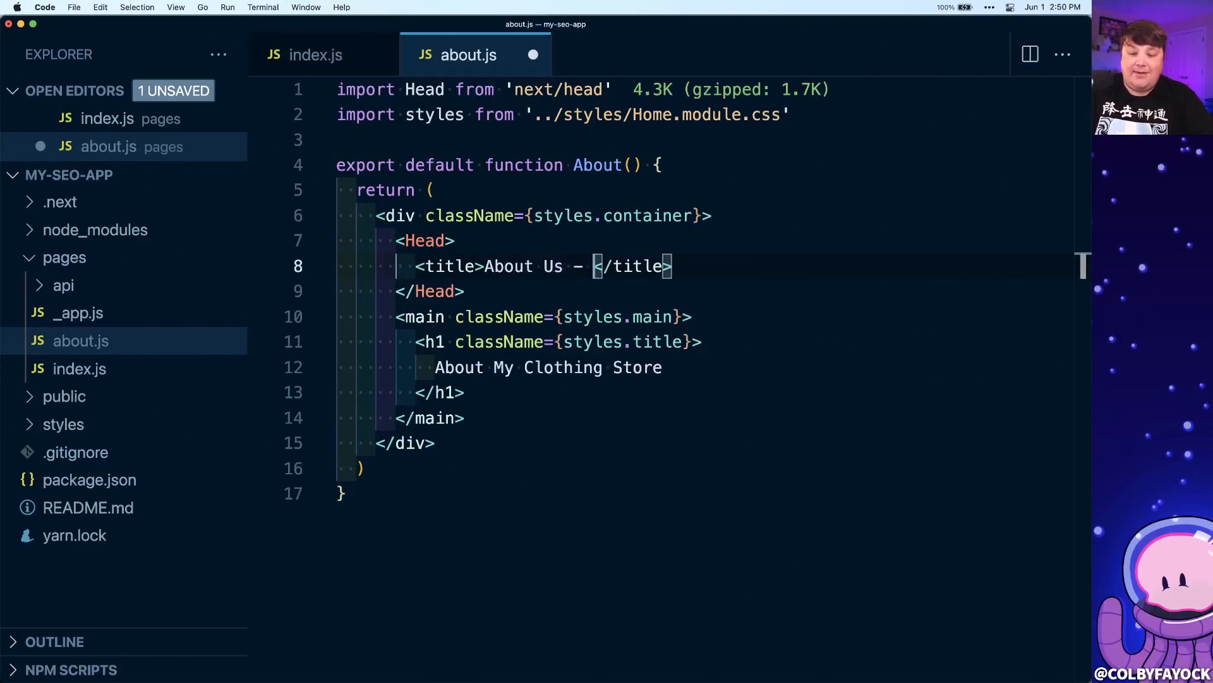
text(My Clothing Store)
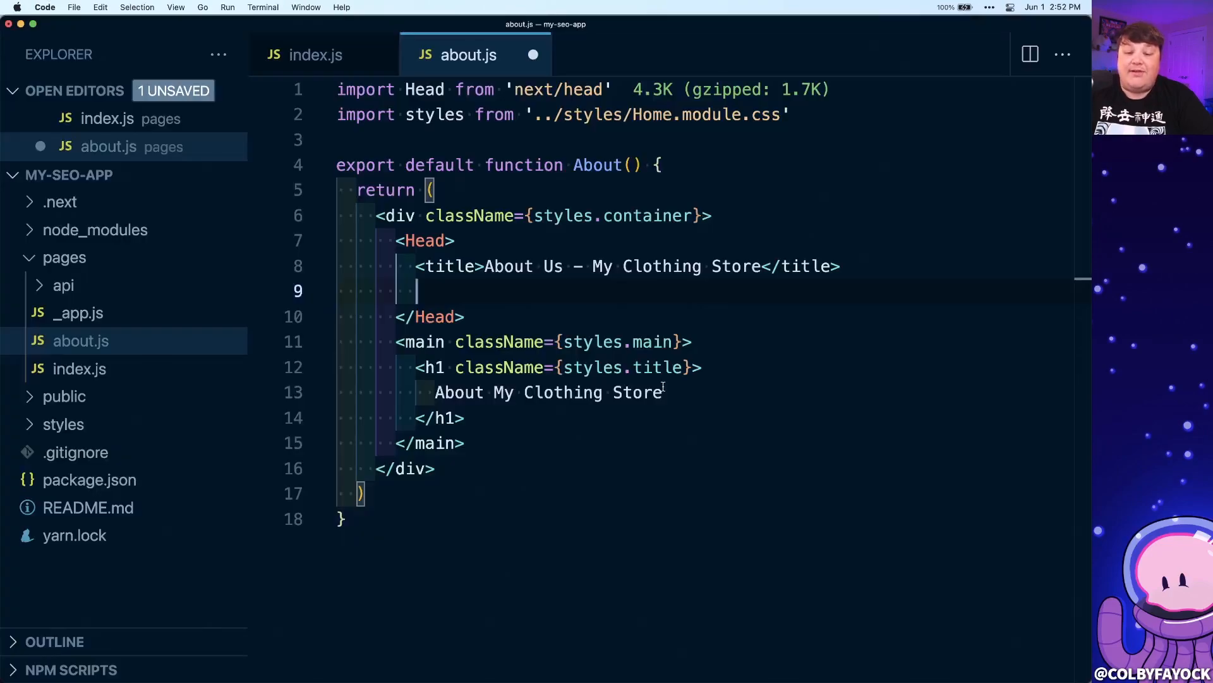
text(<meta name="description" content="Buy things at my store!" />)
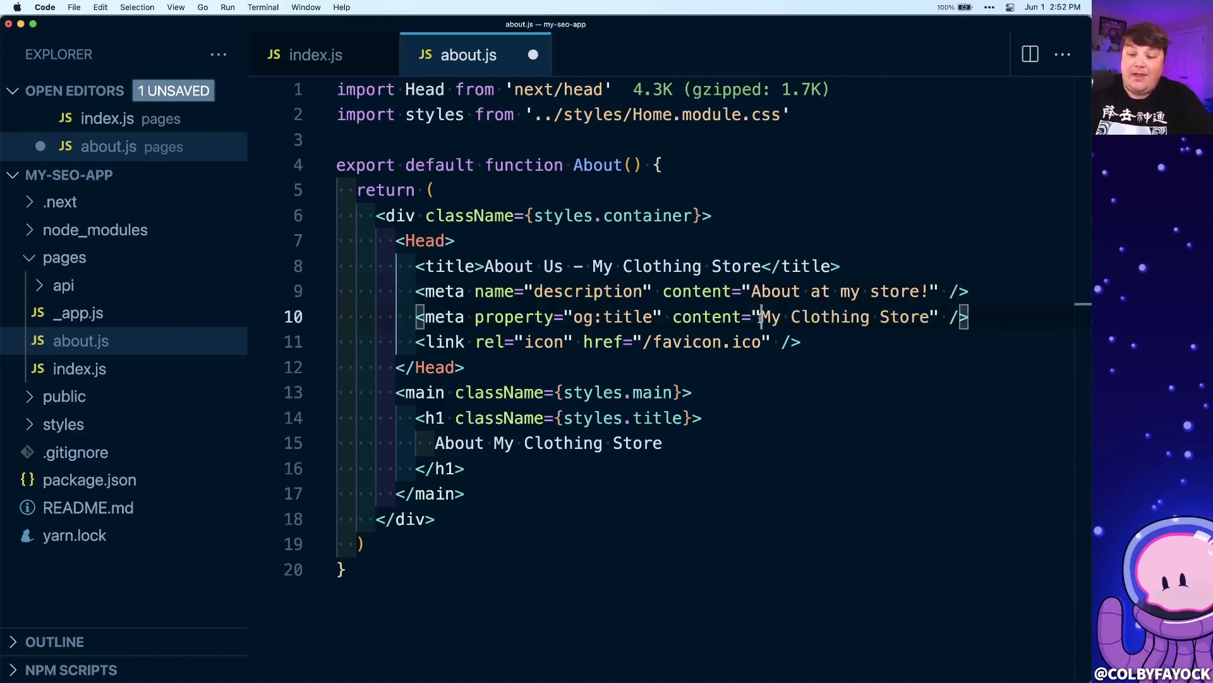
text(About Us -)
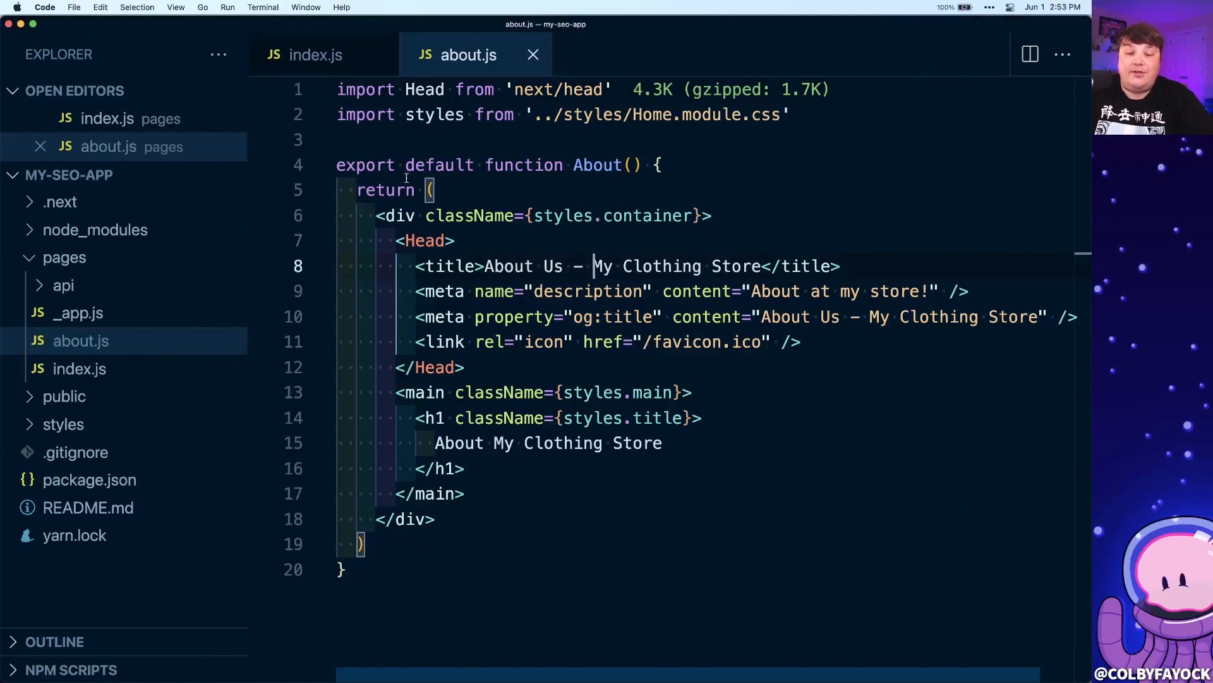
Add a pages/products folder containing a new empty [productId].js file
click(314, 55)
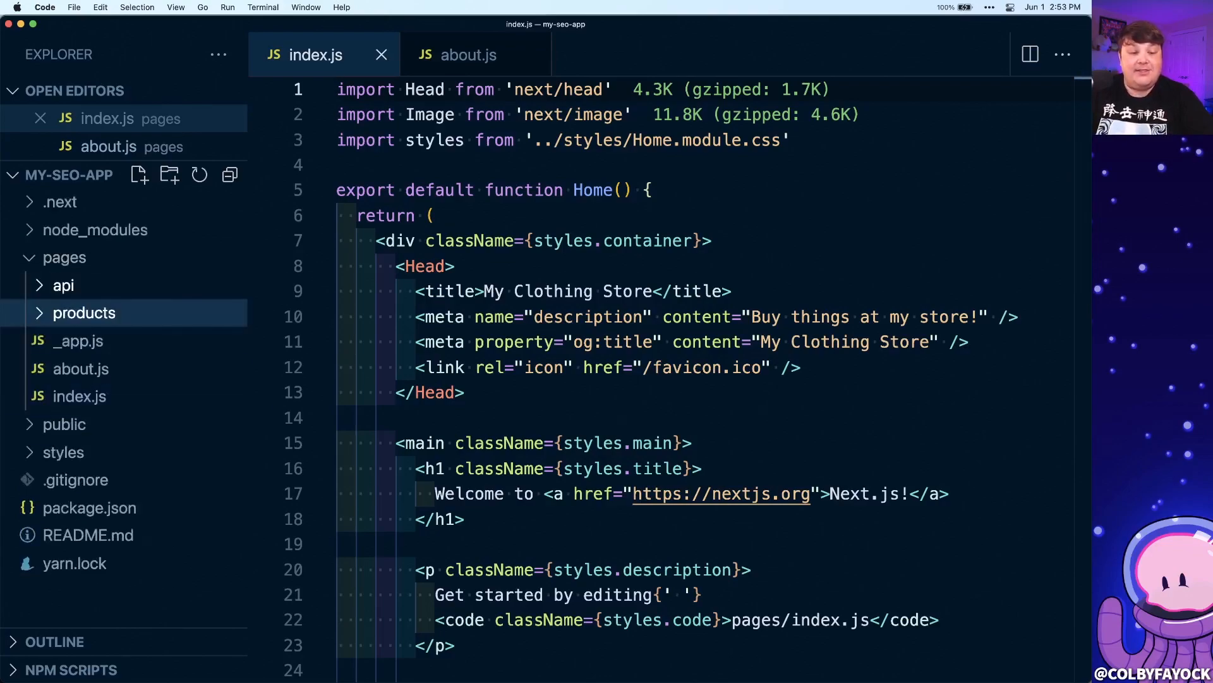
right_click(84, 313)
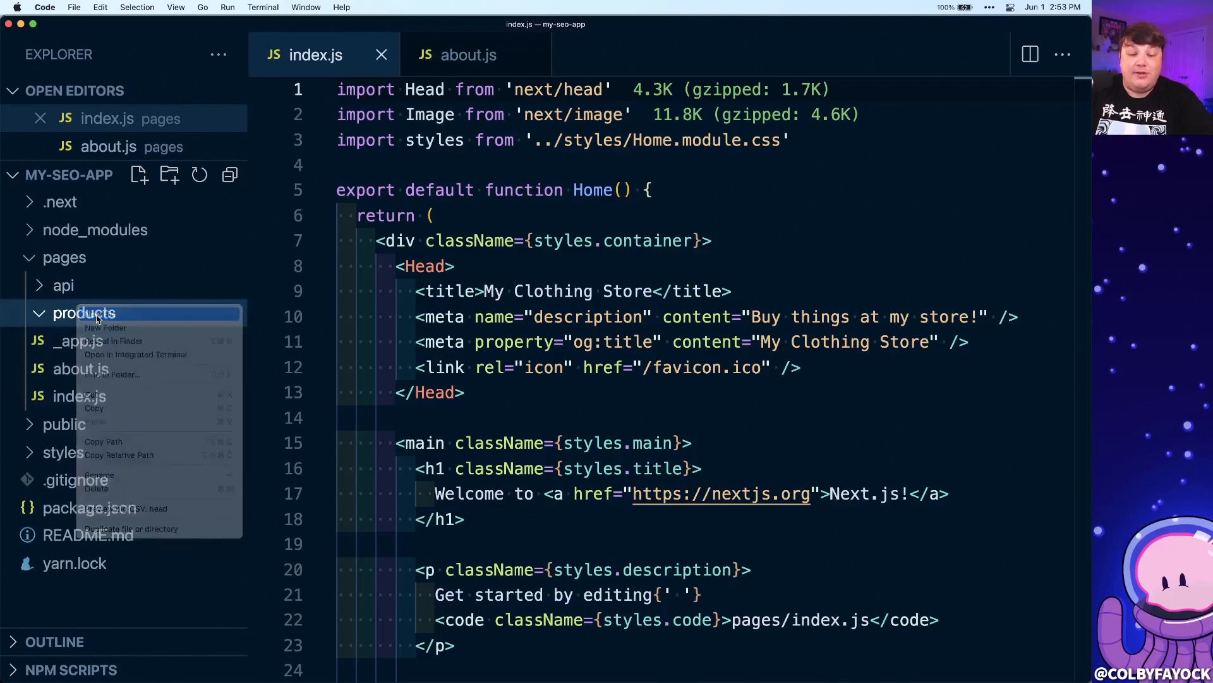
click(107, 314)
text([productId])
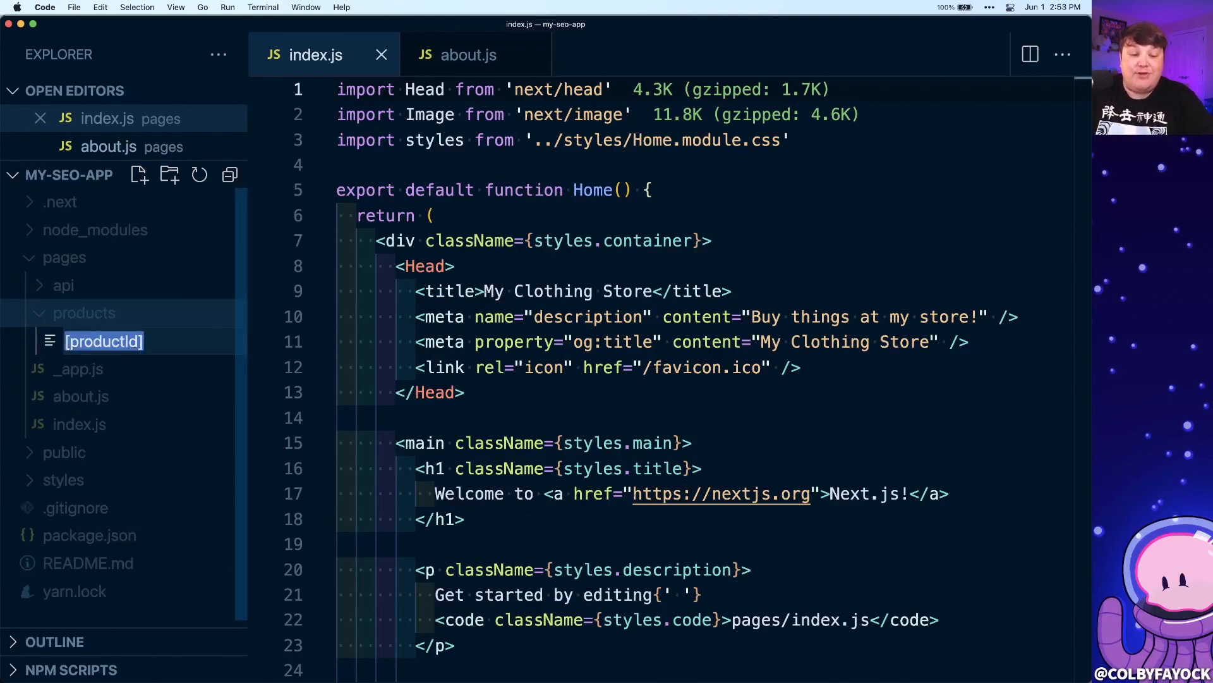
text(.js)
key(Return)
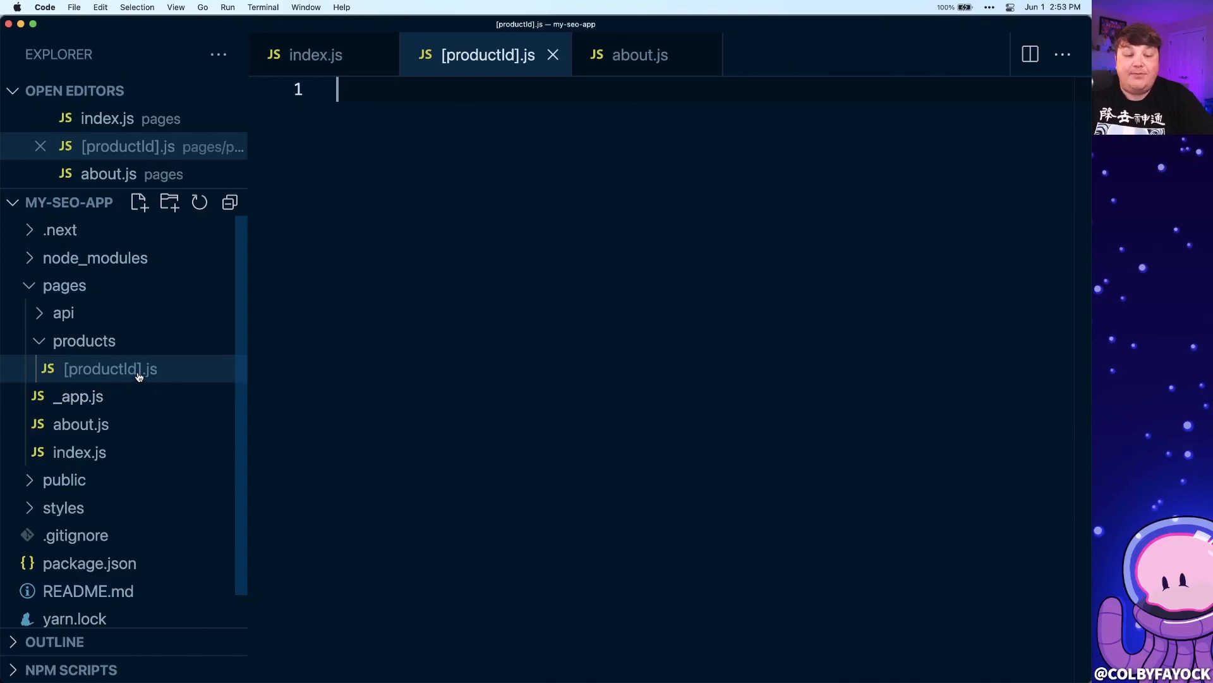
mouse_move(108, 369)
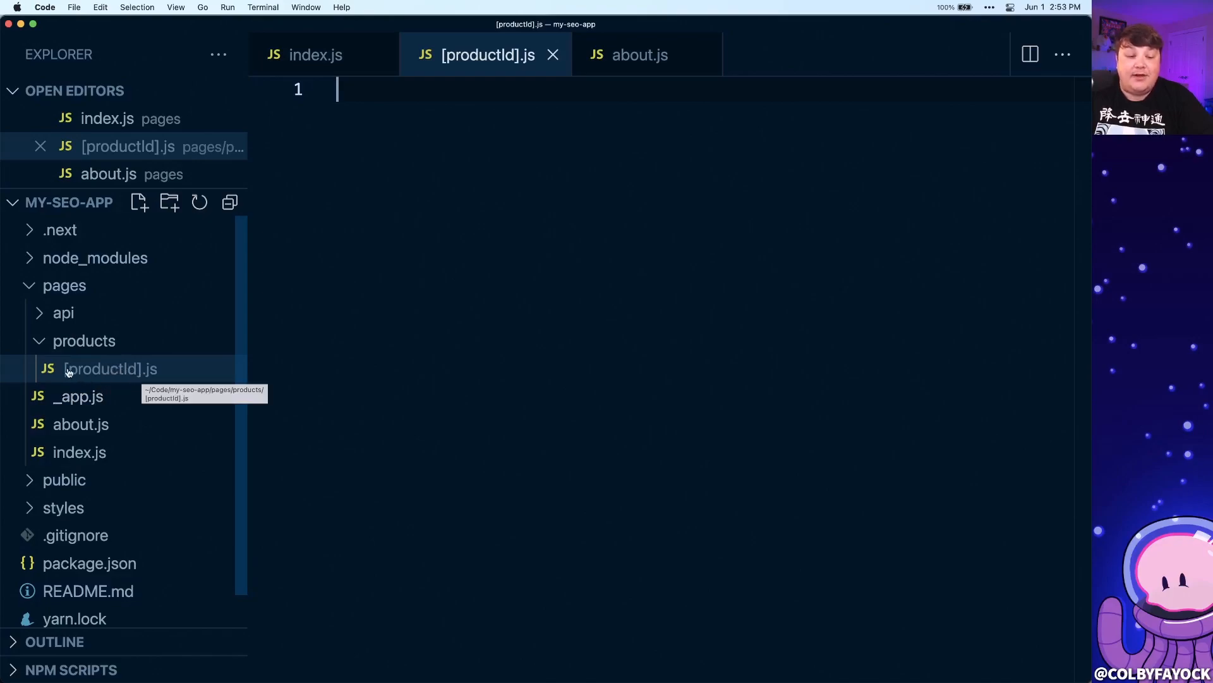
mouse_move(108, 369)
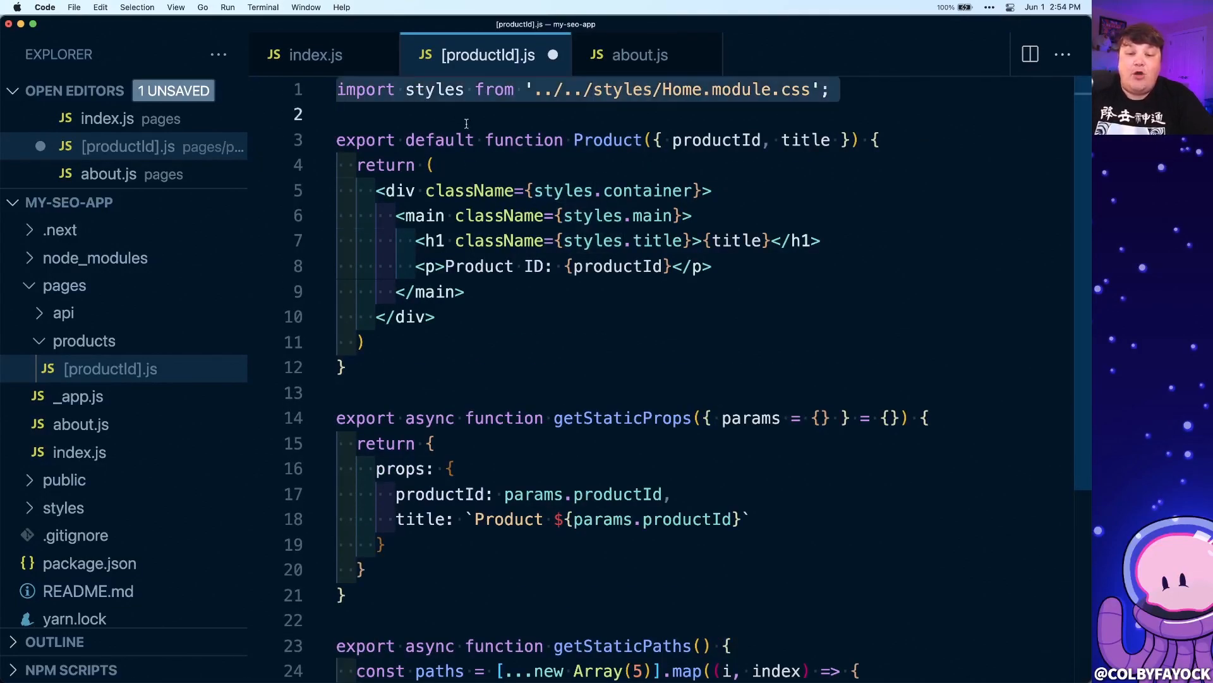
In [productId].js, highlight the Product ID label, the paths productId key and getStaticProps
double_click(608, 140)
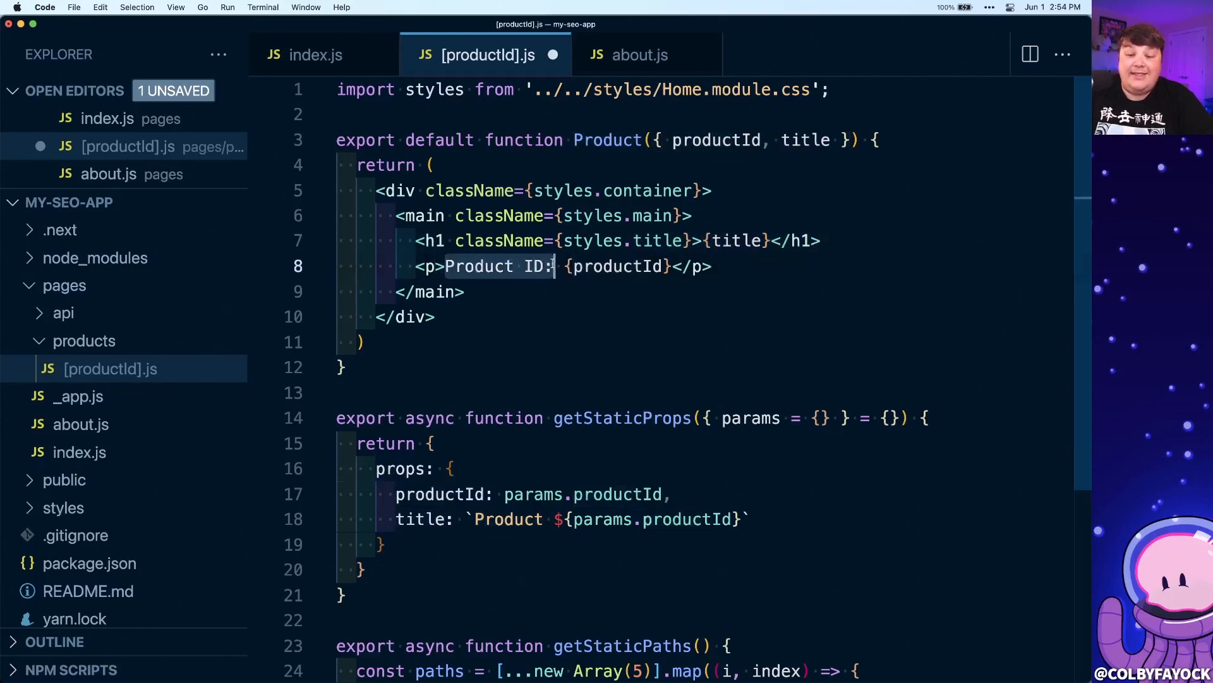
double_click(716, 141)
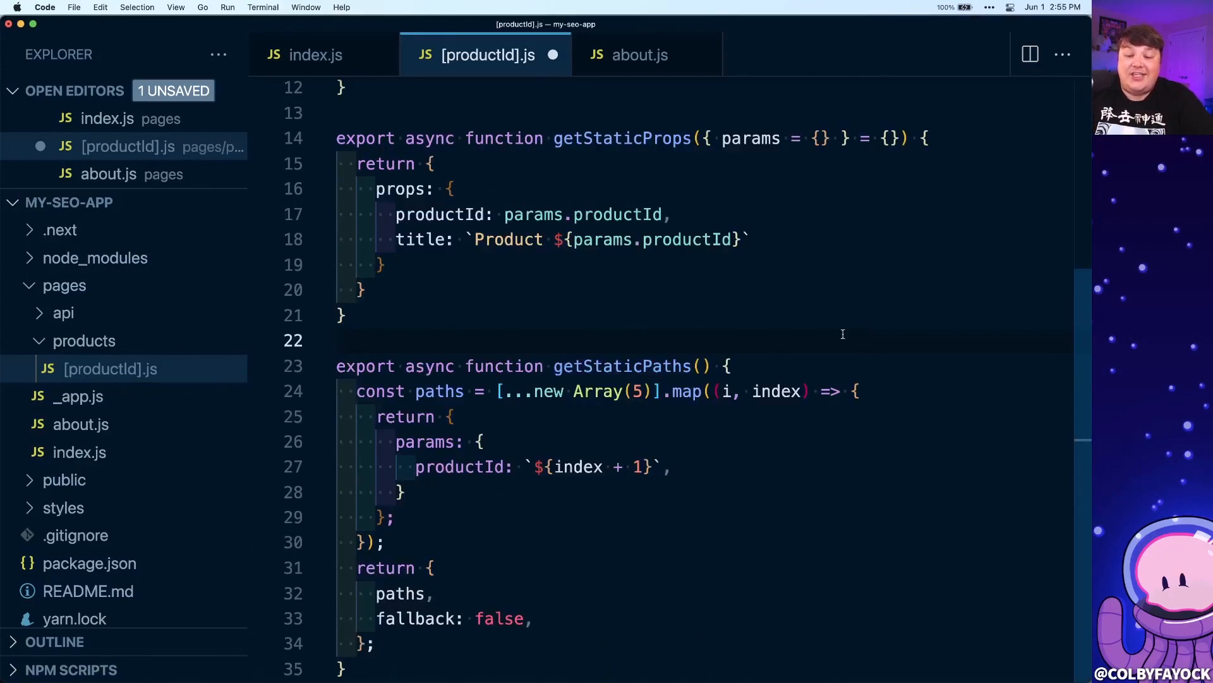
double_click(623, 366)
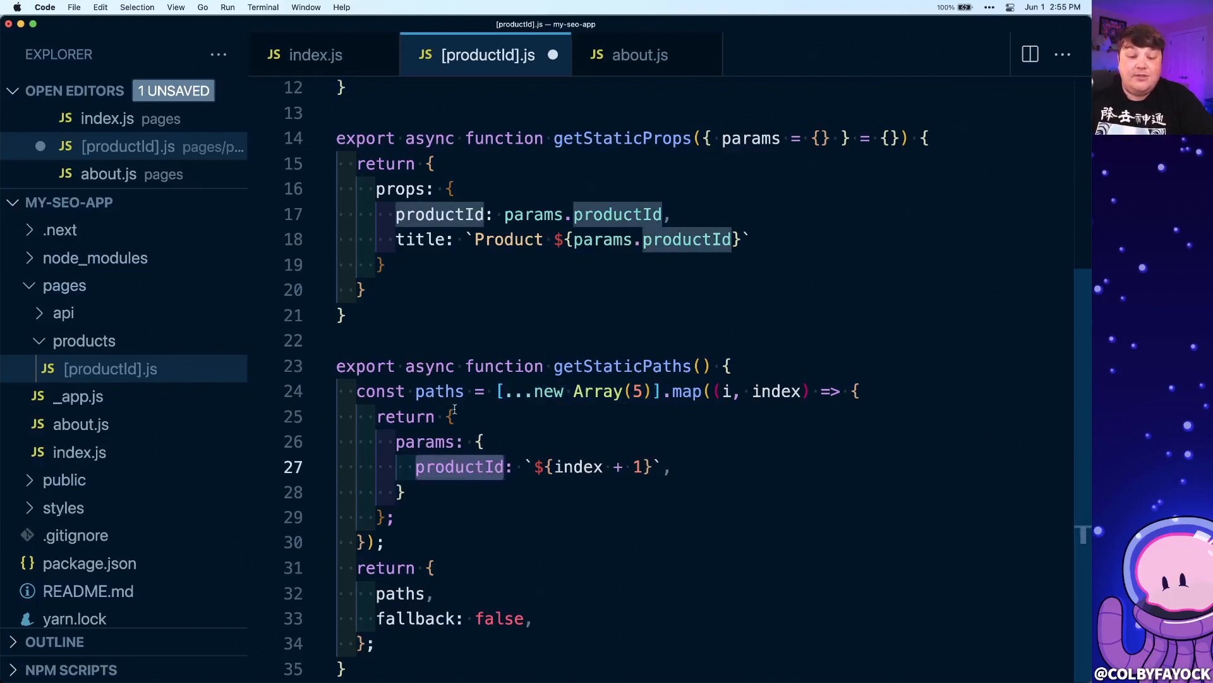
click(439, 391)
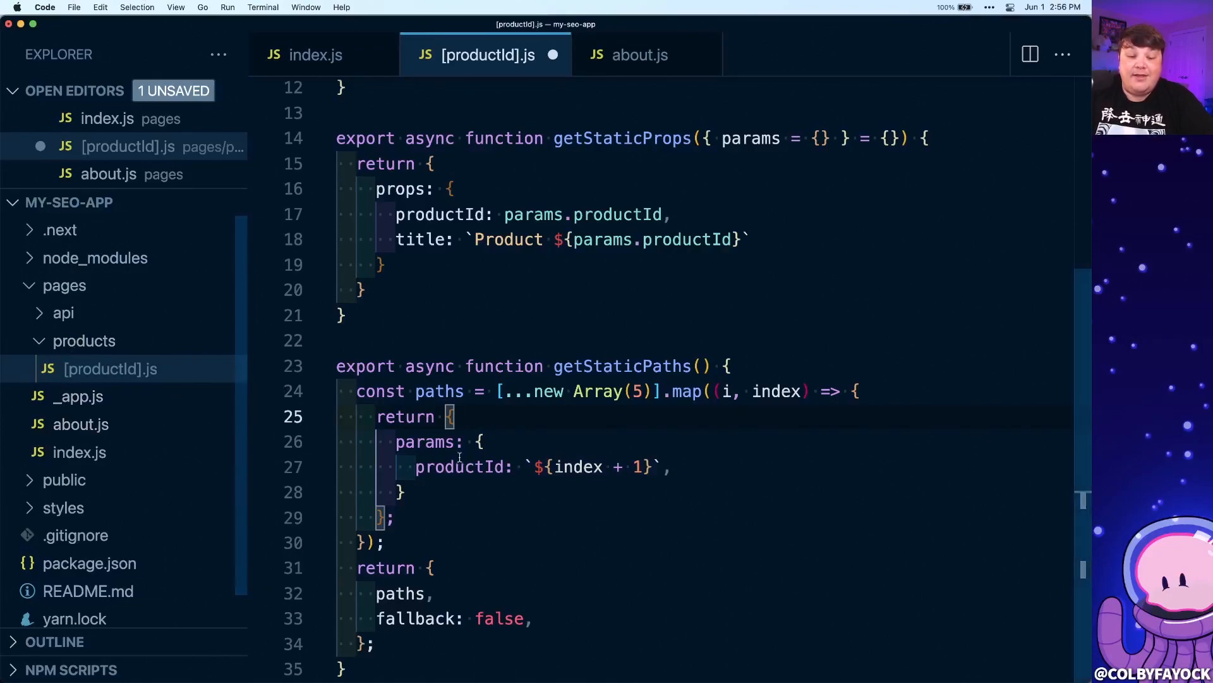
double_click(461, 466)
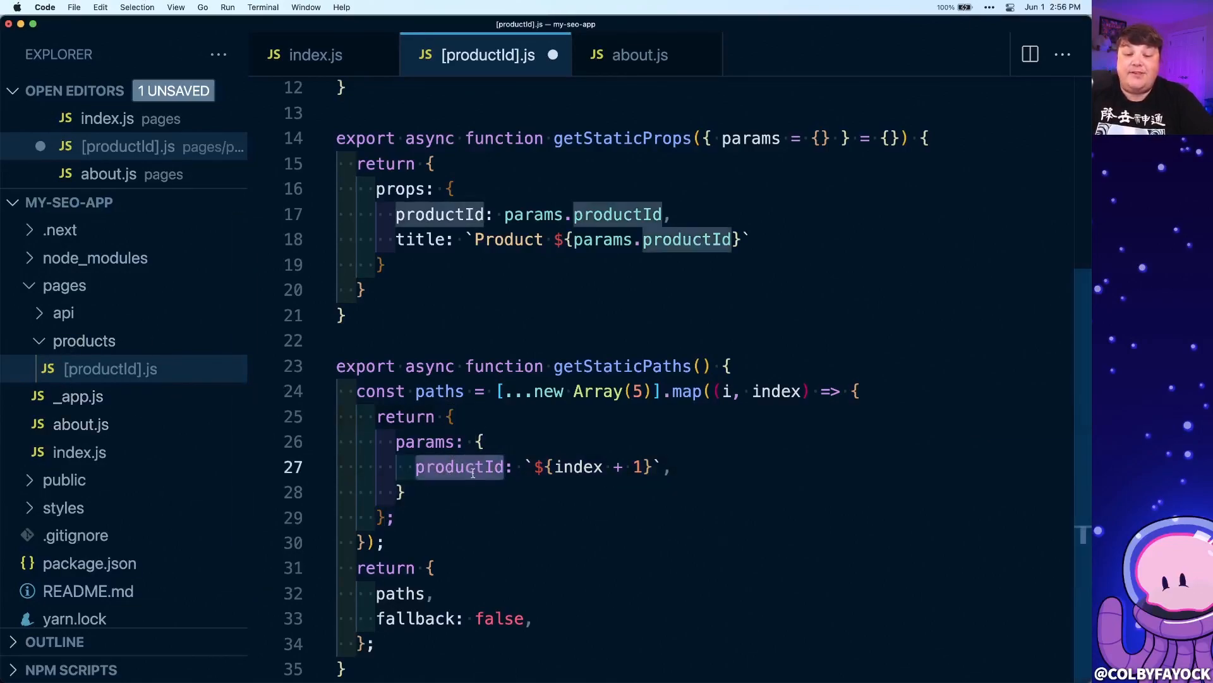
double_click(459, 467)
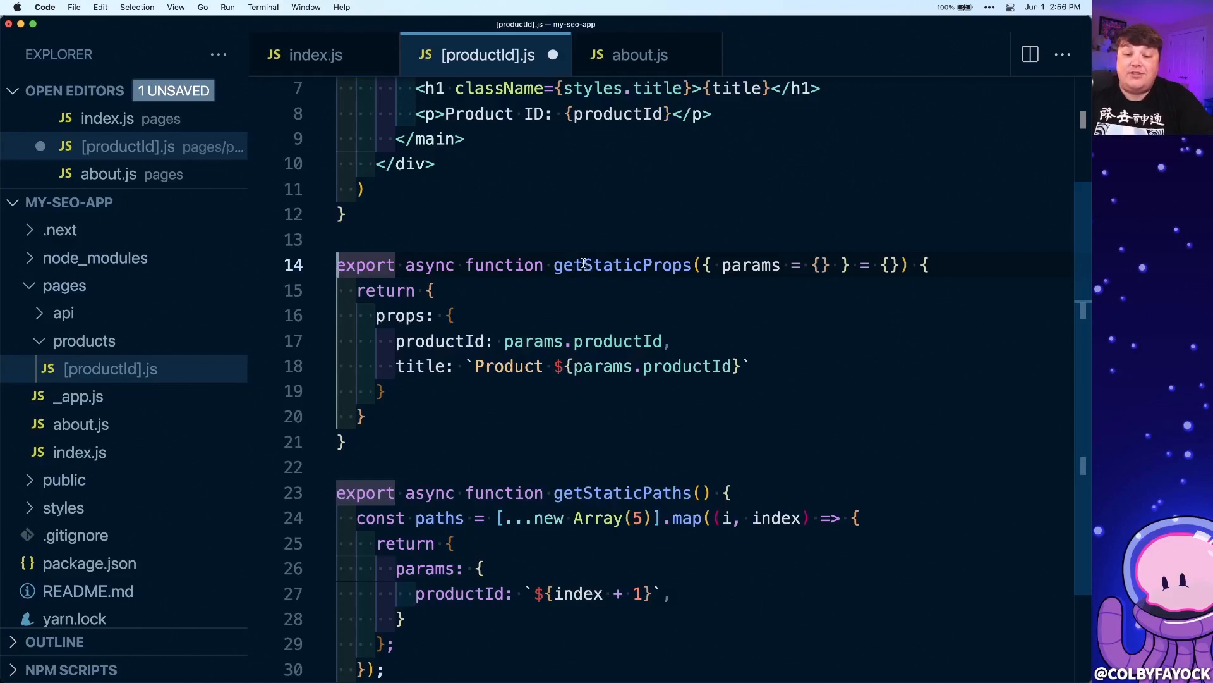
double_click(621, 265)
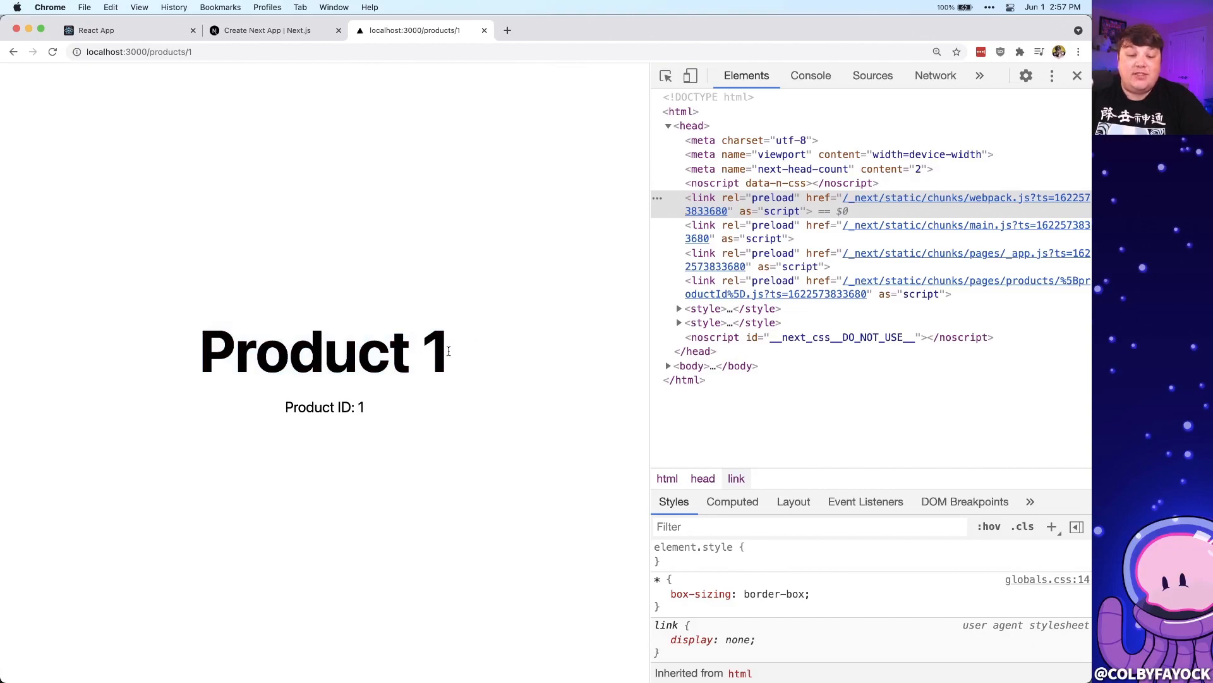
Select the 'Product 1' heading on the rendered product page
double_click(360, 407)
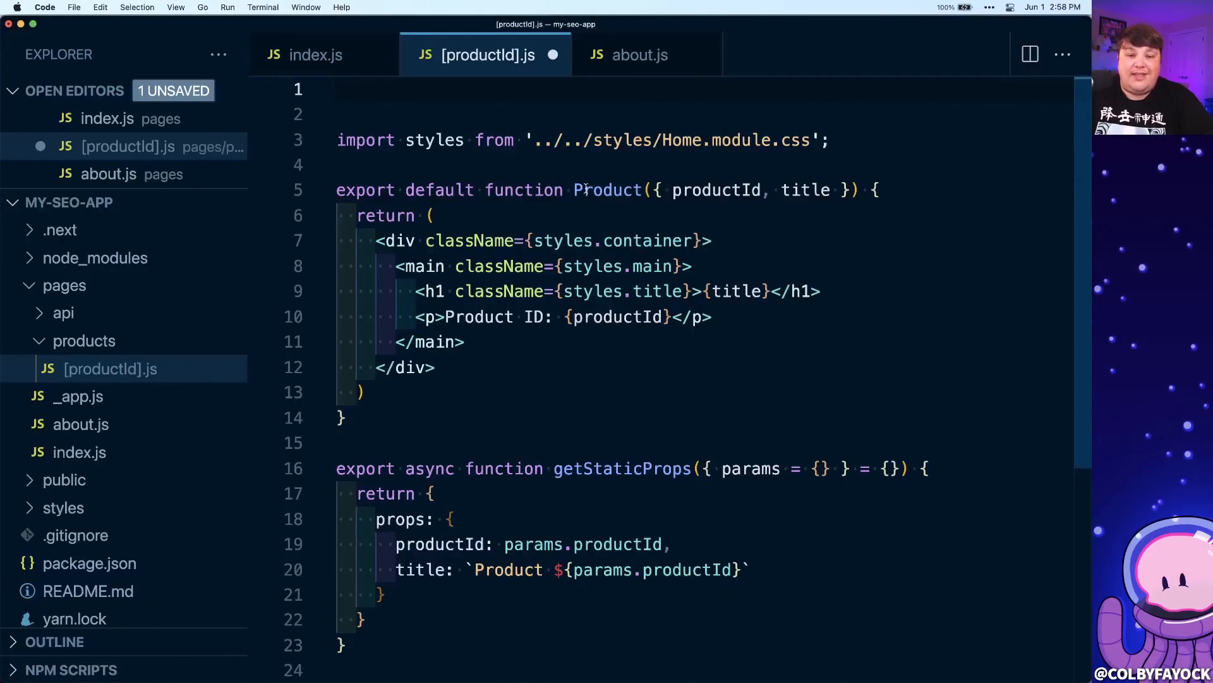
Import Head from 'next/head' in [productId].js and select the og:title meta tag
text(import Head from 'next/head')
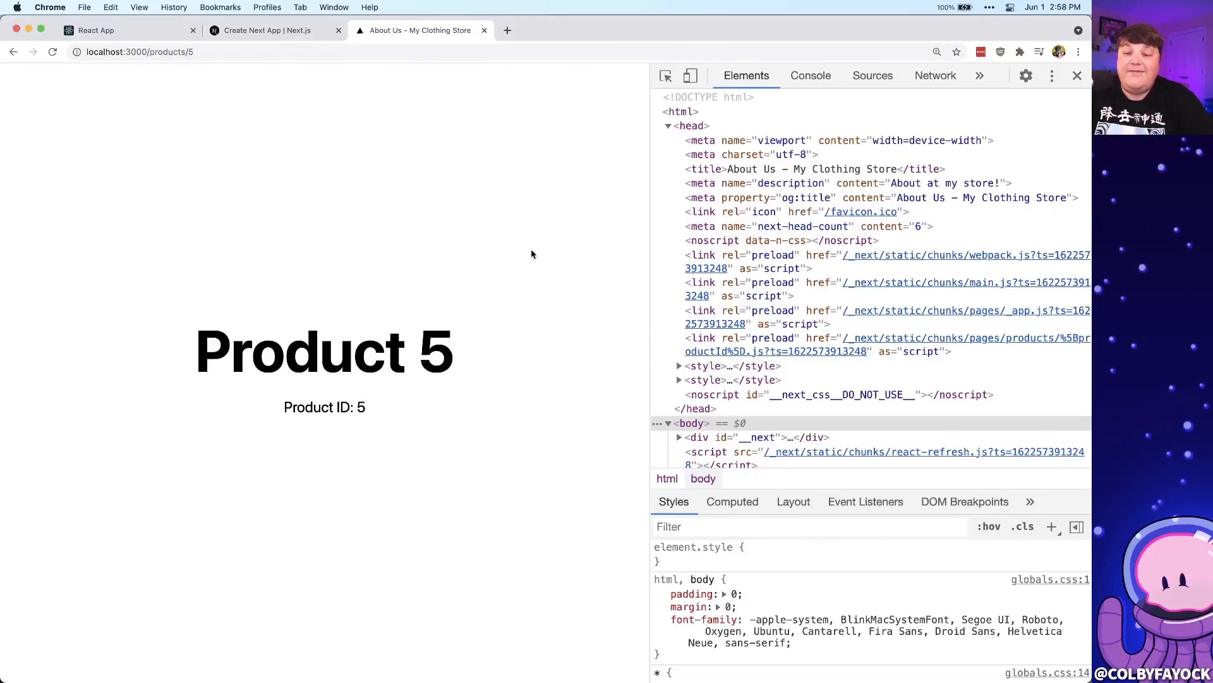
mouse_move(723, 197)
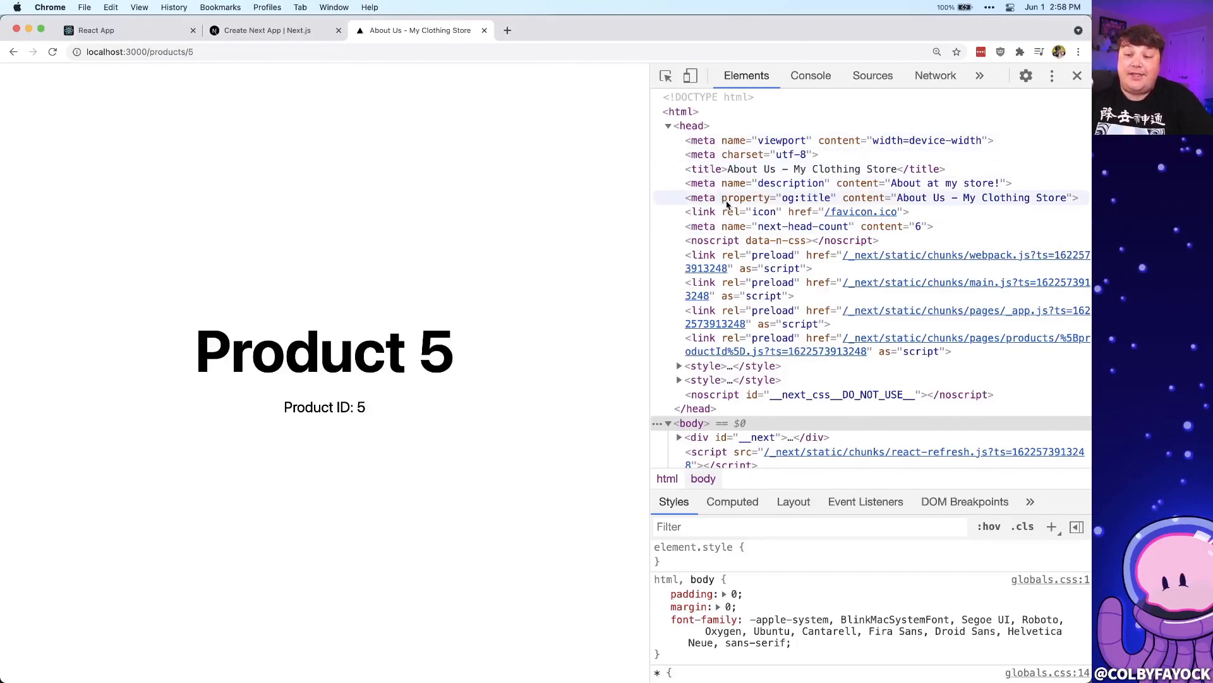
click(838, 169)
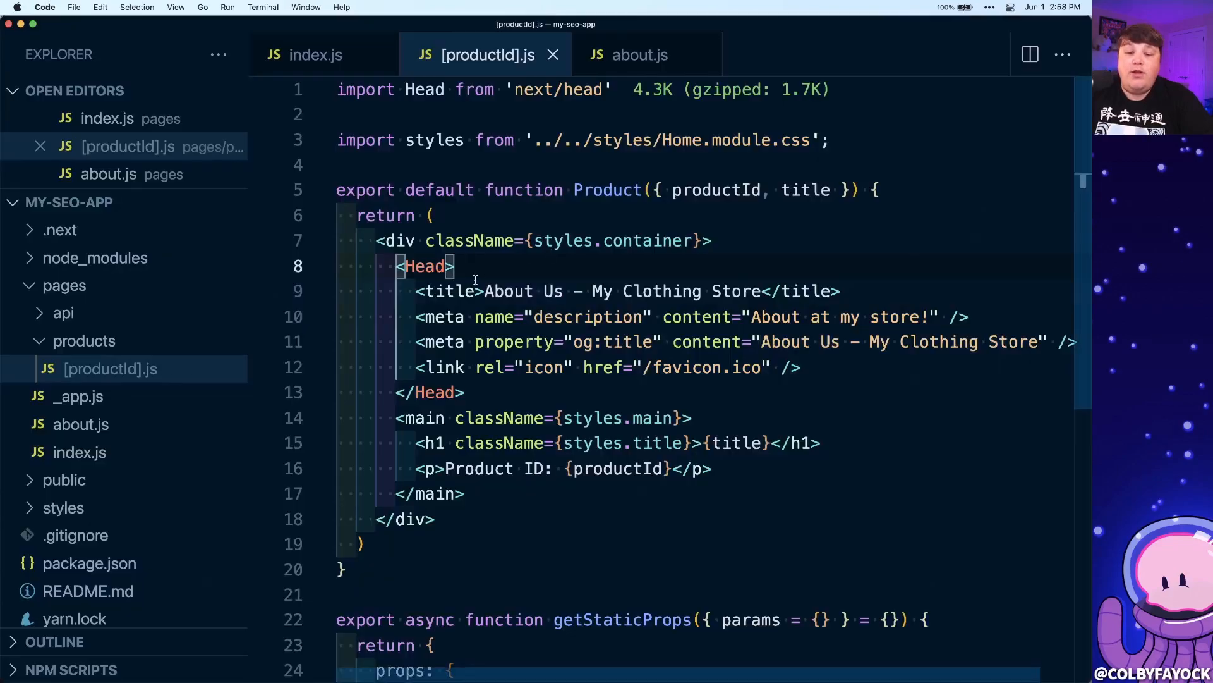
Replace 'About Us' in the product page's title with the product's title
text(Pro)
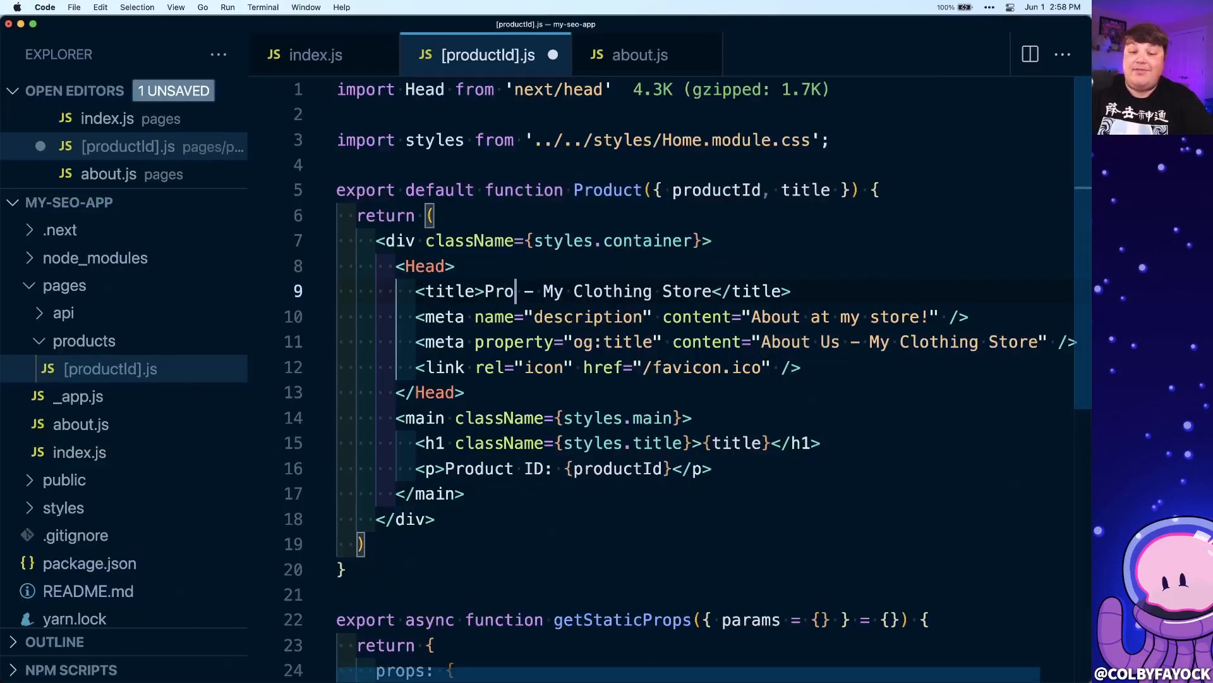
text(About Us)
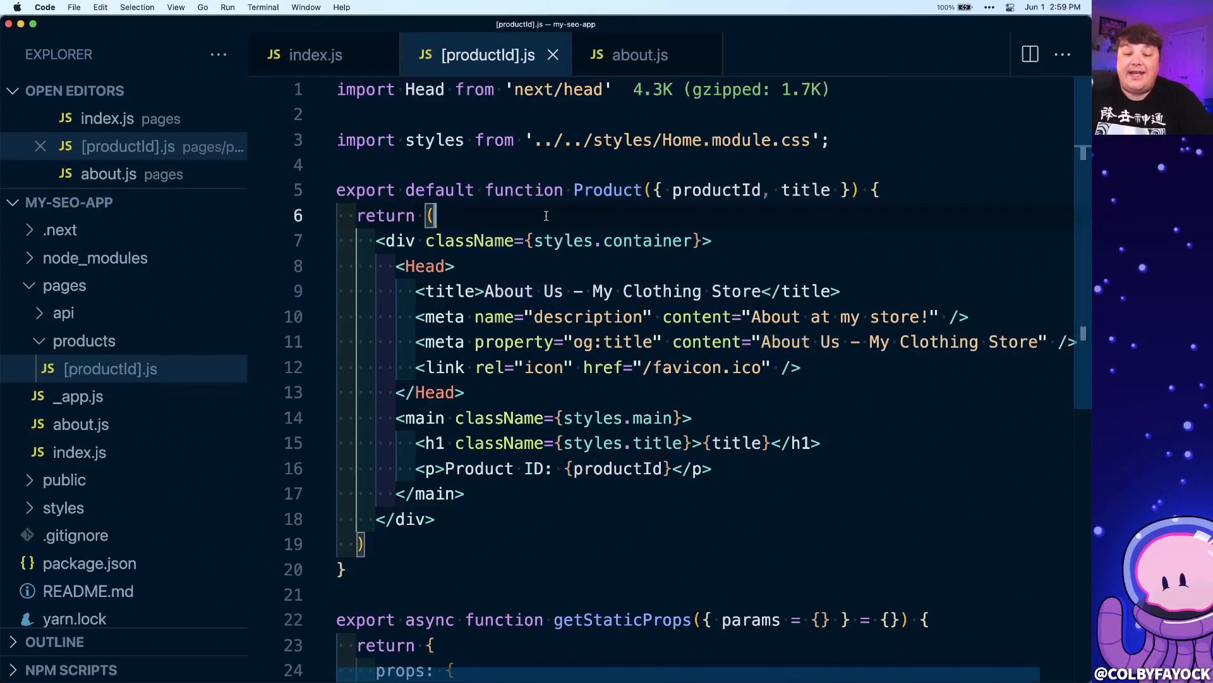
double_click(716, 190)
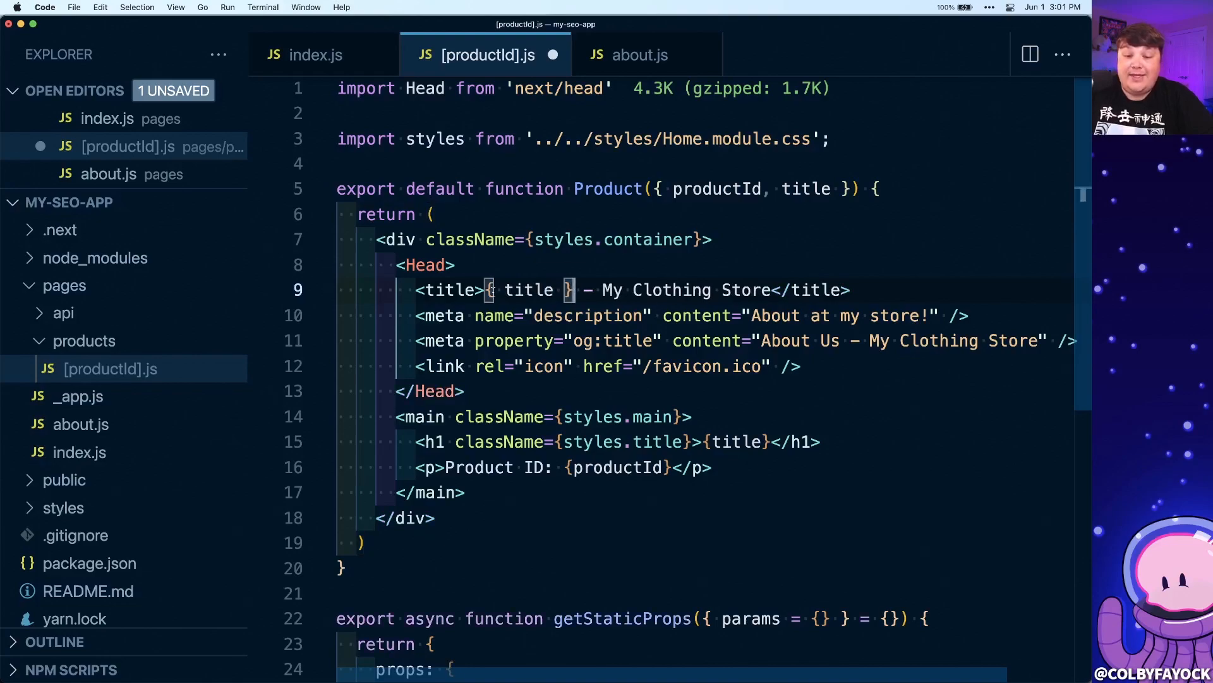
Set og:title to `${title} - My Clothing Store` and description to `Learn more about ${title}`
double_click(528, 289)
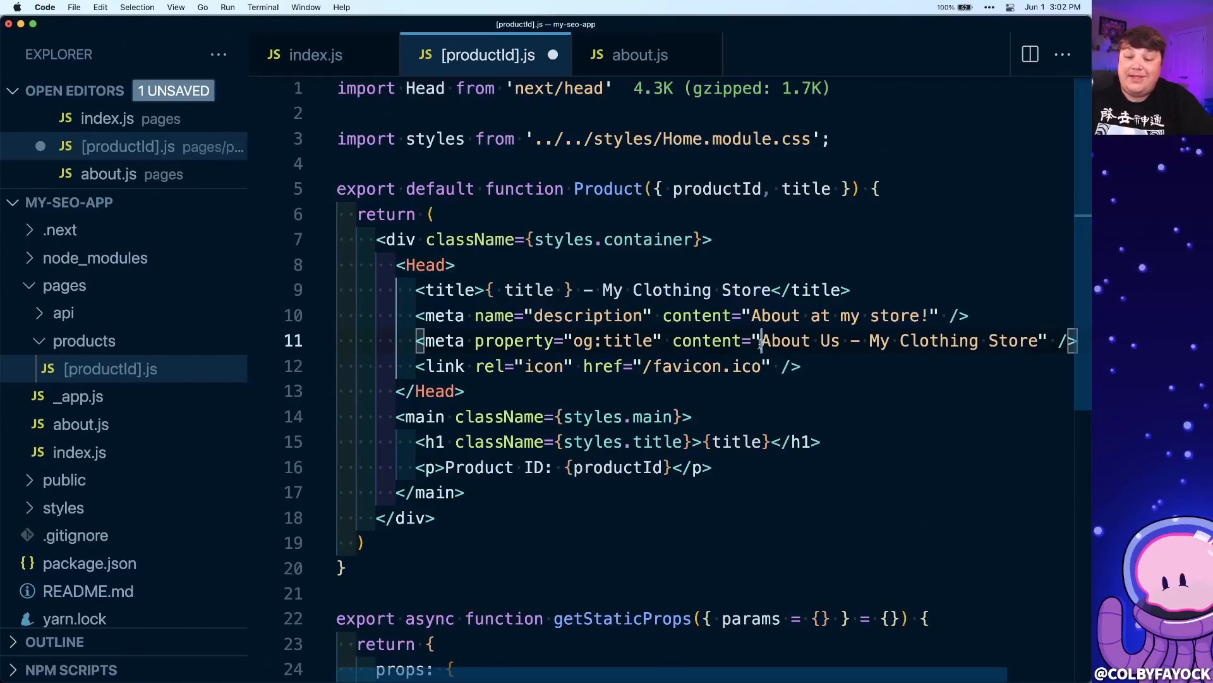
double_click(704, 340)
text({`)
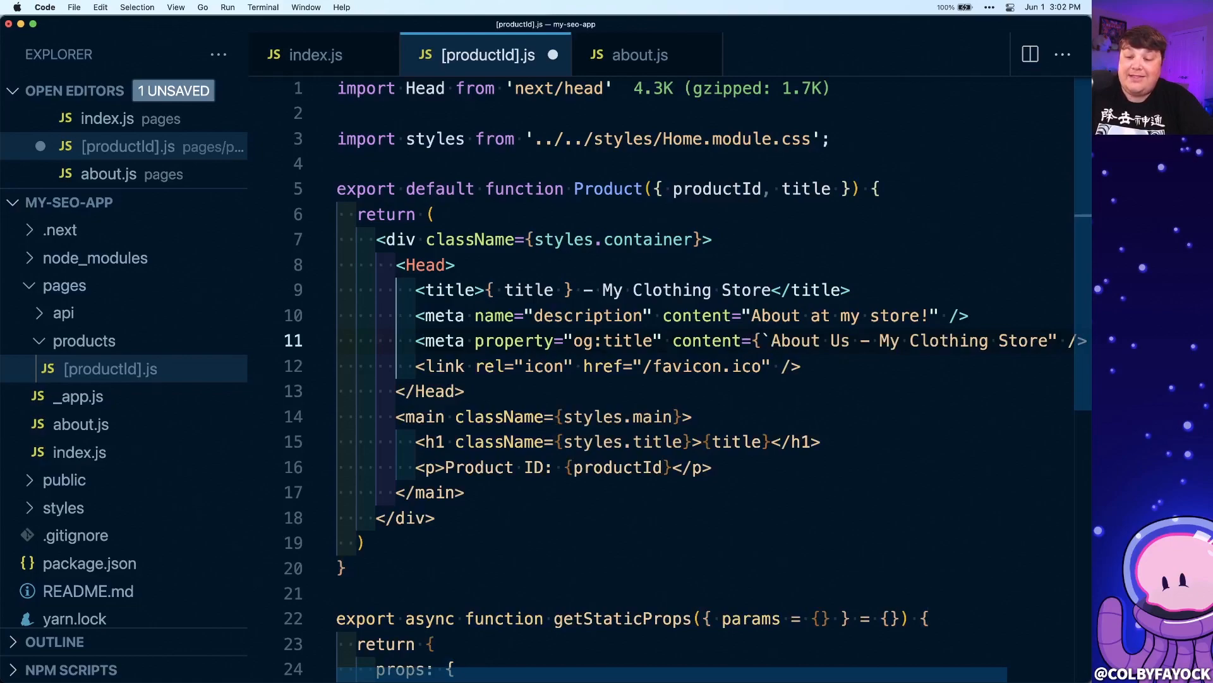
double_click(797, 341)
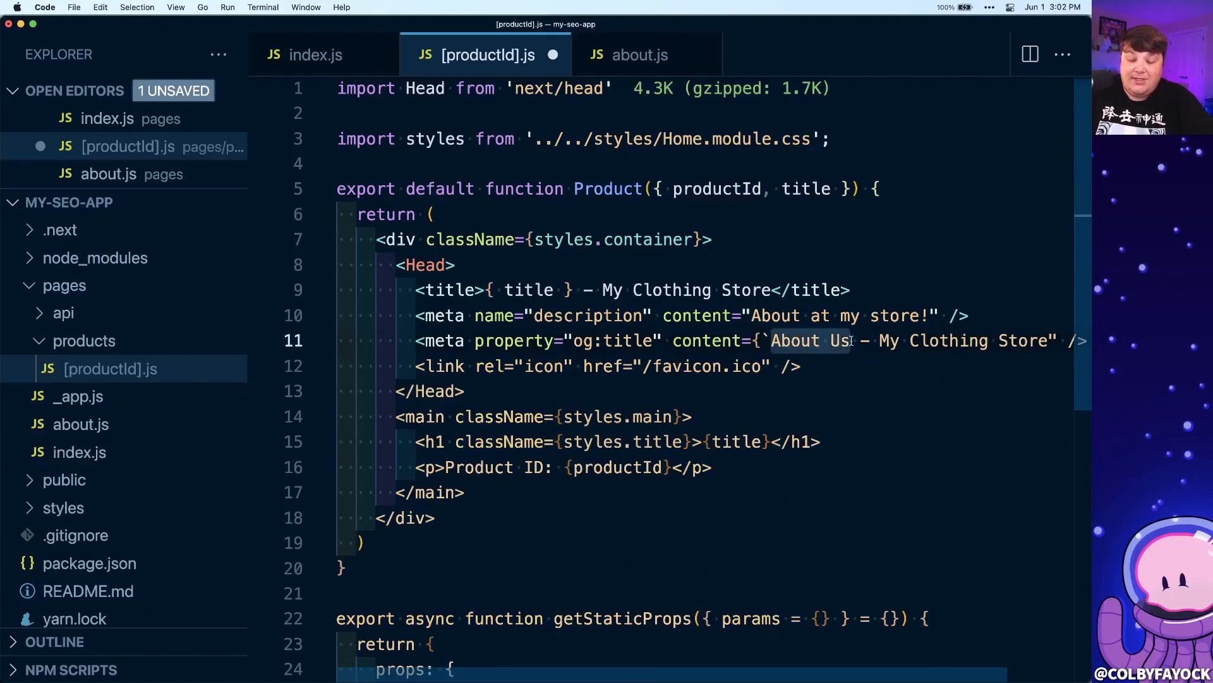
text(${title})
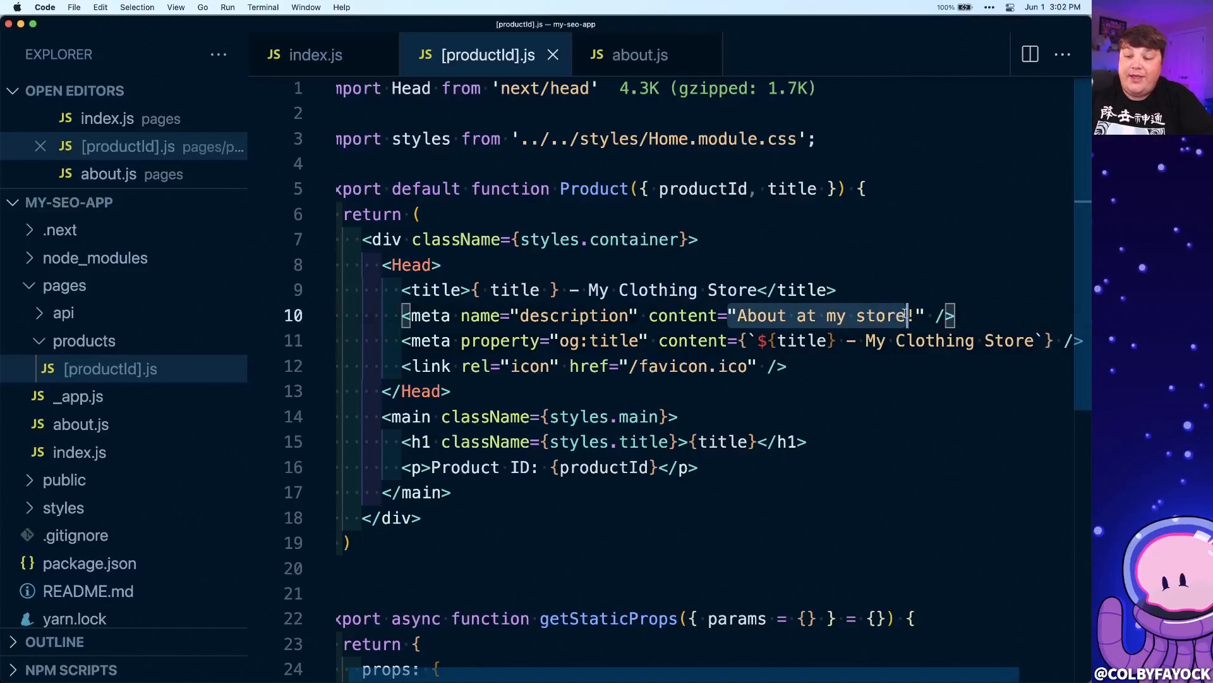
text({})
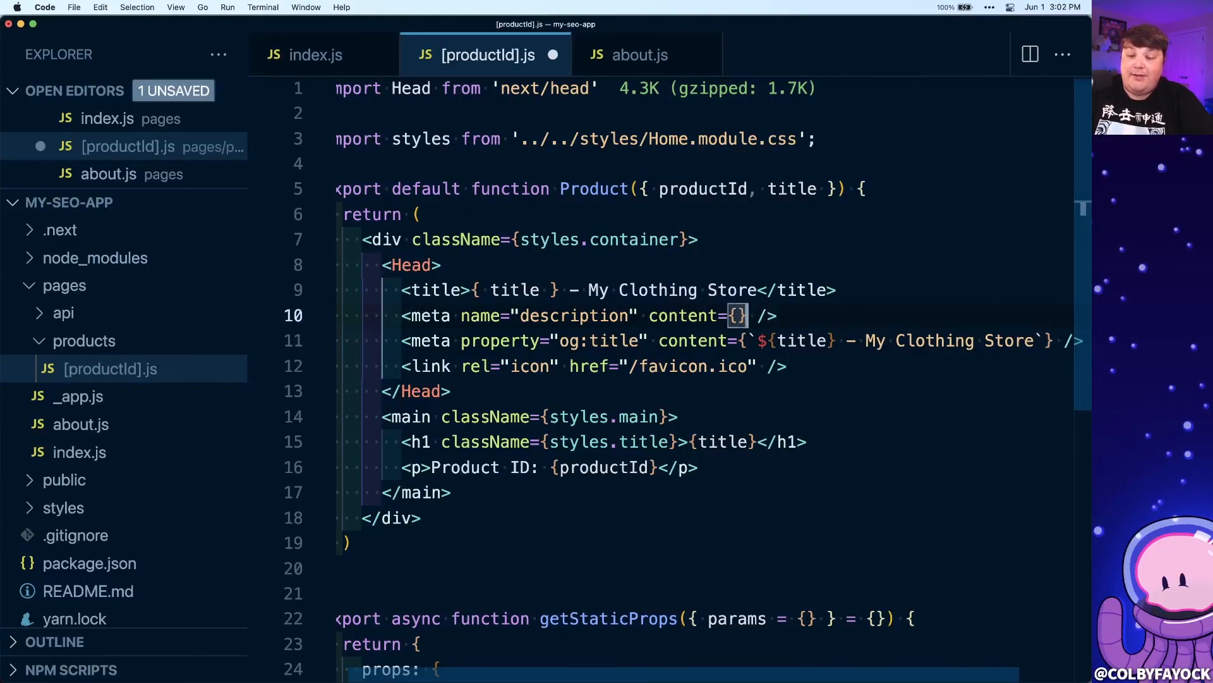
text(``)
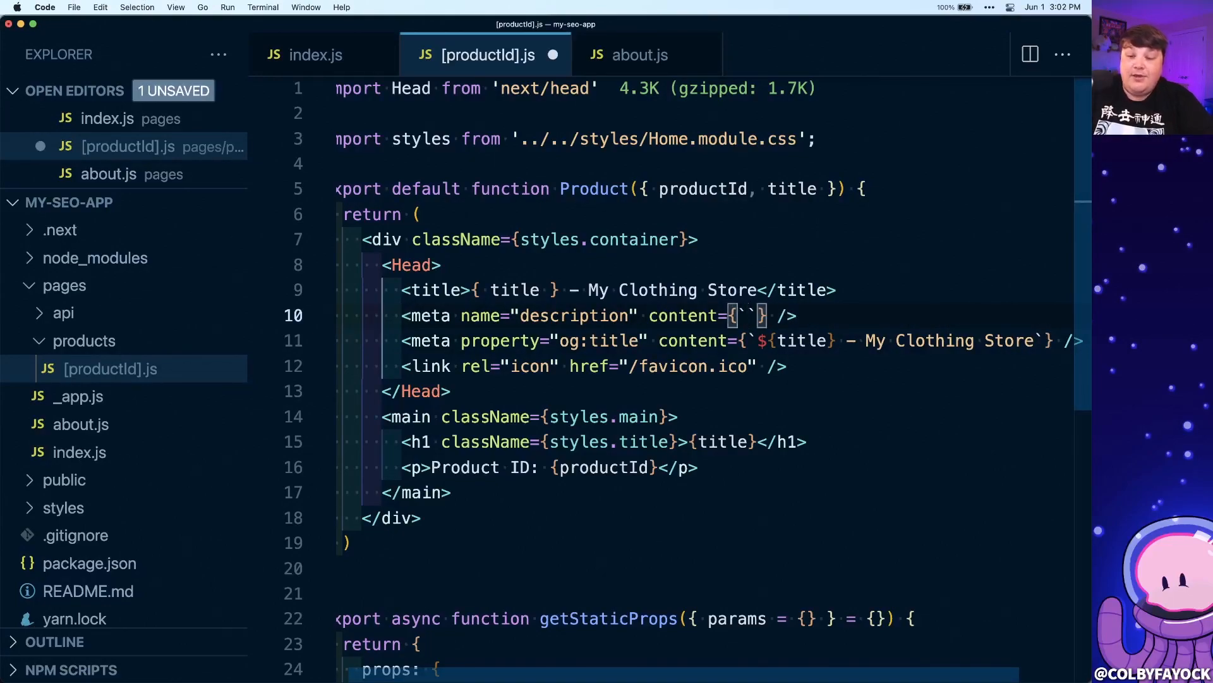
text(Learn more about)
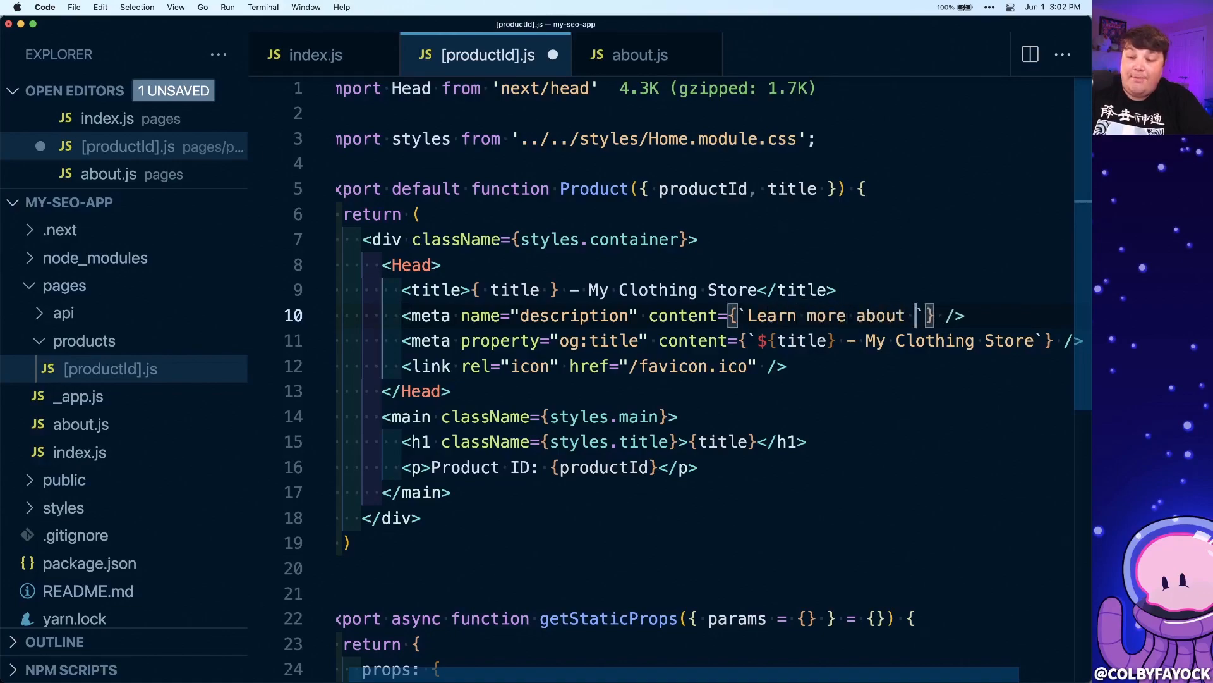
text(${title})
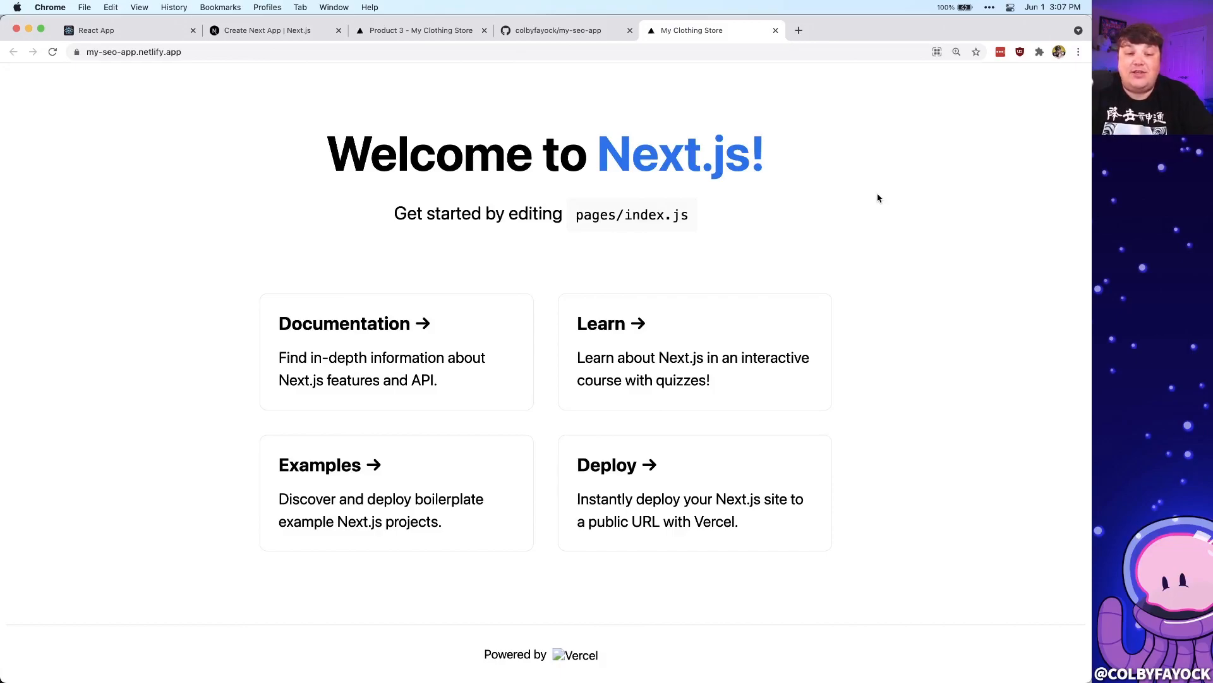
Go to the Google Search Console overview page and scroll through it
click(797, 30)
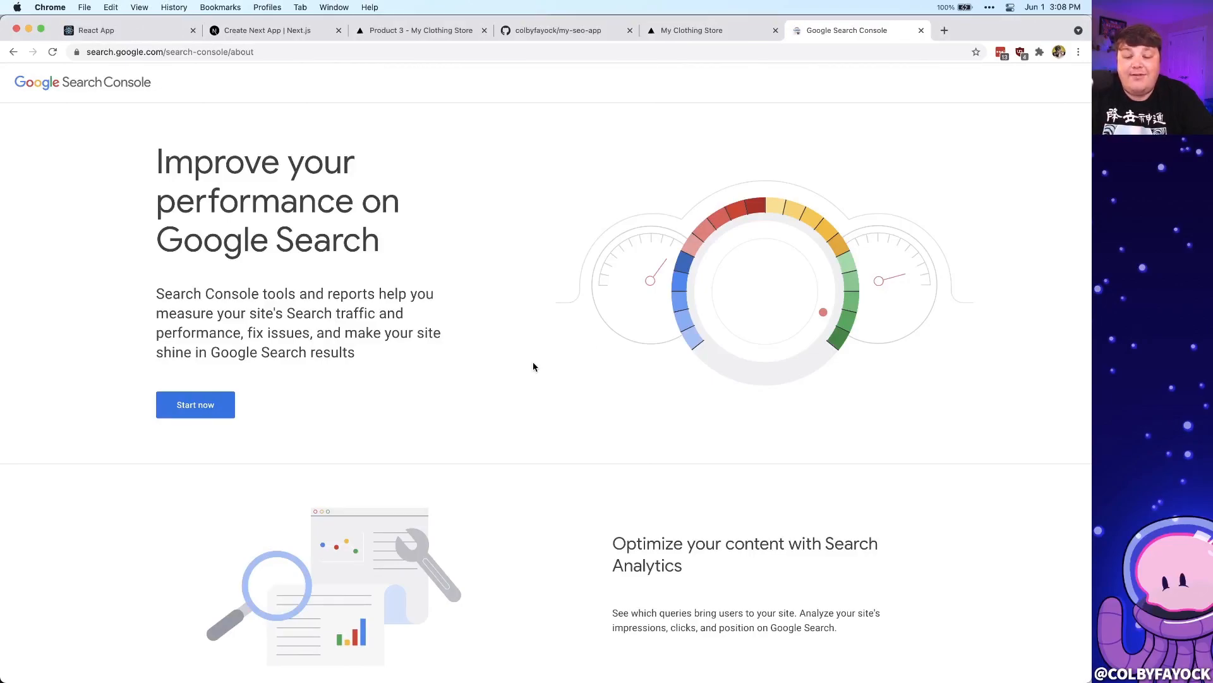
scroll(down, 3)
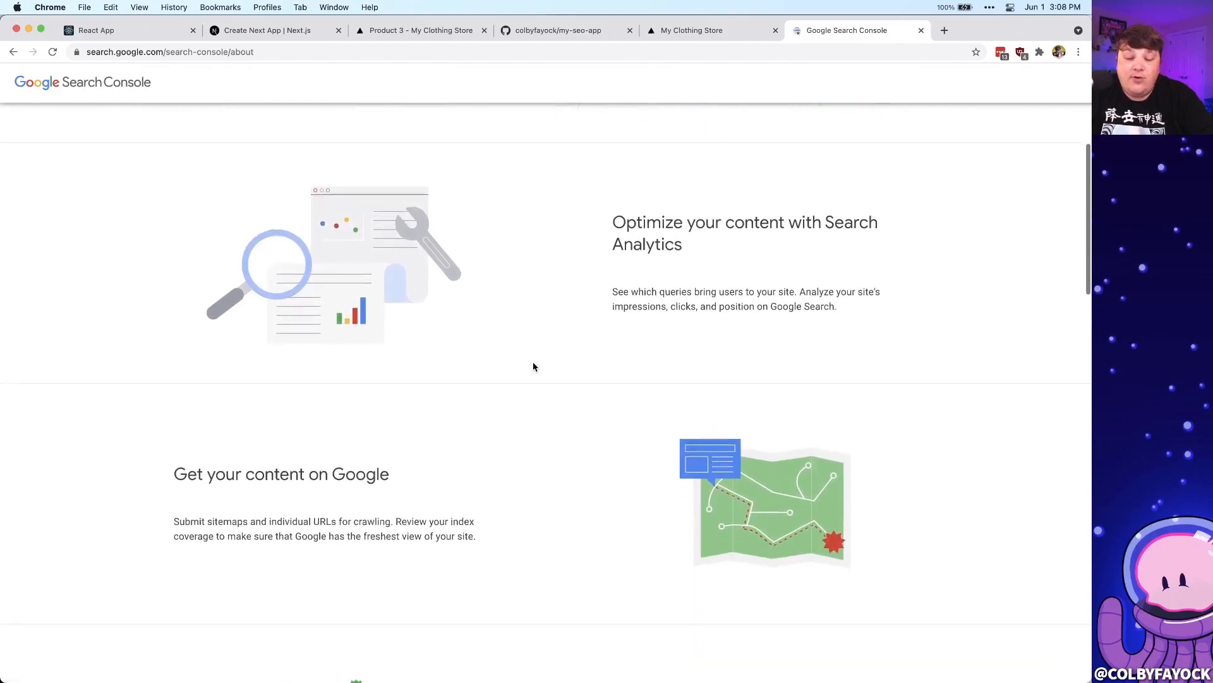
scroll(down, 3)
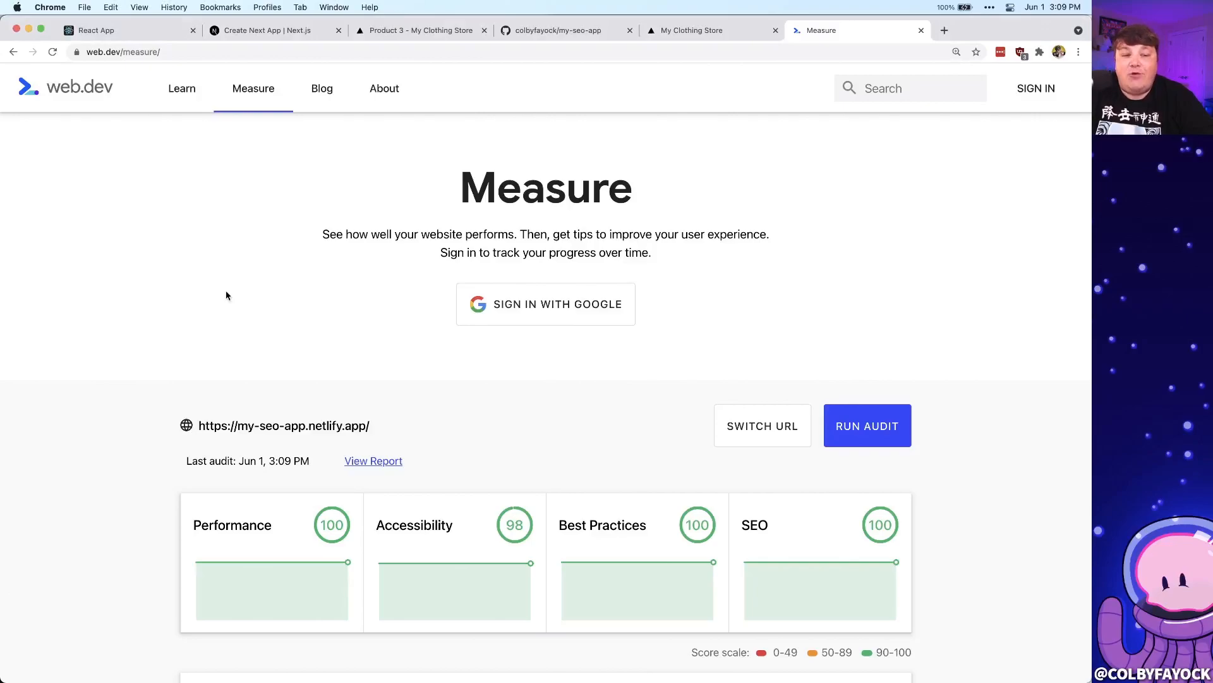
Scroll the web.dev audit of my-seo-app.netlify.app down past its 100/98/100/100 scores
scroll(down, 3)
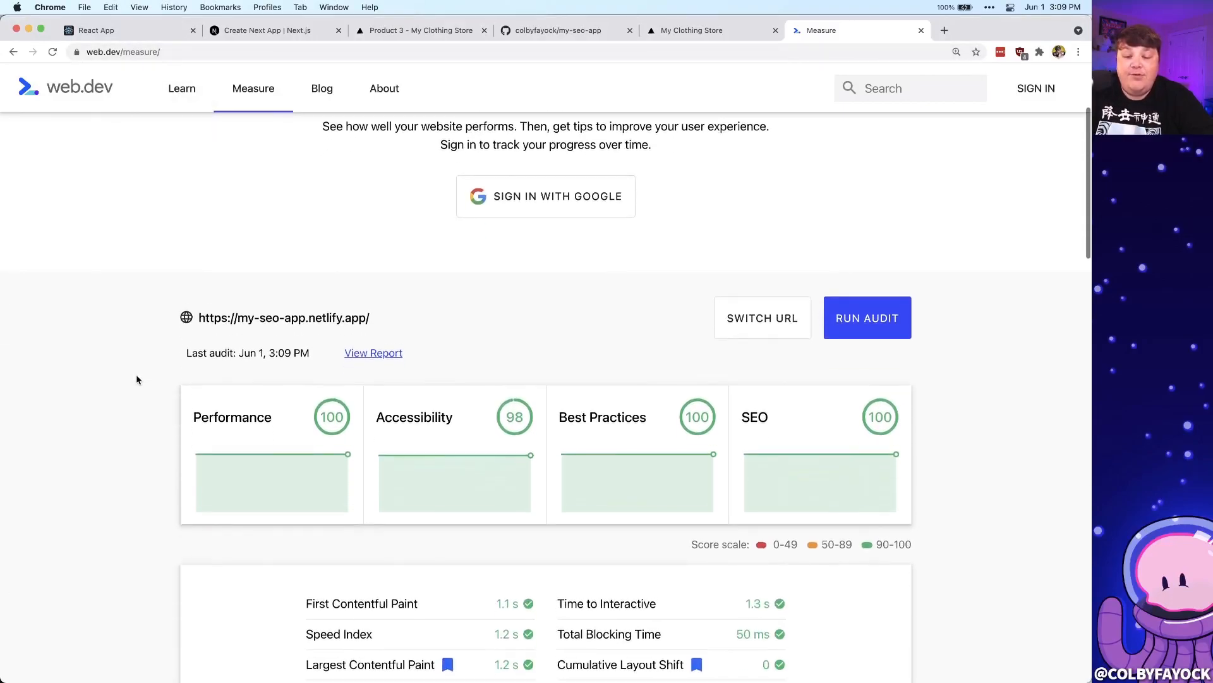
scroll(down, 3)
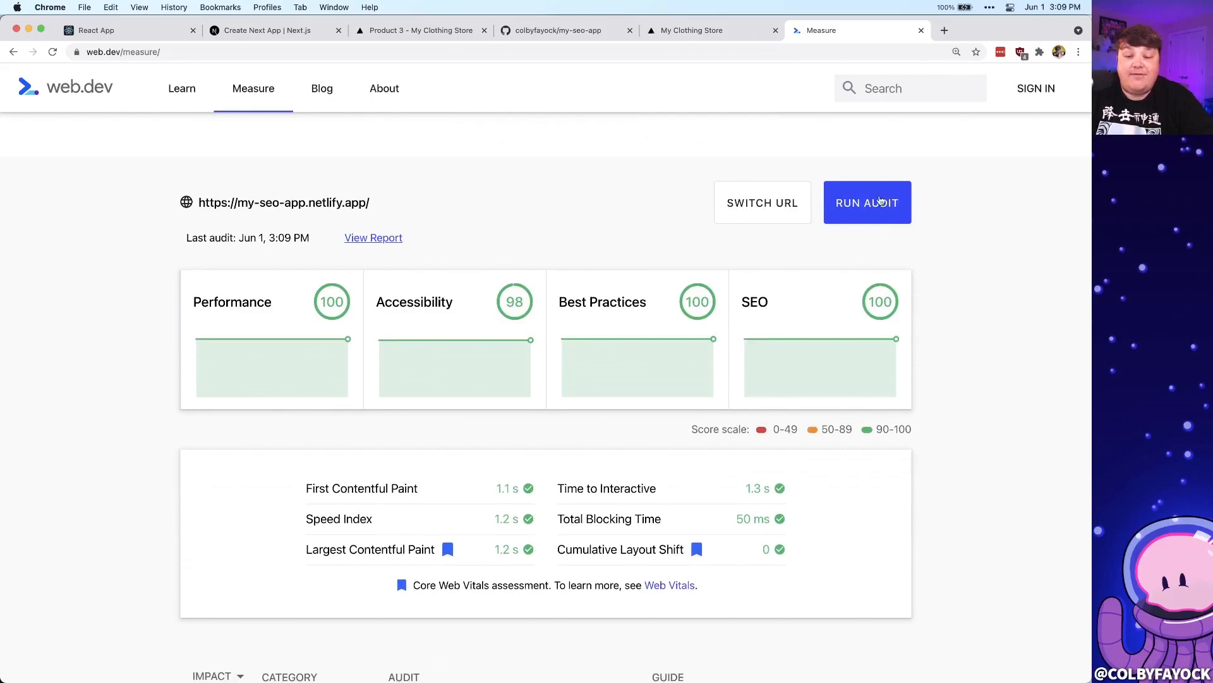
mouse_move(438, 292)
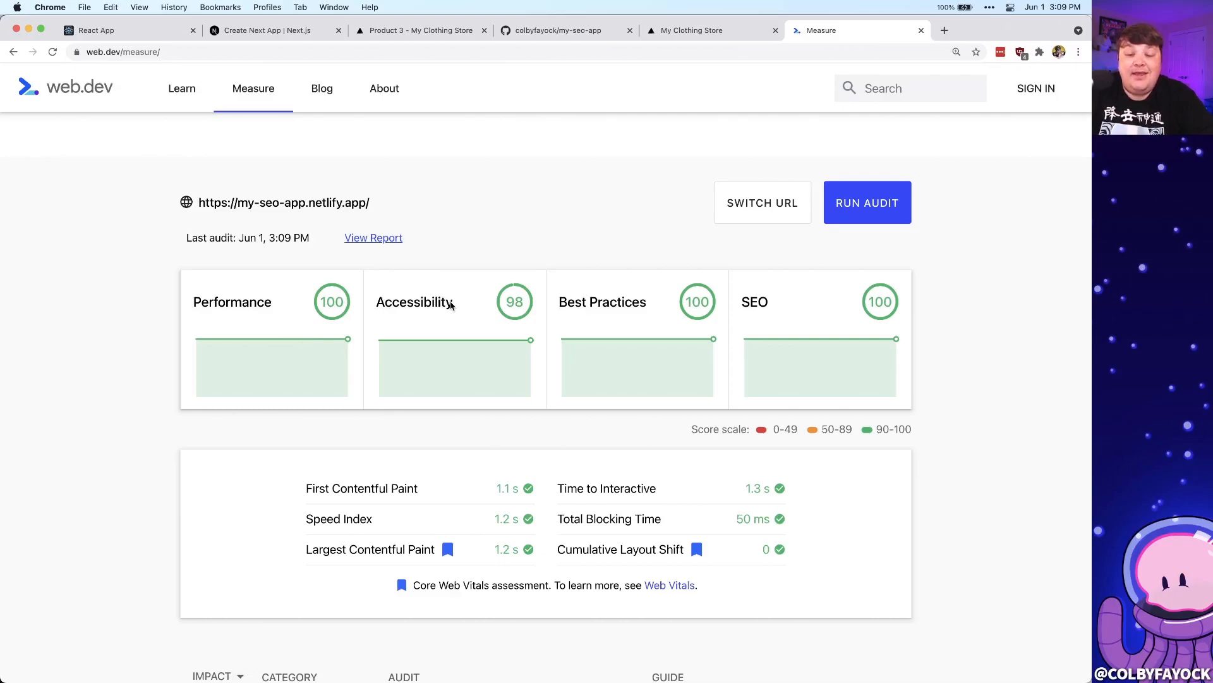
mouse_move(443, 262)
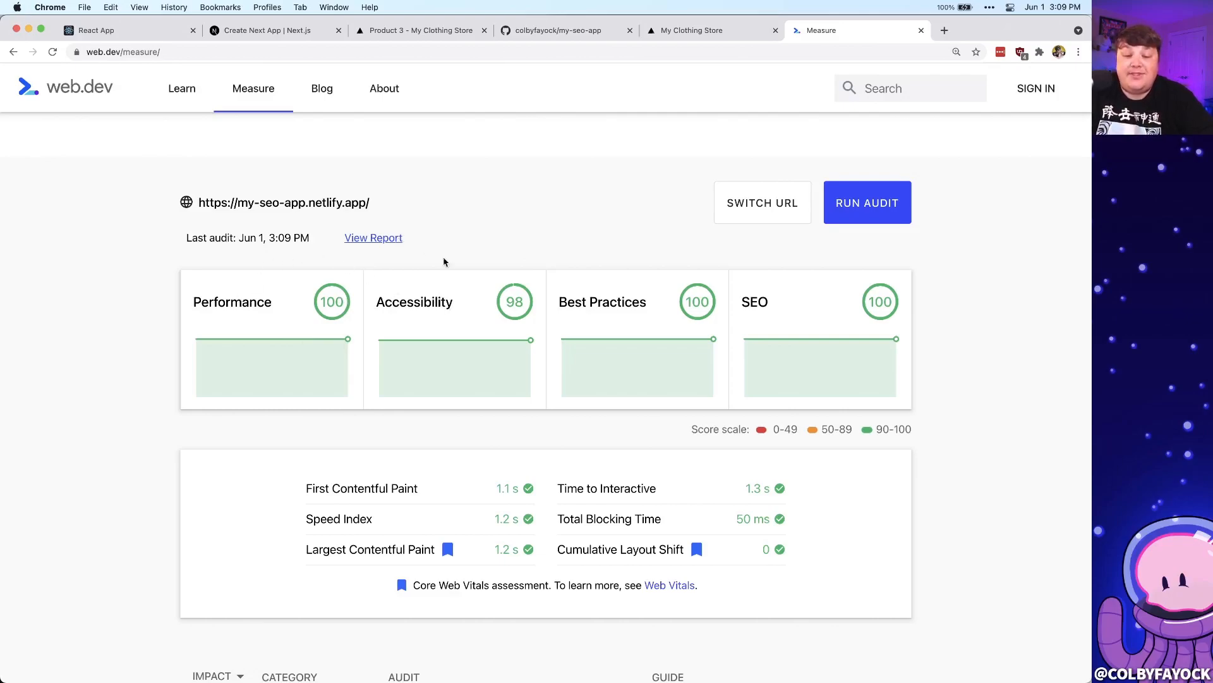
mouse_move(459, 304)
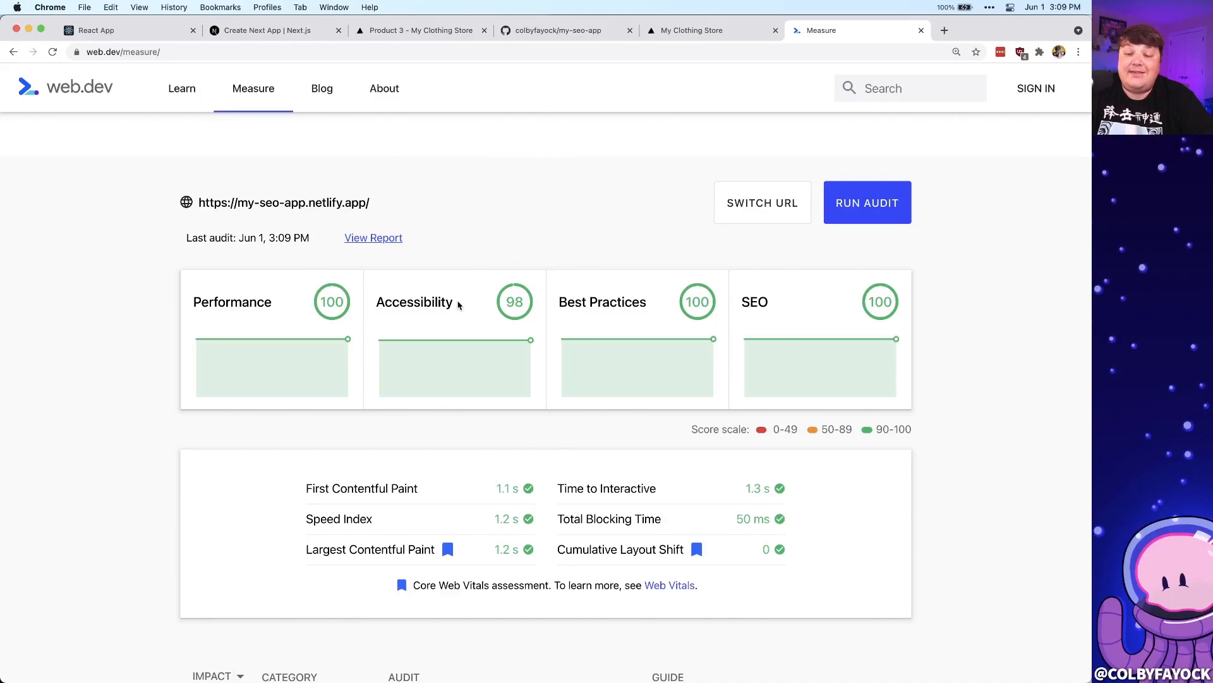